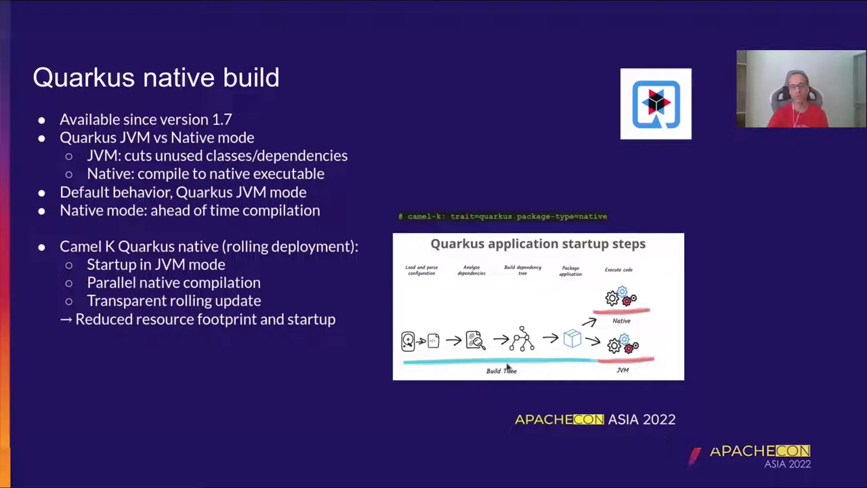
mouse_move(342, 355)
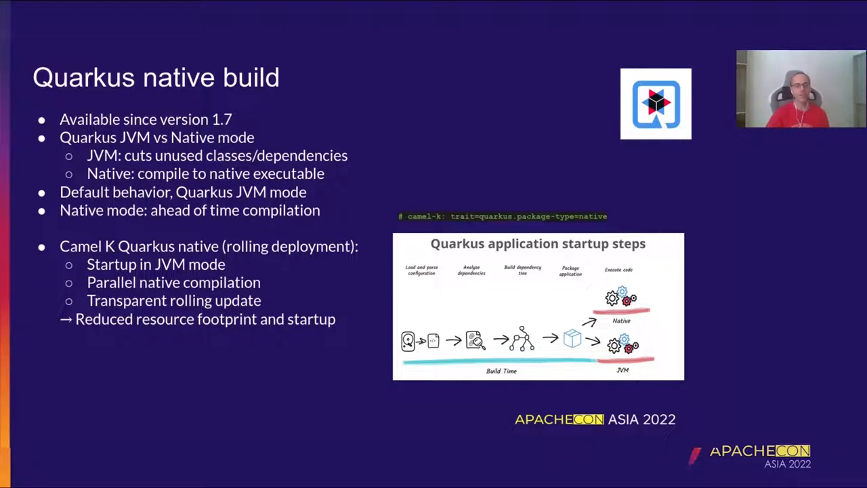
mouse_move(322, 396)
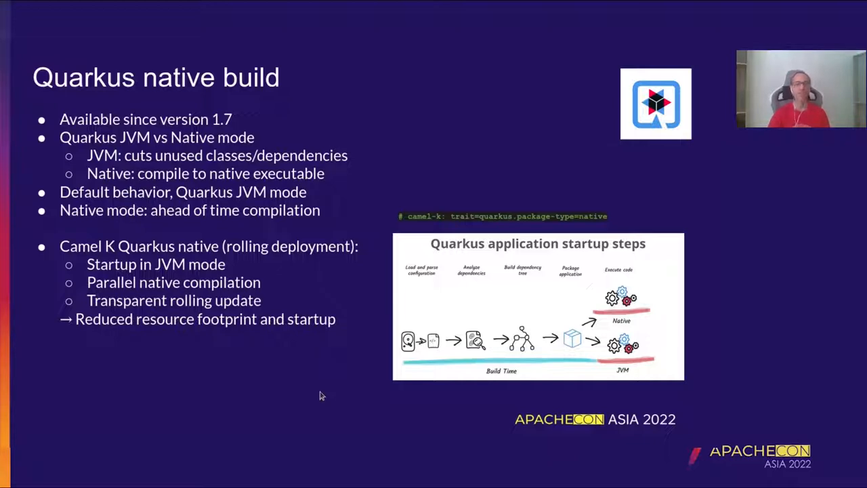
mouse_move(427, 220)
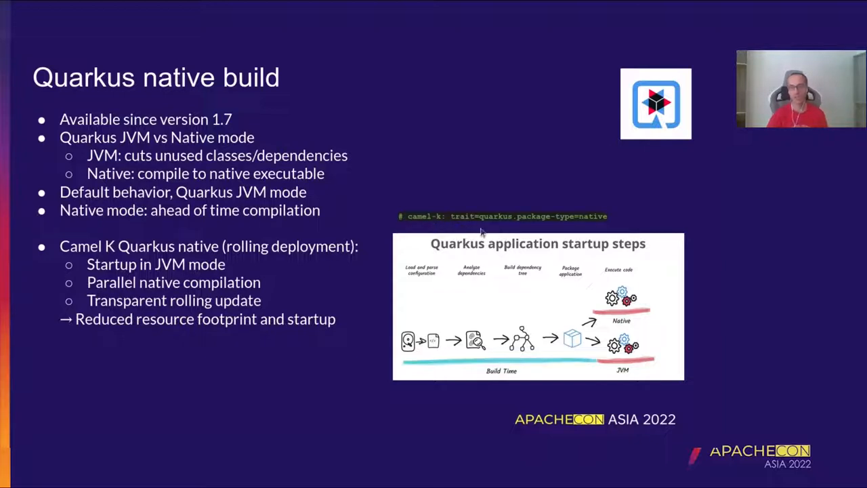
mouse_move(393, 377)
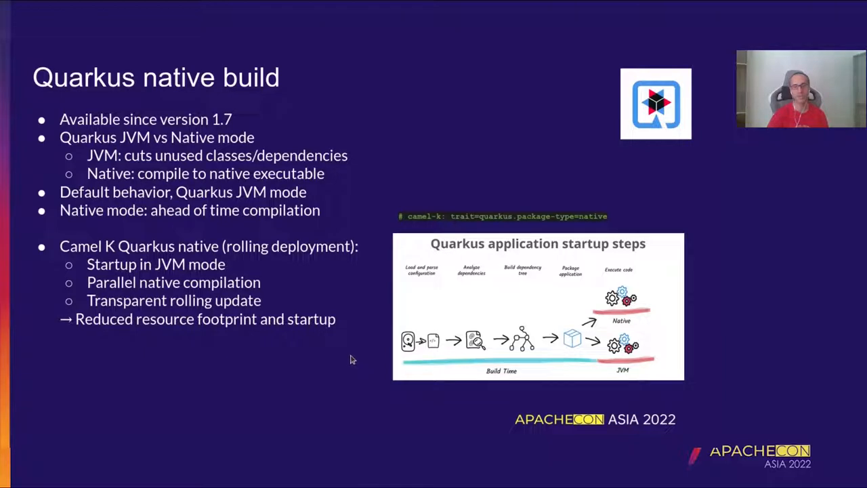
mouse_move(341, 342)
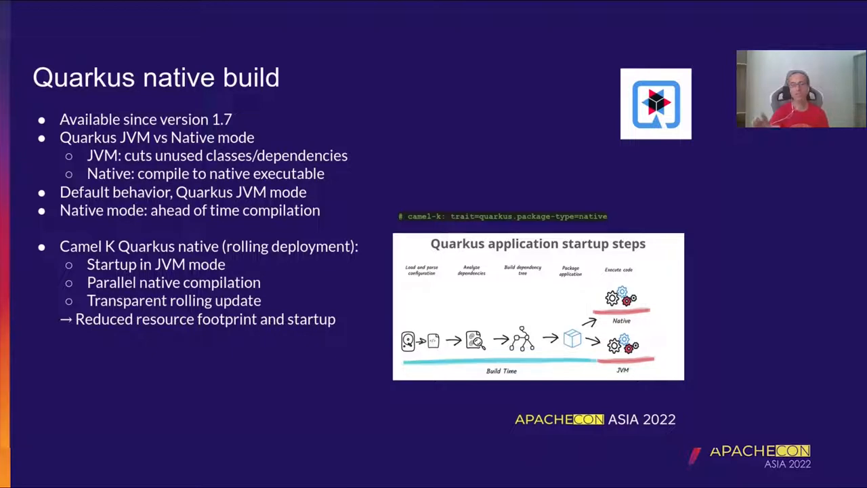
mouse_move(363, 331)
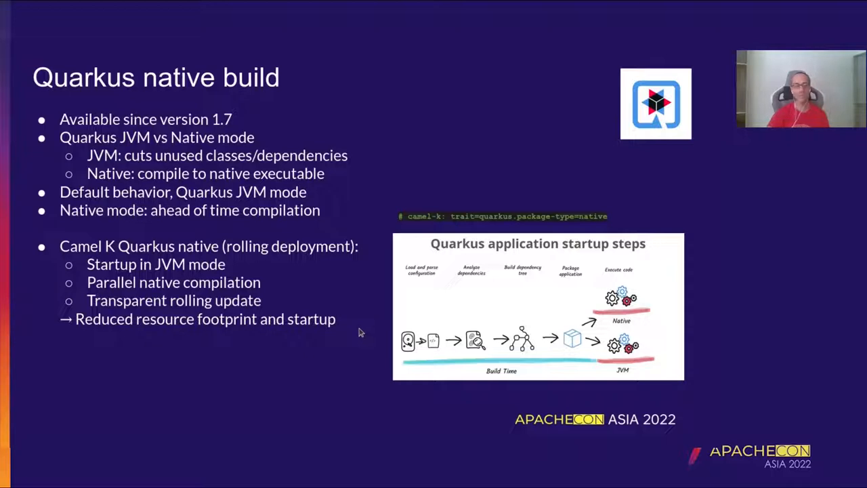
mouse_move(341, 336)
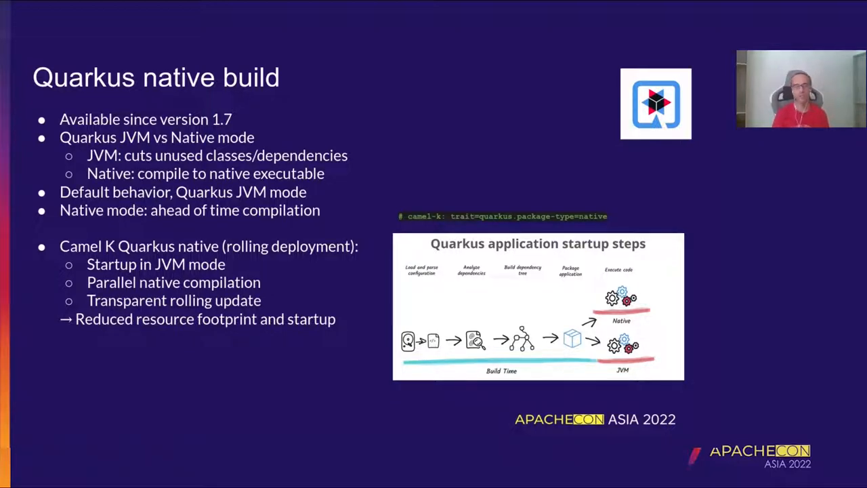
- Exit the slideshow and land on the Demo slide in the Slides editor
key(Right)
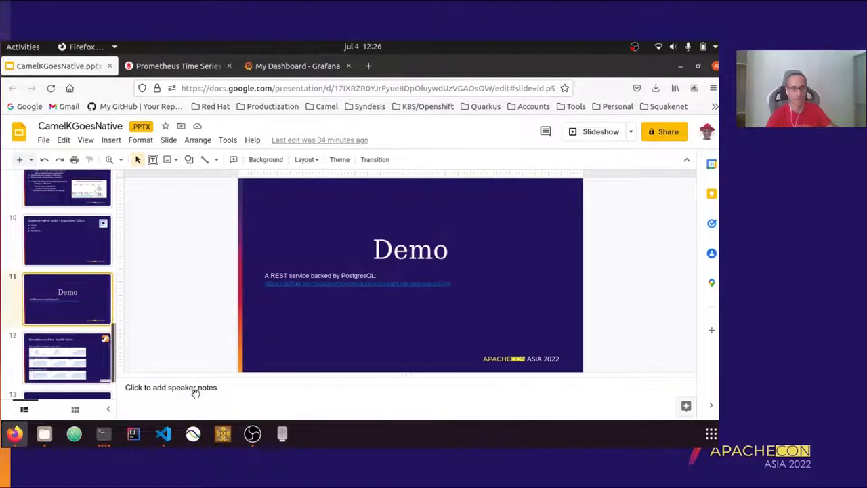
- Delete the camel-k trait=prometheus modeline from my-rest-jvm.yaml and scan the REST routes and JDBC steps
click(162, 433)
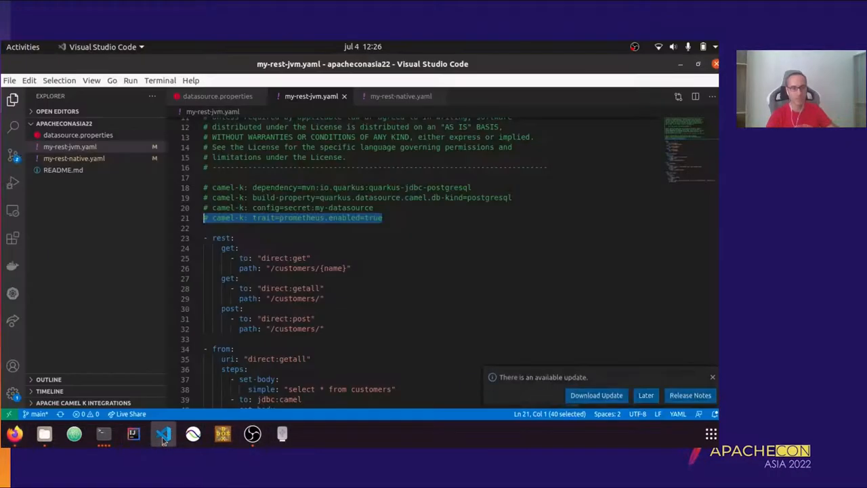
key(Delete)
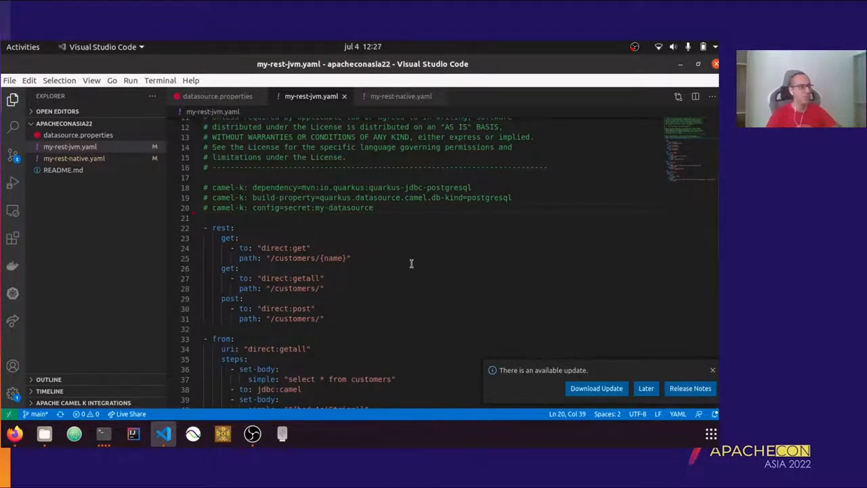
mouse_move(381, 236)
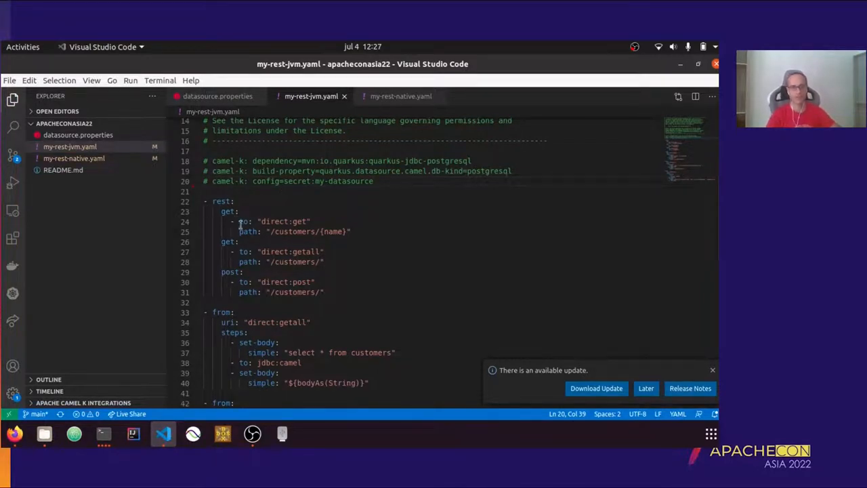
mouse_move(317, 222)
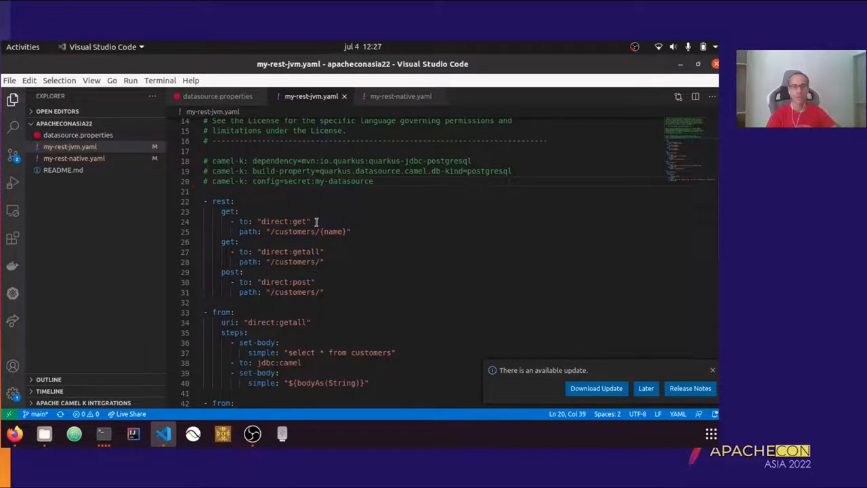
scroll(down, 3)
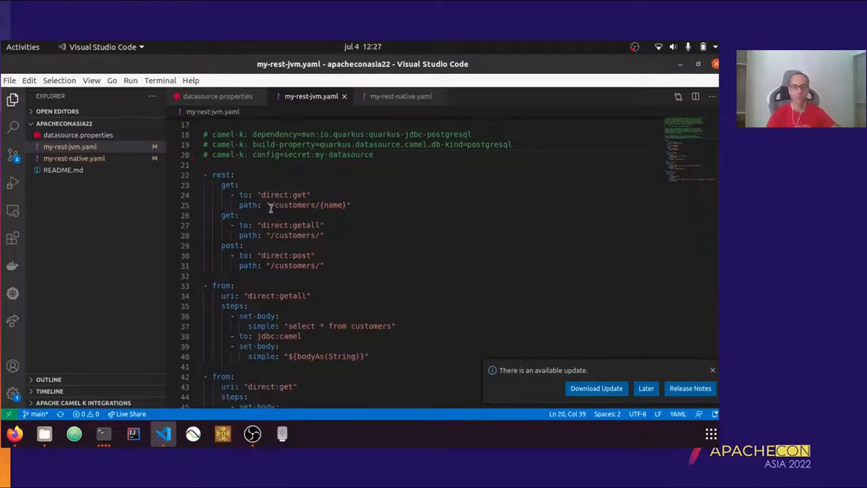
mouse_move(309, 203)
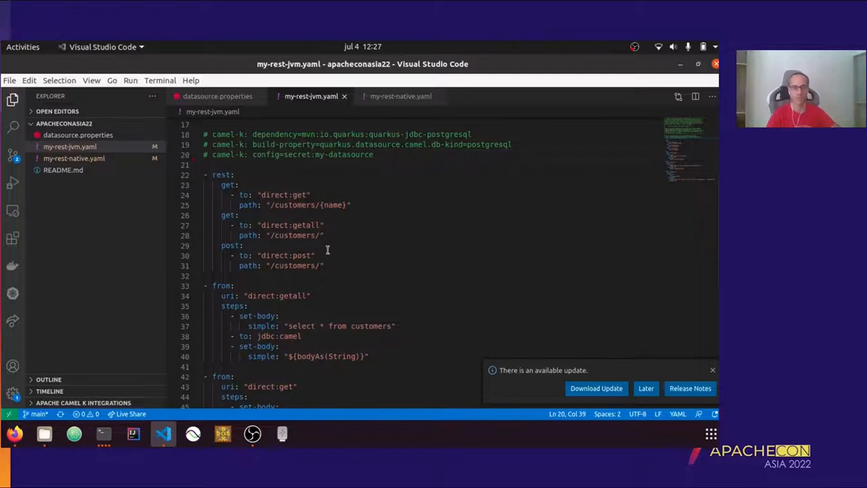
scroll(down, 3)
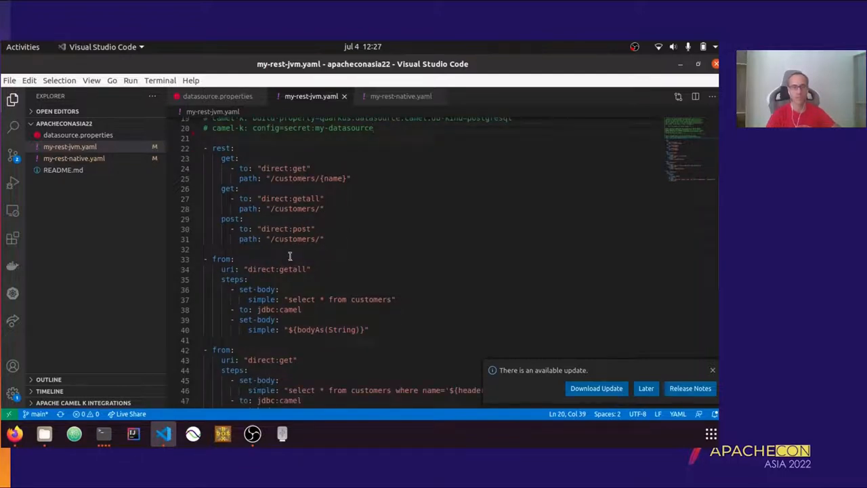
scroll(down, 3)
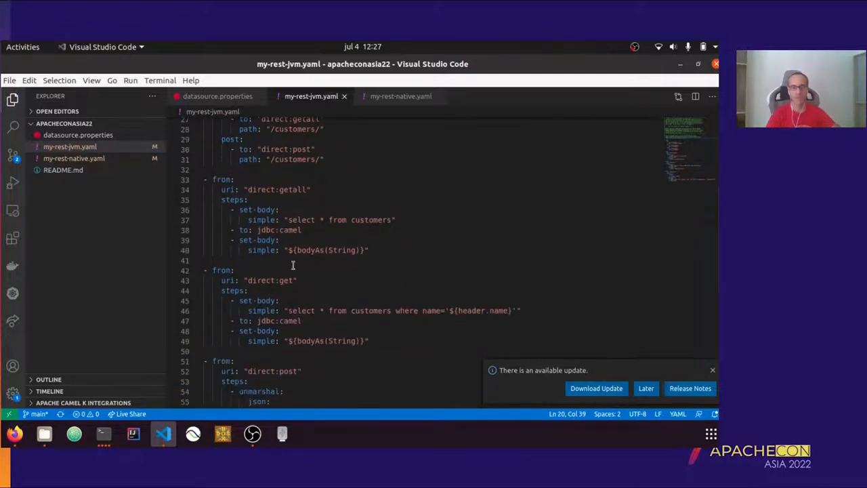
mouse_move(312, 266)
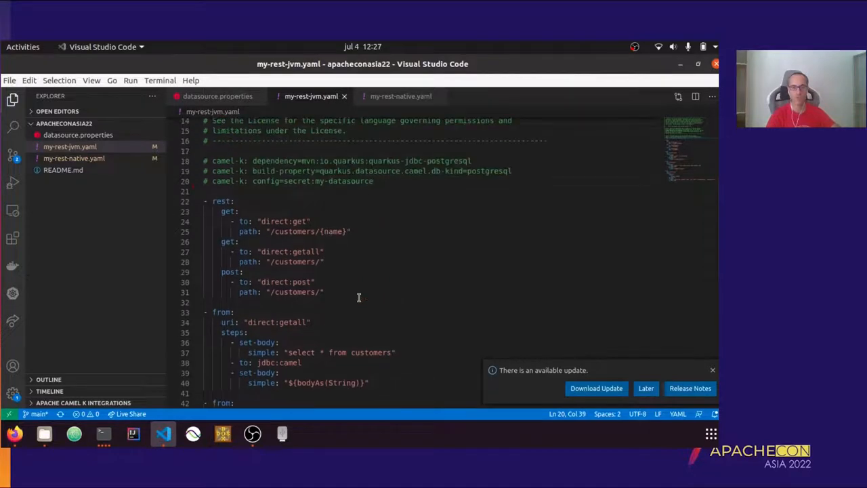
scroll(down, 3)
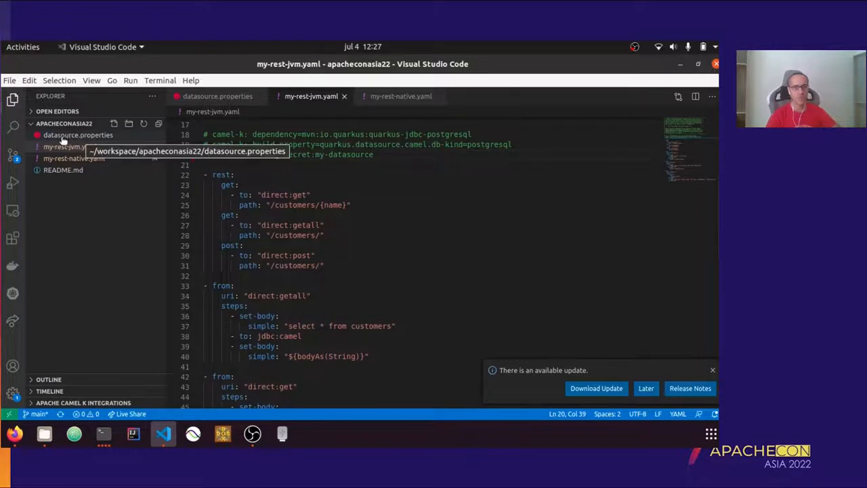
- Review the datasource.properties file with the JDBC connection settings
click(79, 135)
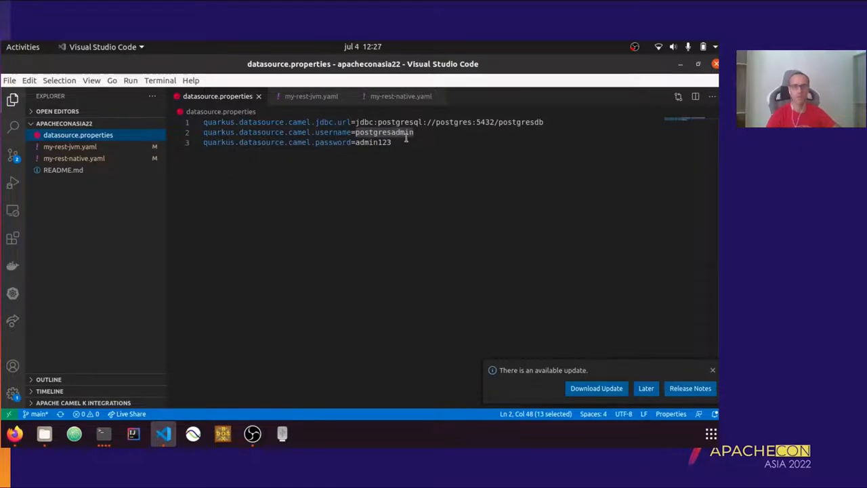
mouse_move(390, 153)
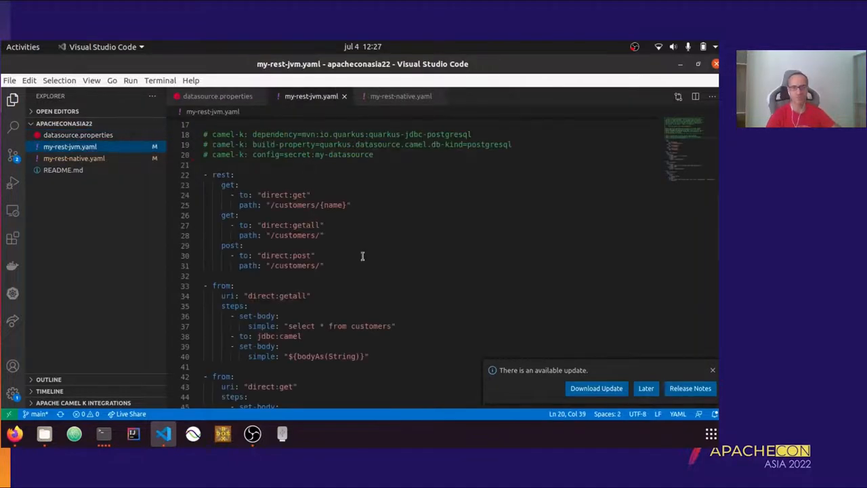
scroll(up, 3)
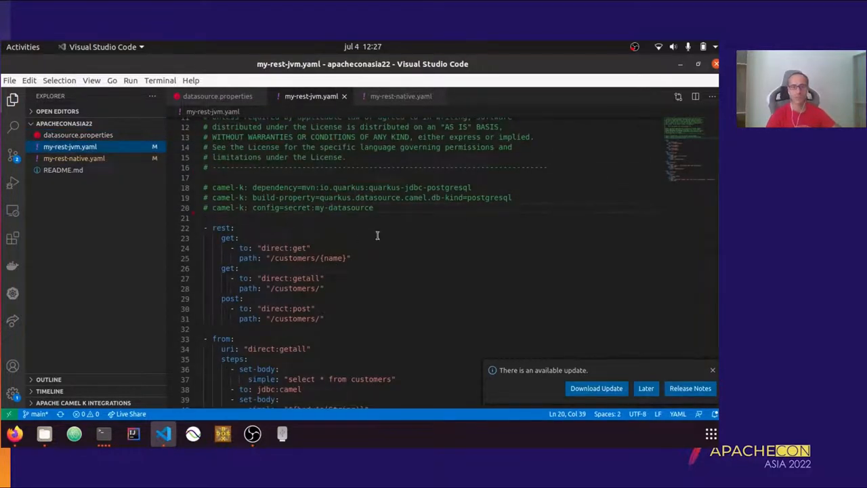
mouse_move(152, 393)
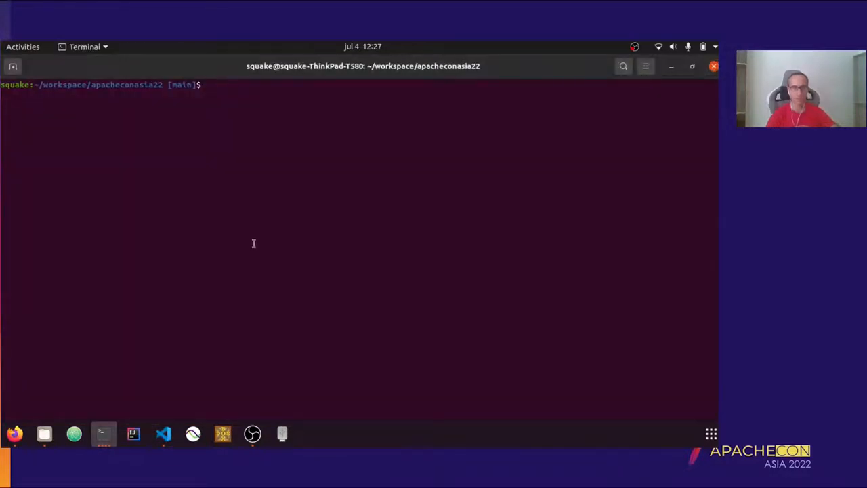
- Run my-rest-jvm.yaml with kamel run and start a second terminal session beside it
text(kamel run my-rest-jvm.yaml)
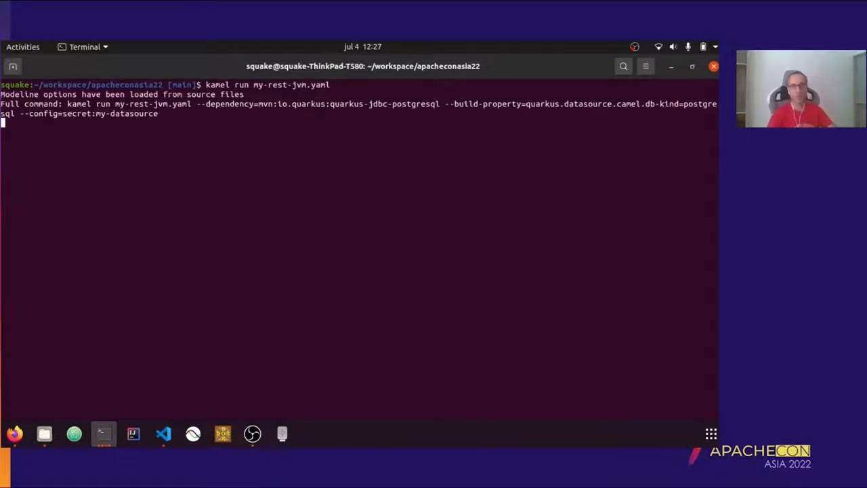
text(kamel run my-rest-jvm.yaml --)
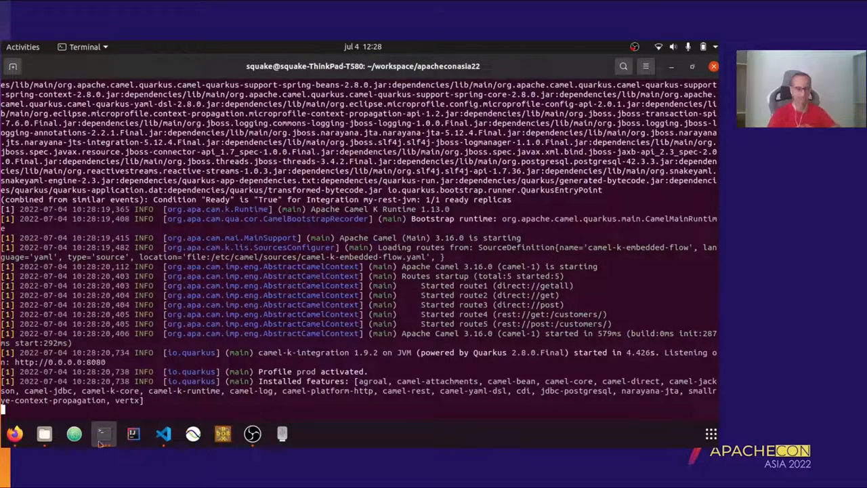
right_click(535, 189)
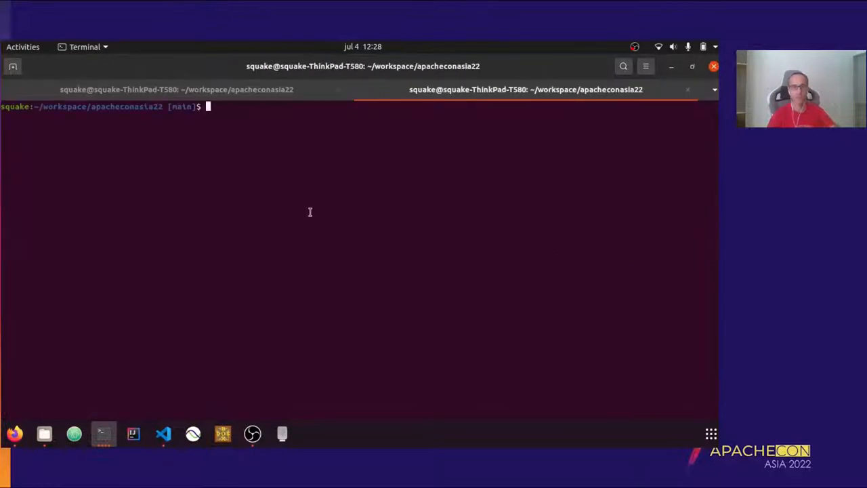
- List minikube services and request /customers on the JVM service URL, returning three records
text(minikube s)
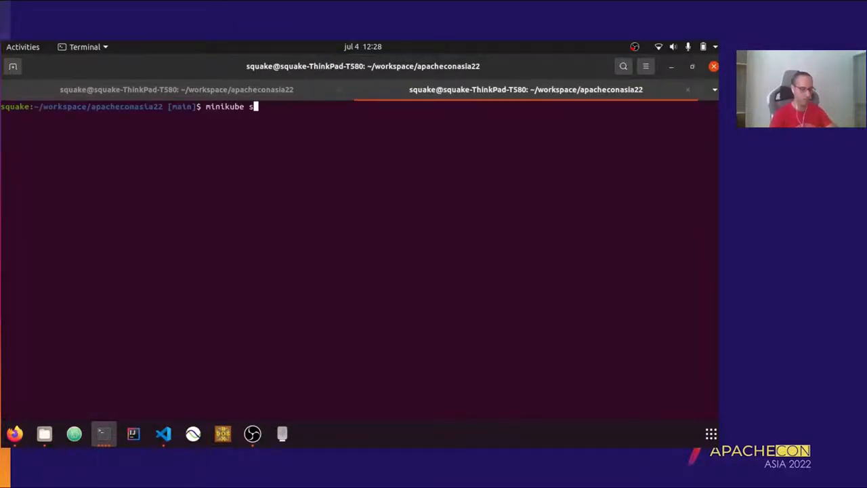
text(ervice list)
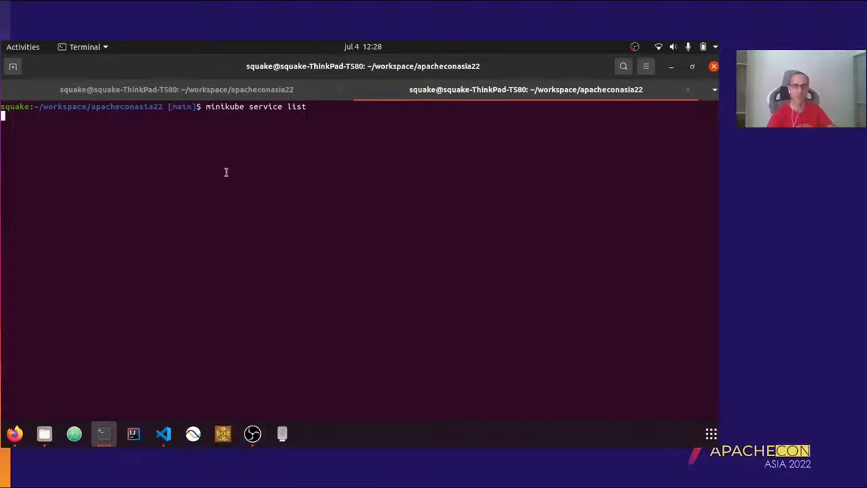
mouse_move(247, 164)
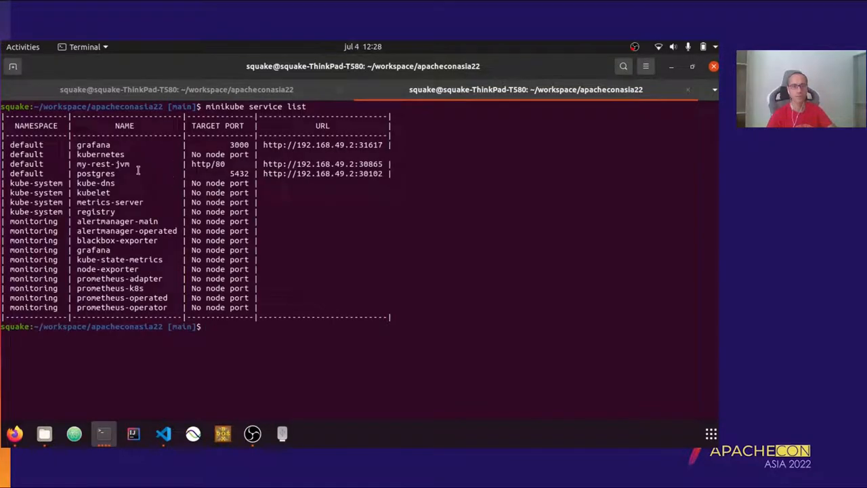
right_click(332, 173)
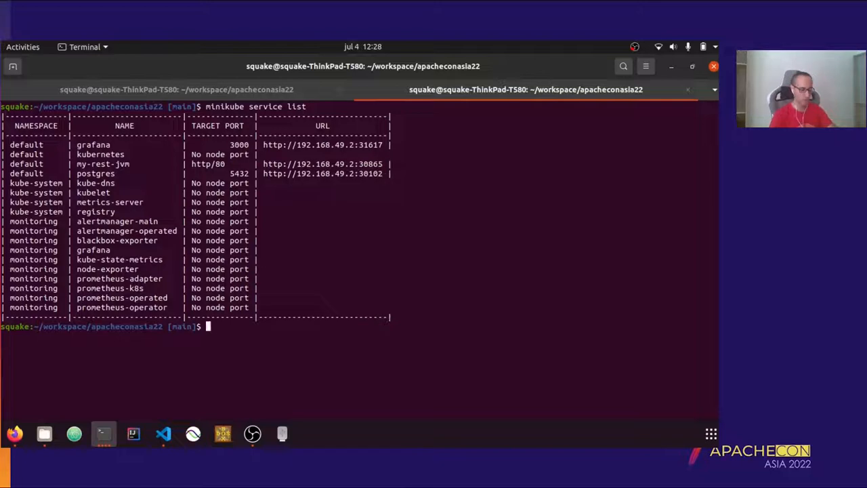
right_click(231, 325)
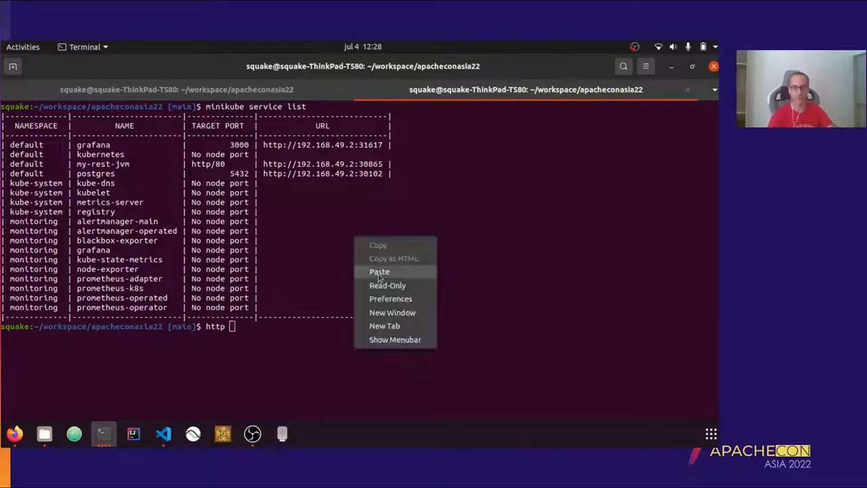
click(379, 271)
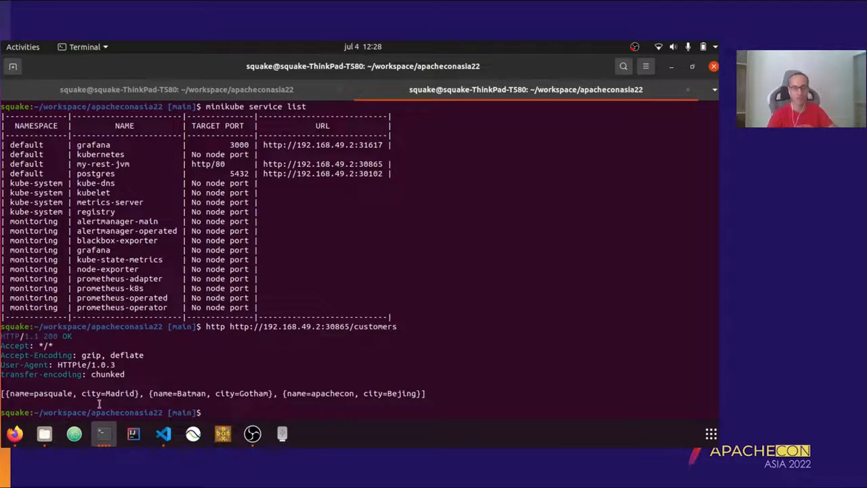
mouse_move(262, 103)
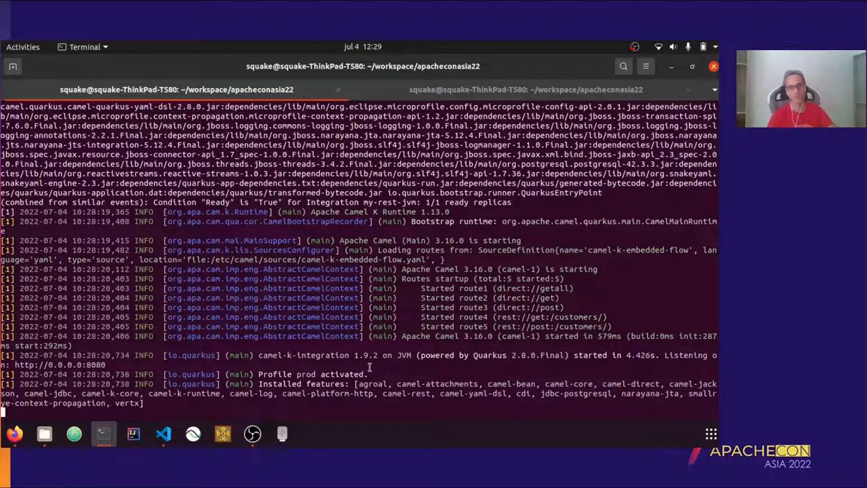
mouse_move(386, 379)
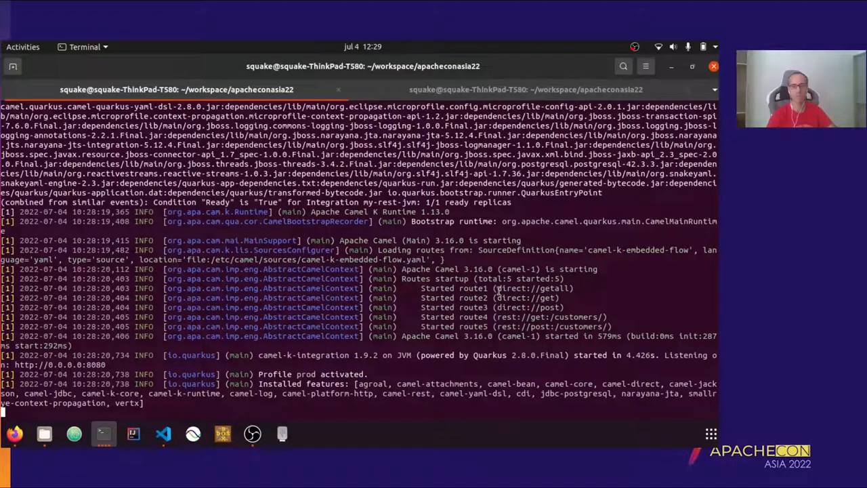
mouse_move(413, 311)
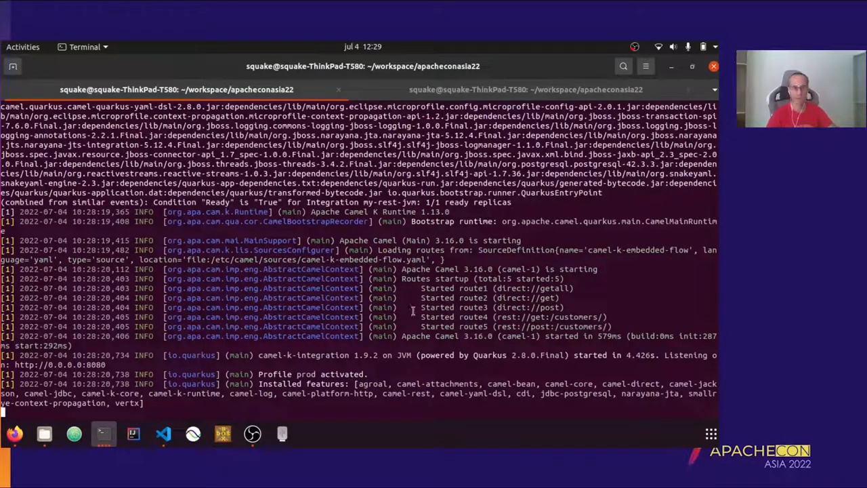
mouse_move(447, 232)
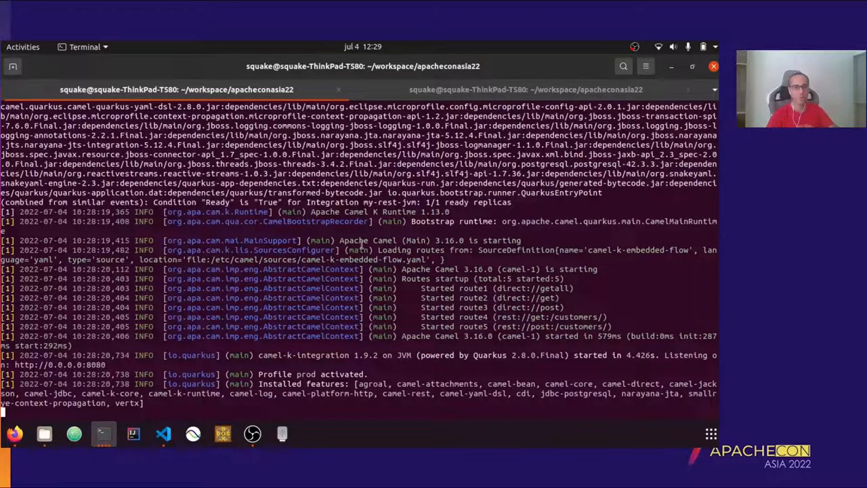
mouse_move(162, 433)
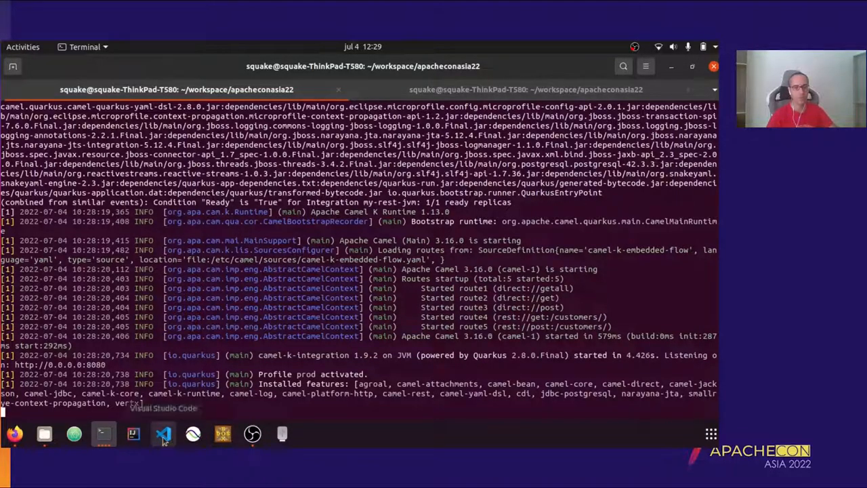
- After viewing the Camel startup log with five routes, return to my-rest-jvm.yaml in VS Code
click(162, 434)
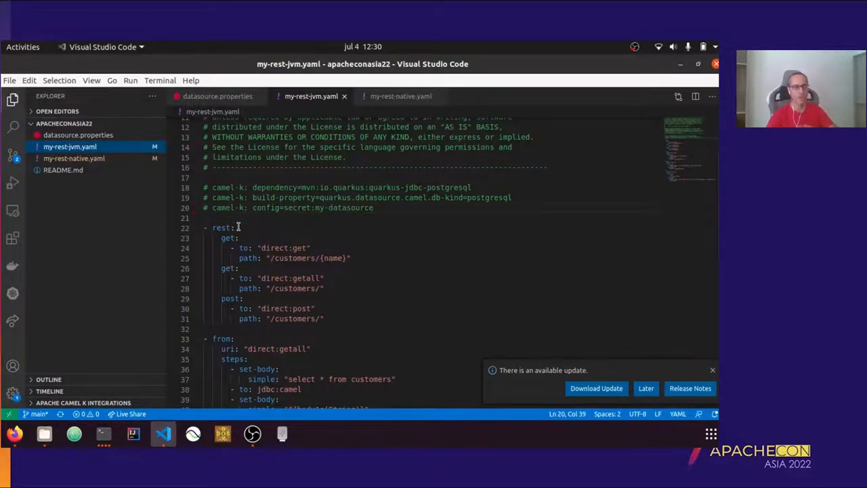
mouse_move(298, 241)
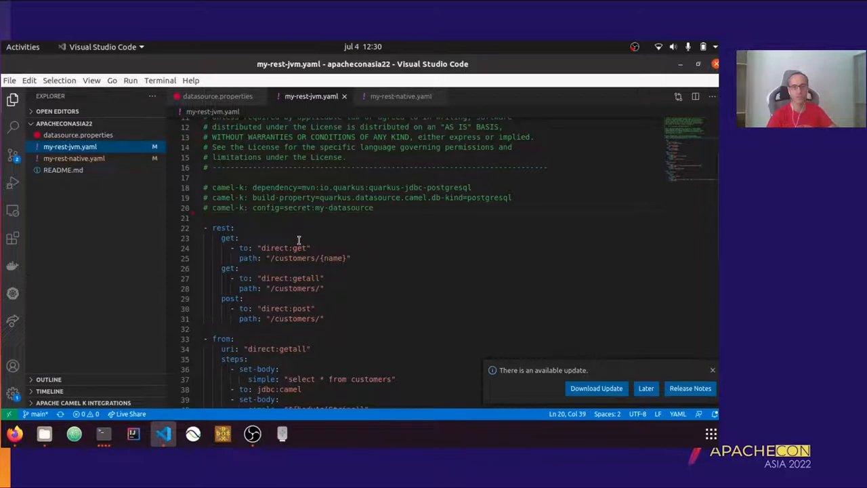
mouse_move(344, 228)
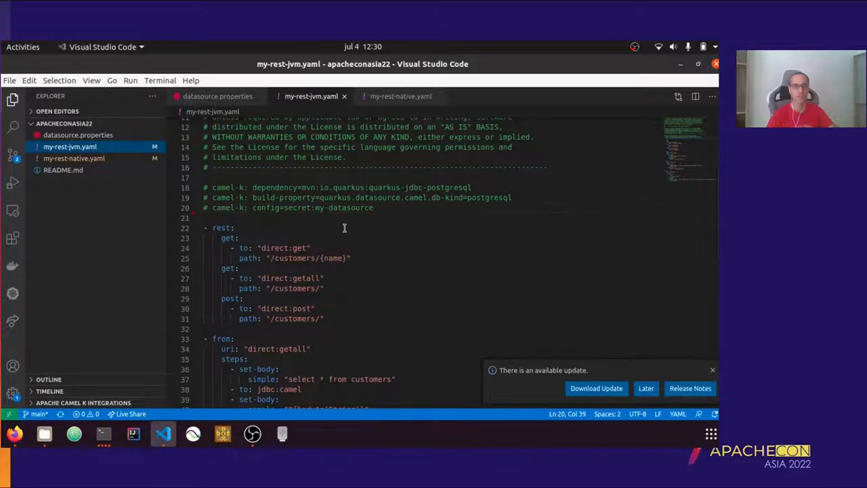
mouse_move(125, 162)
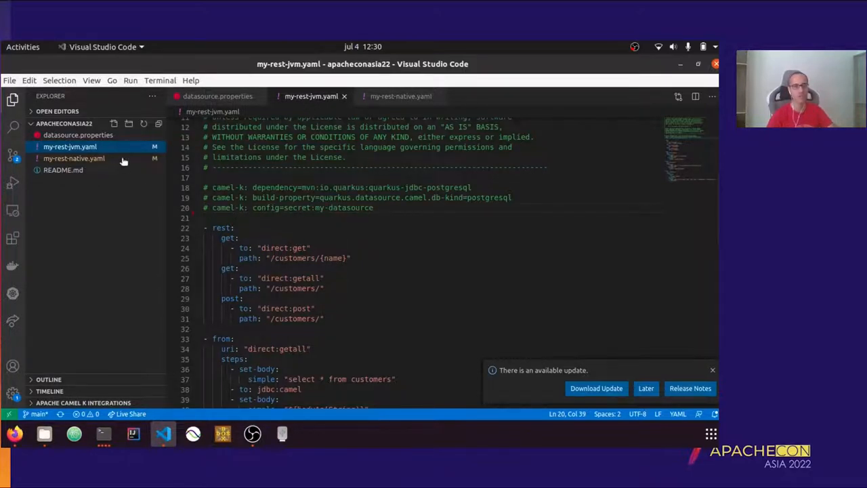
mouse_move(401, 96)
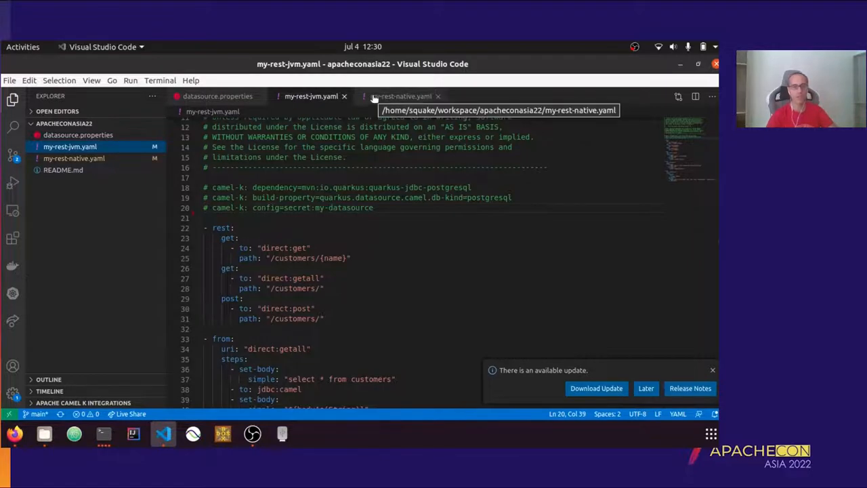
- Review my-rest-native.yaml with its quarkus package-type trait modelines above the REST routes
click(401, 95)
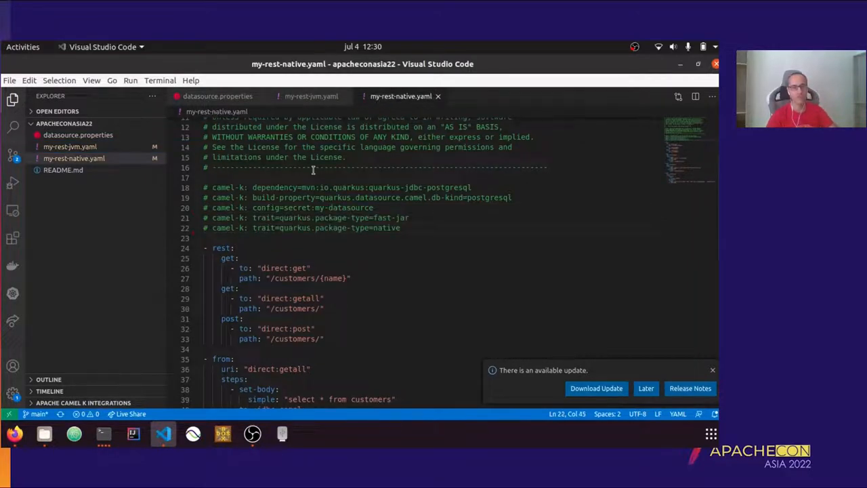
click(712, 370)
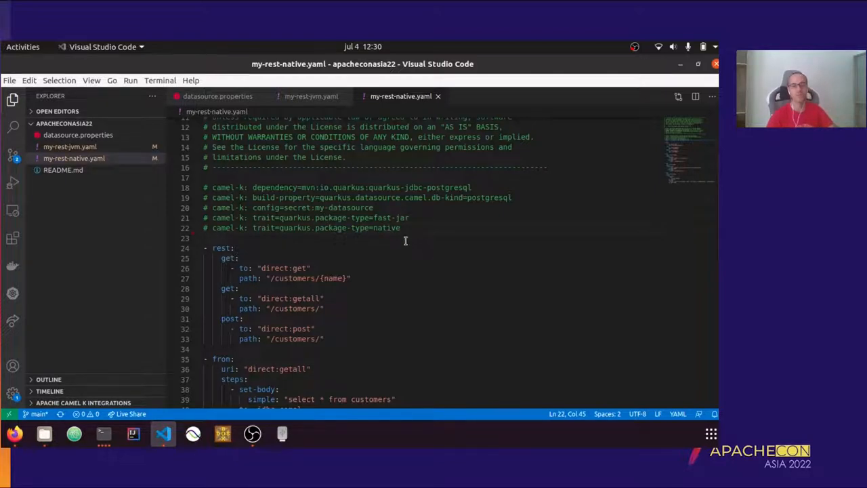
mouse_move(352, 223)
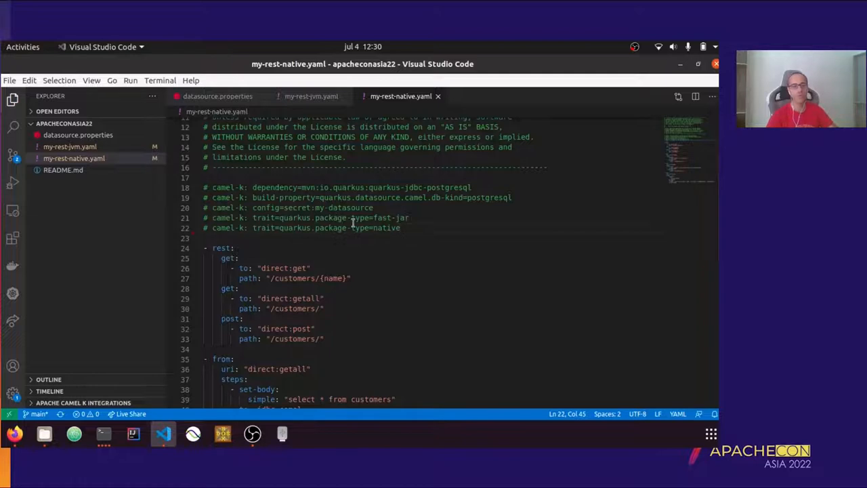
mouse_move(344, 216)
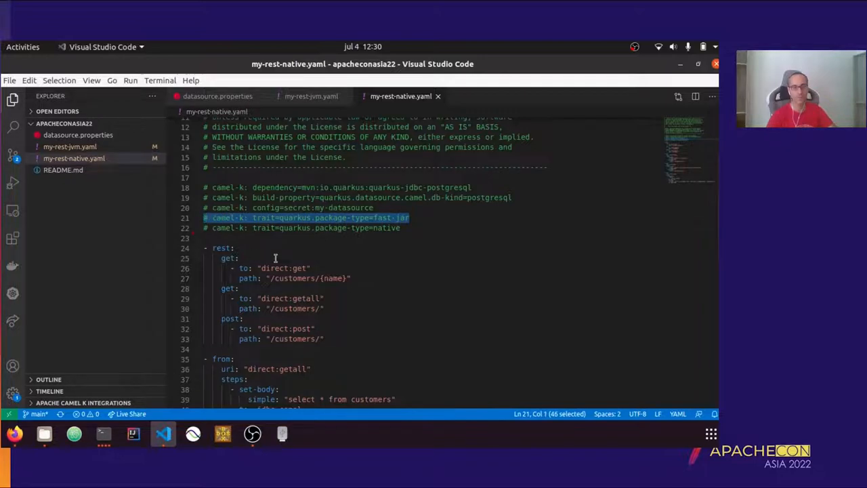
mouse_move(403, 228)
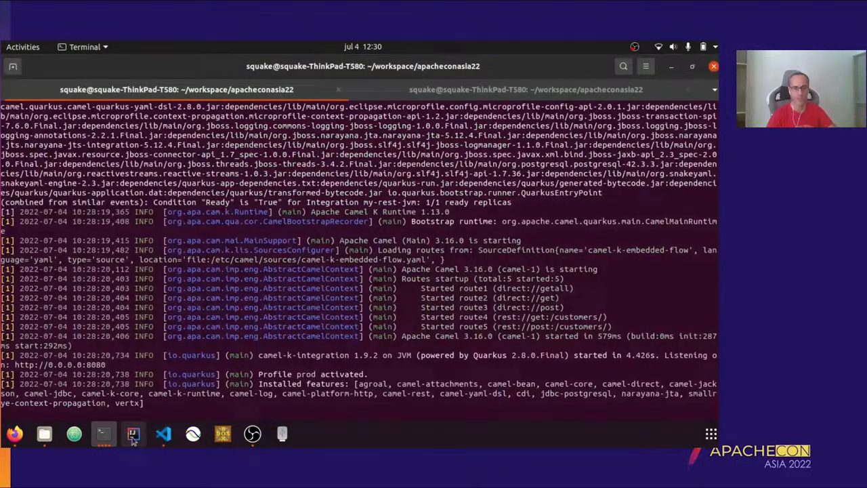
- Run `kamel run my-rest-native.yaml --dev` and watch Camel start with five routes
click(526, 89)
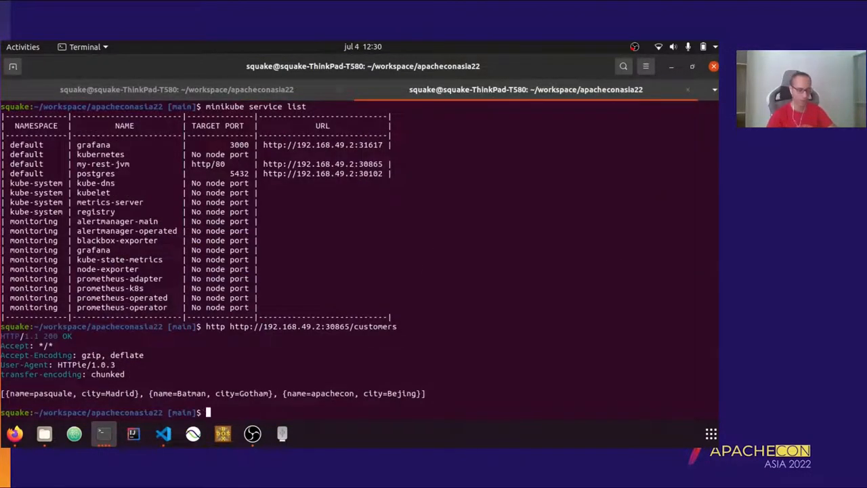
text(kamel run)
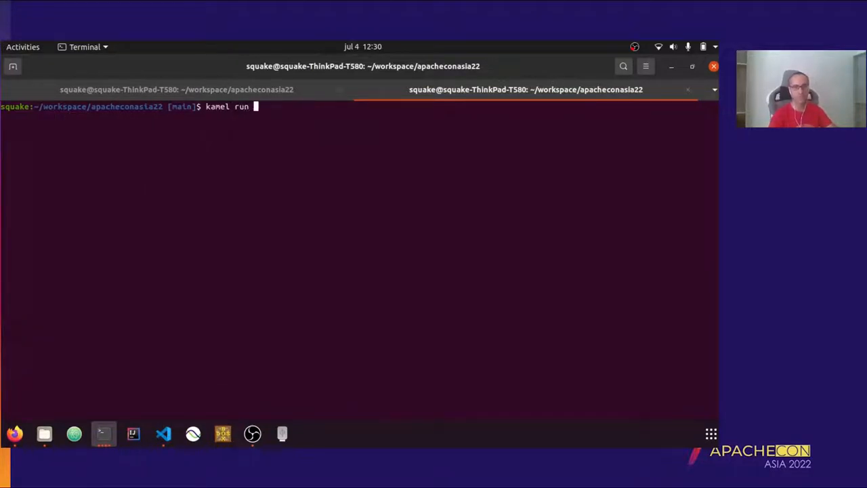
text(my-rest-)
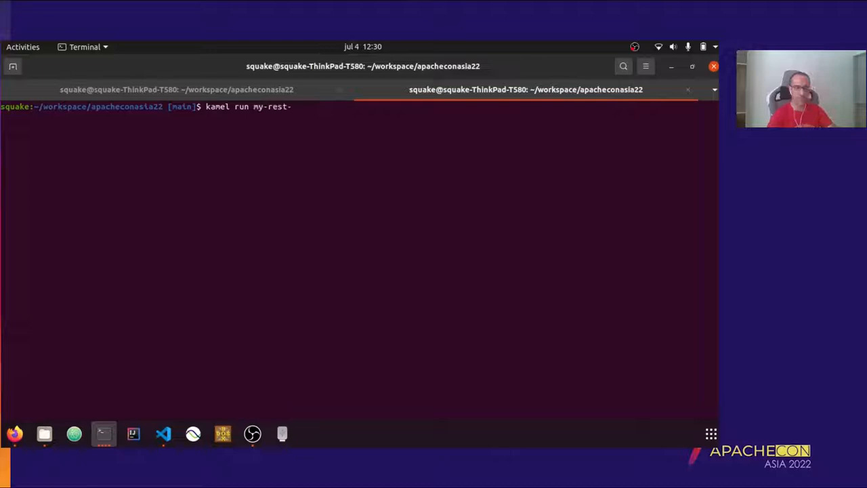
text(native.yaml --dev)
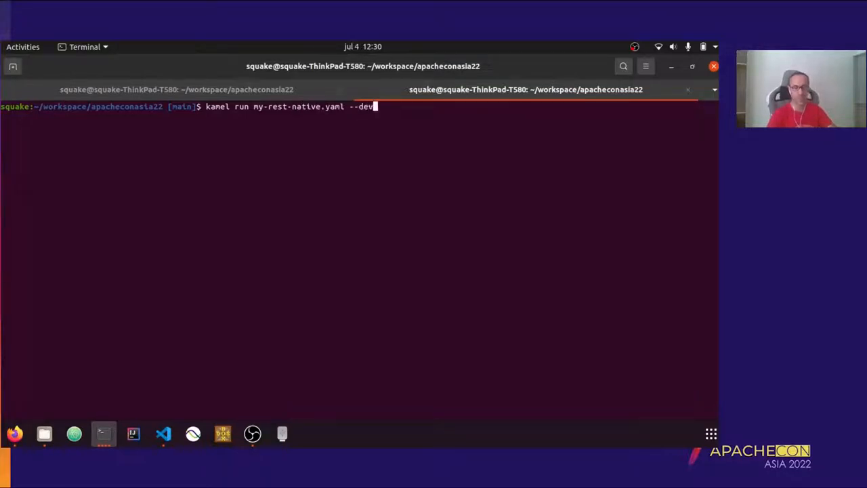
key(Return)
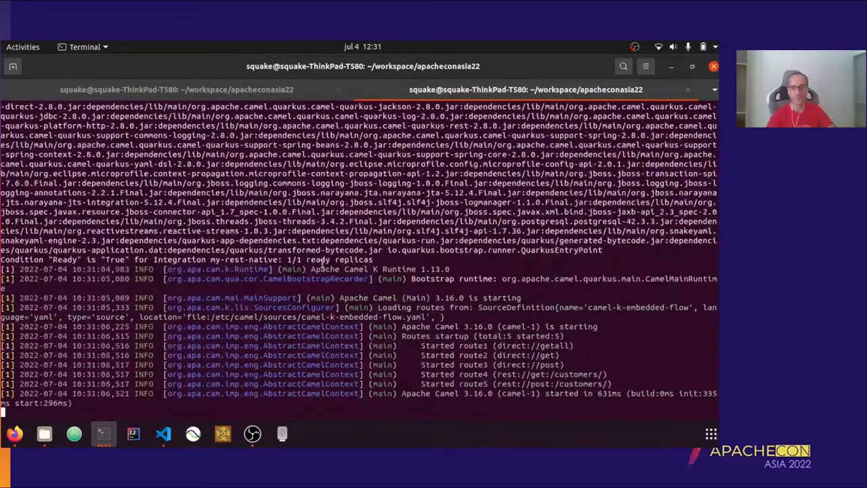
scroll(down, 3)
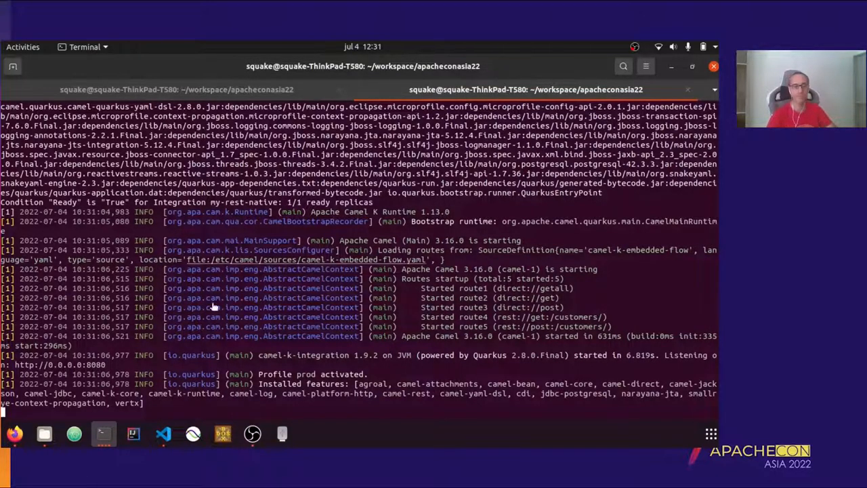
right_click(379, 196)
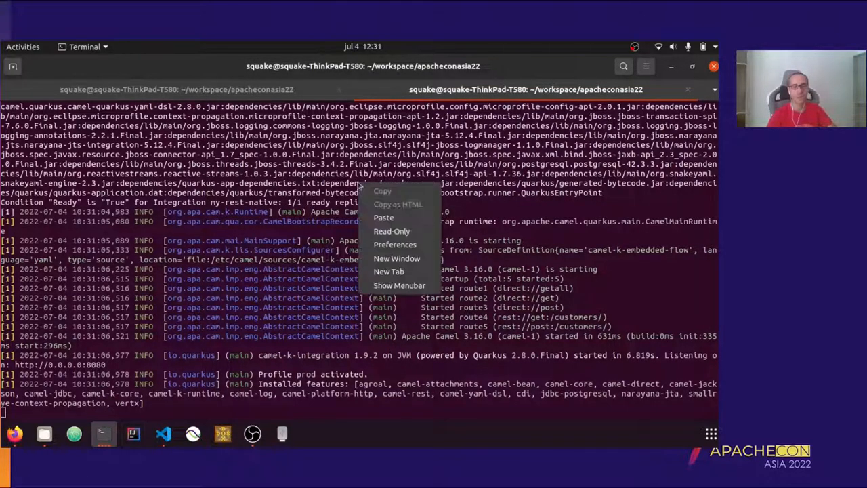
- In a new terminal session, follow the operator logs with `stern camel-k-operator` through the native build
click(388, 271)
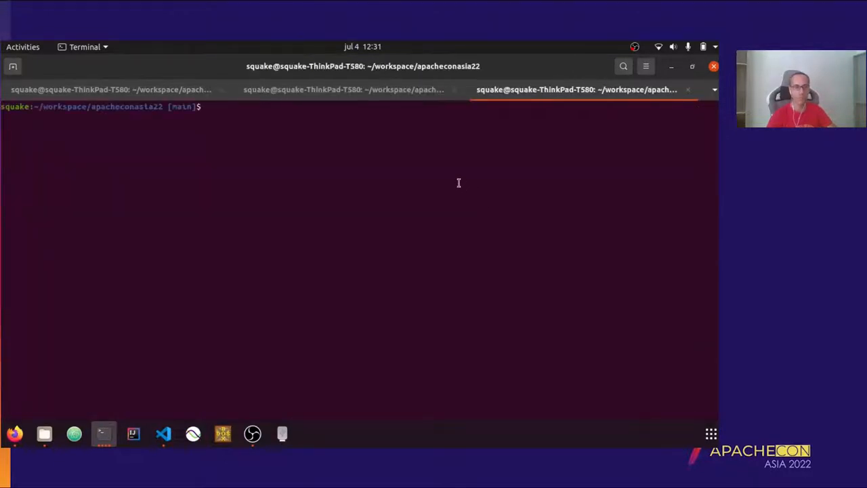
text(stern clam)
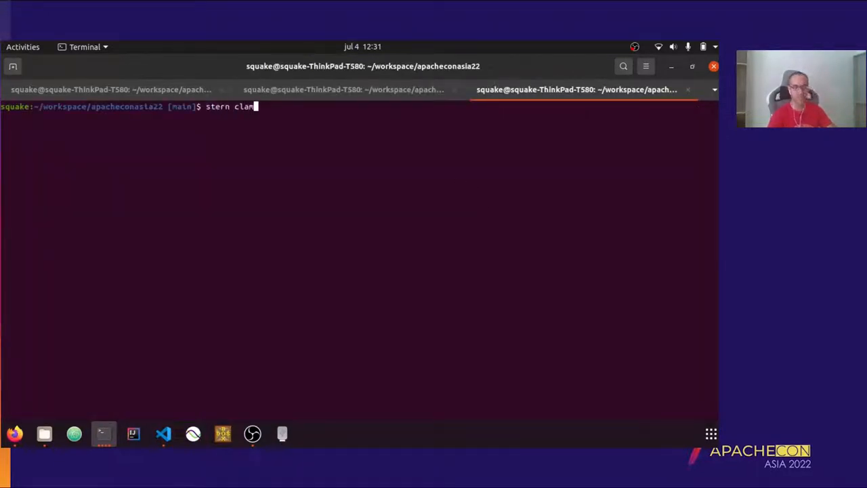
text(amel)
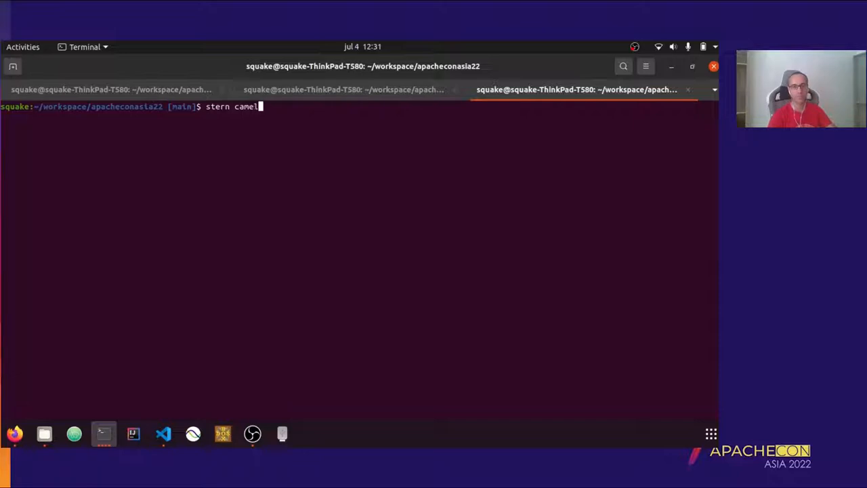
text(-k)
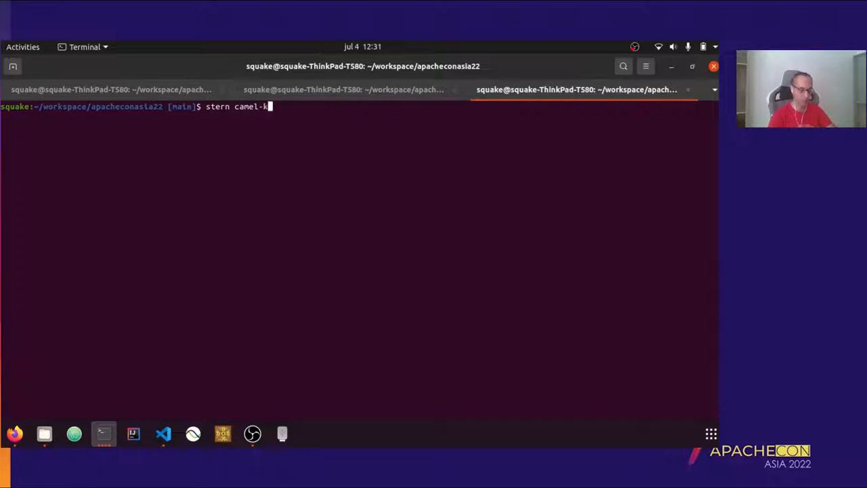
text(-operato)
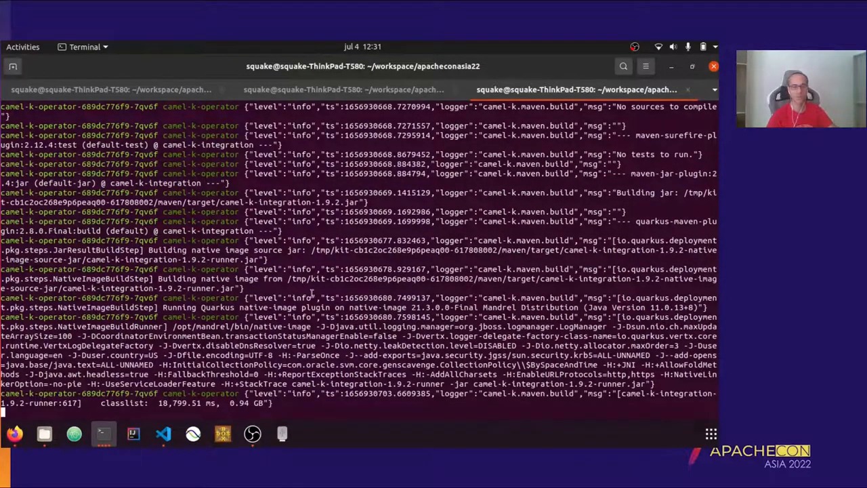
mouse_move(400, 344)
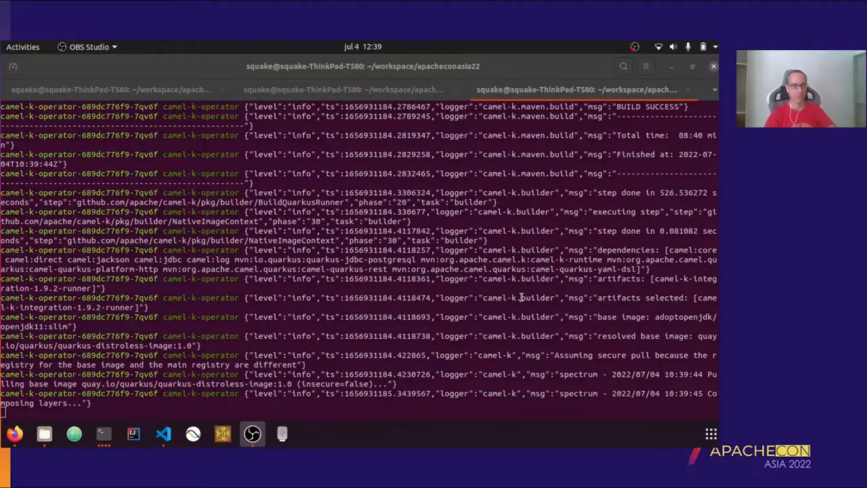
scroll(down, 3)
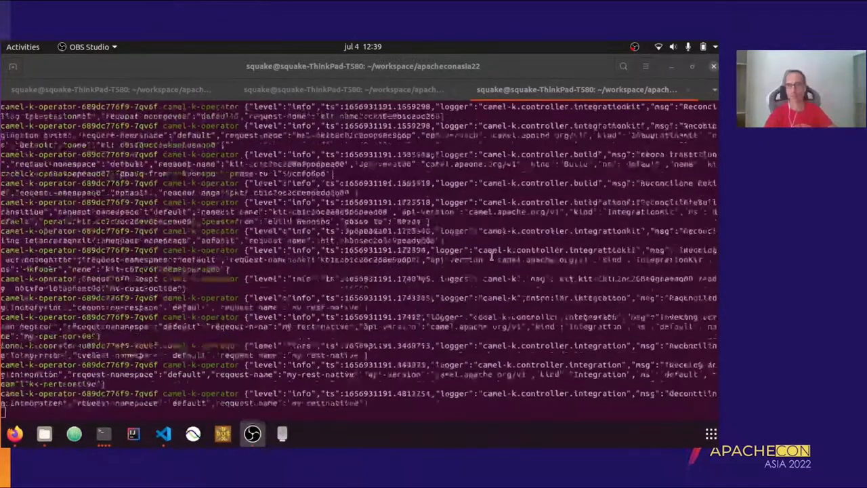
click(350, 89)
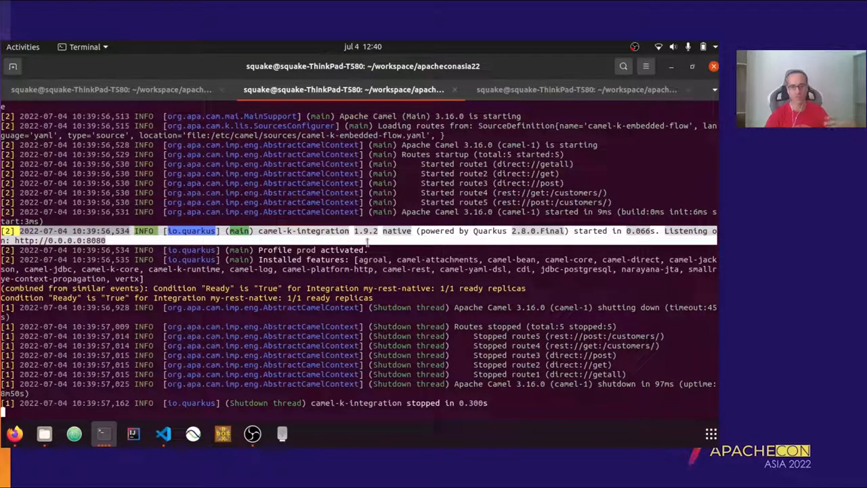
mouse_move(396, 239)
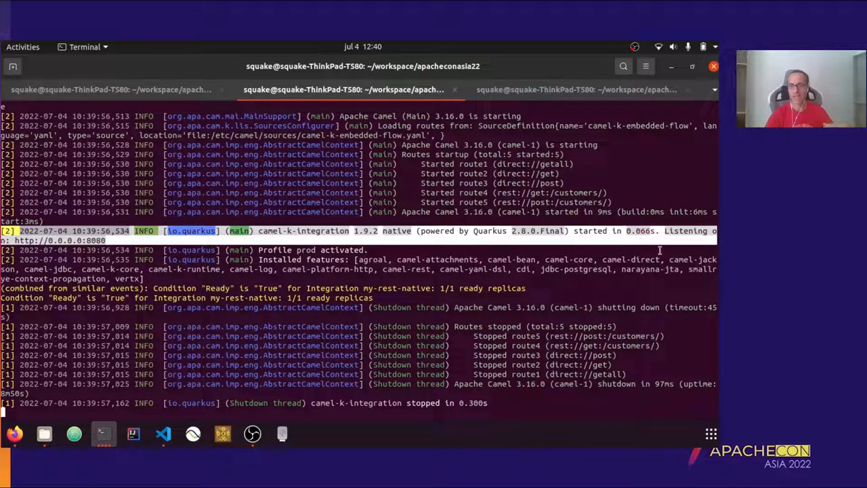
mouse_move(662, 243)
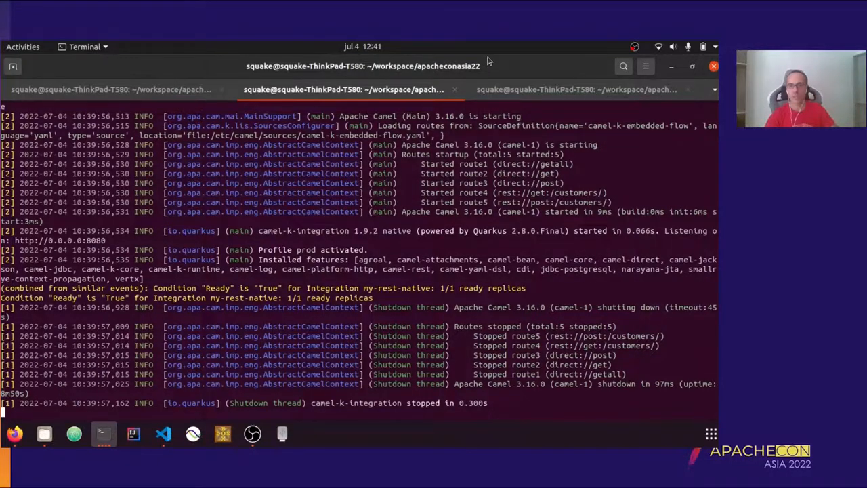
- In a fresh terminal session, run `minikube service list` to show the cluster services
click(576, 90)
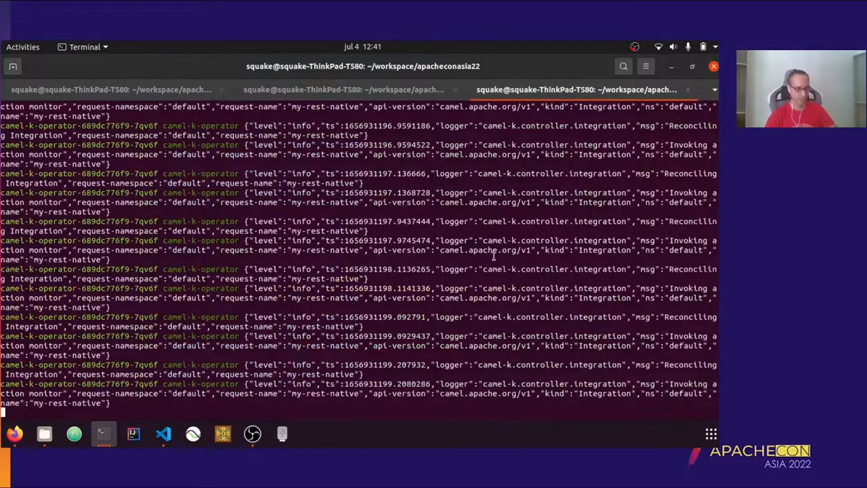
right_click(493, 257)
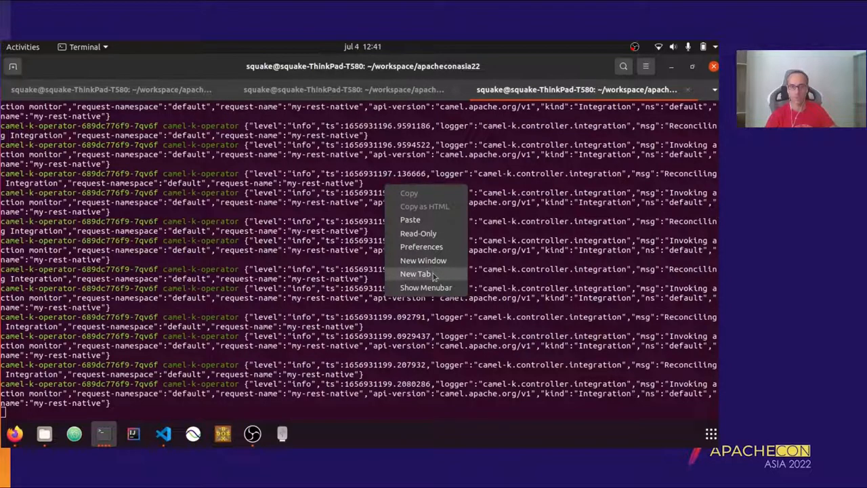
click(414, 274)
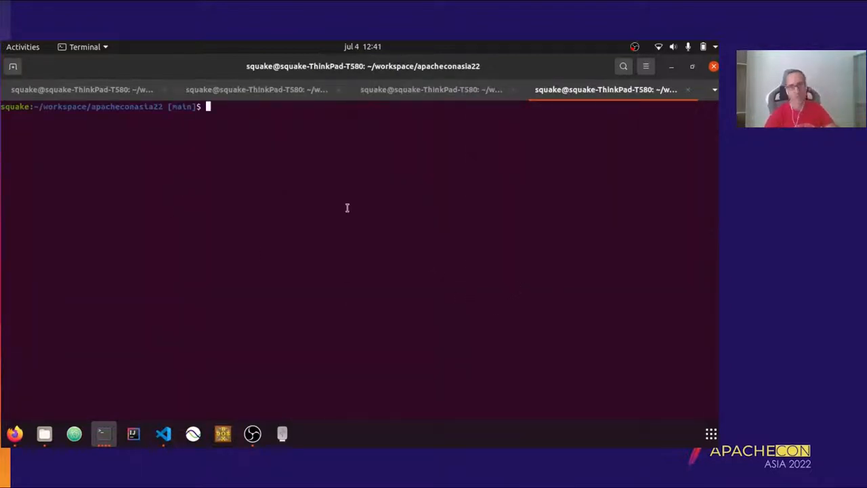
text(m)
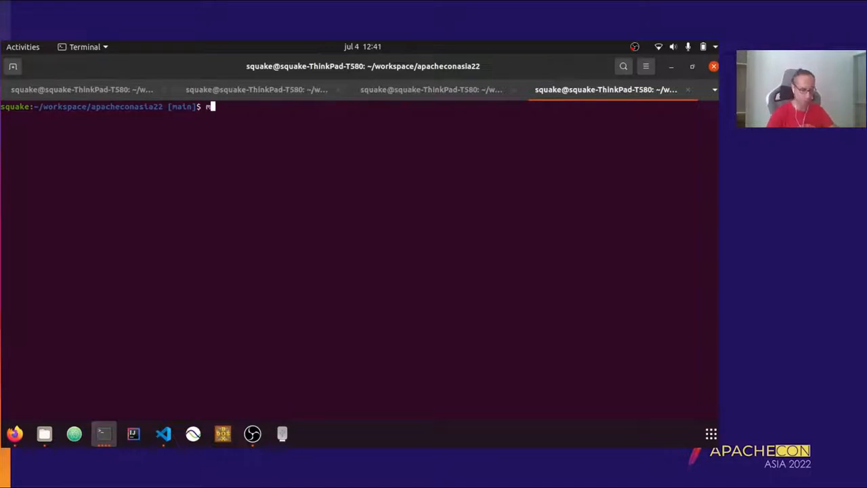
text(minikube)
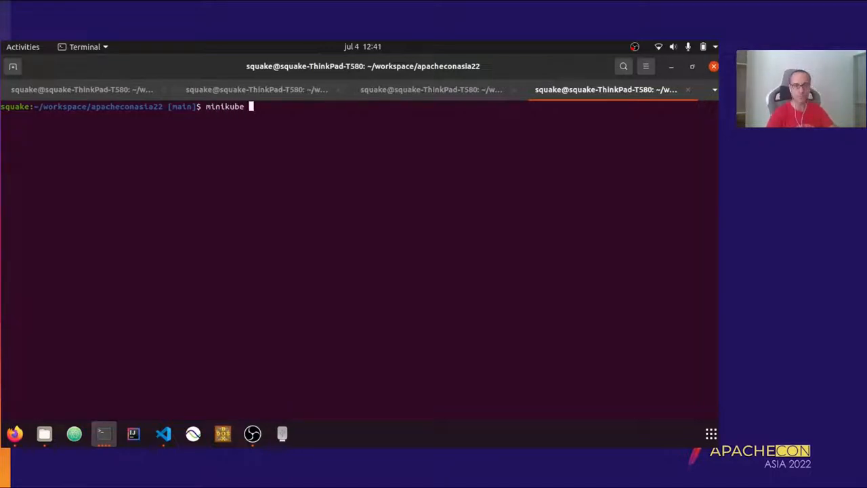
text(service list)
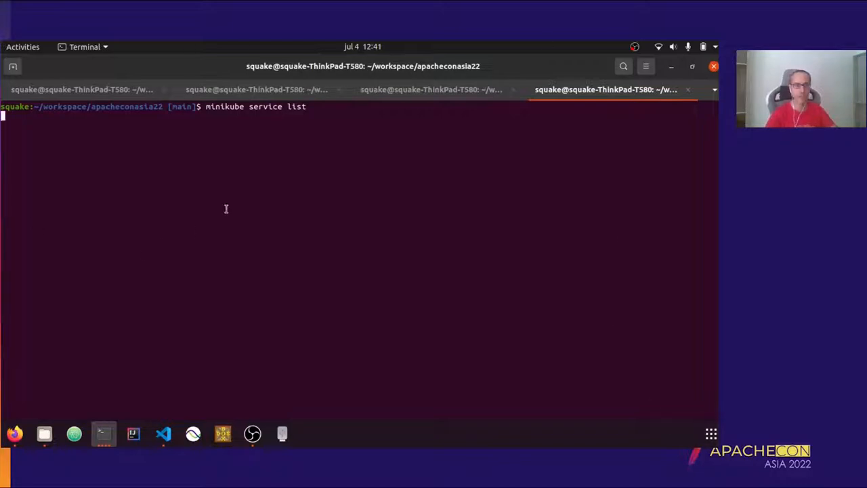
mouse_move(211, 196)
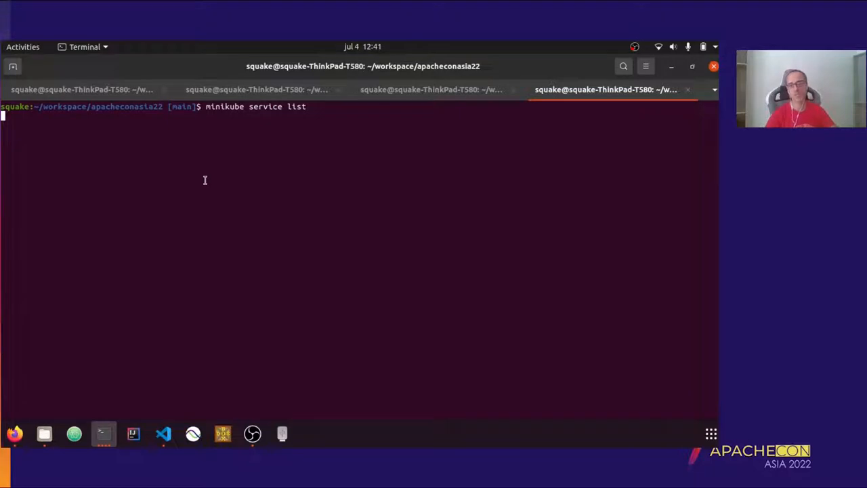
key(Return)
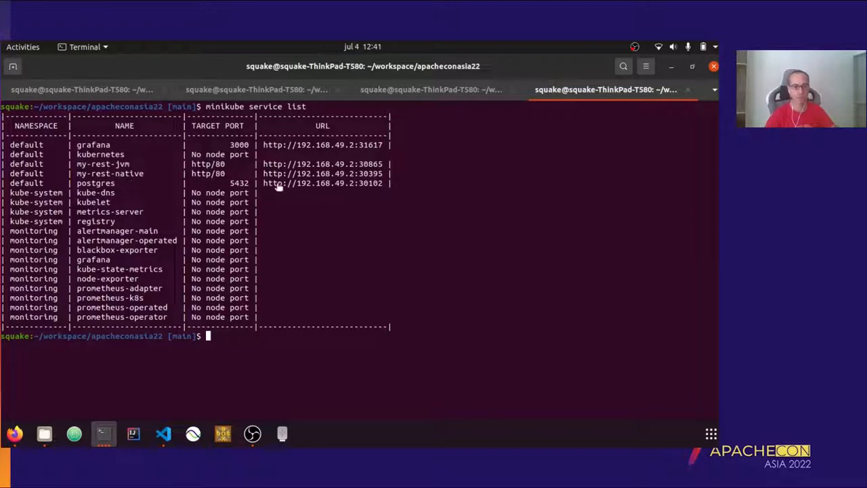
- Request /customers on the my-rest-native service URL, returning the three customer records
right_click(277, 183)
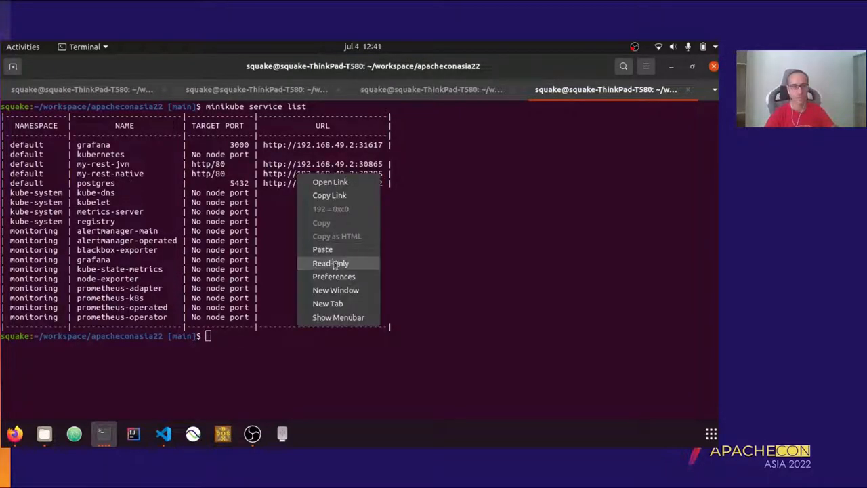
mouse_move(350, 264)
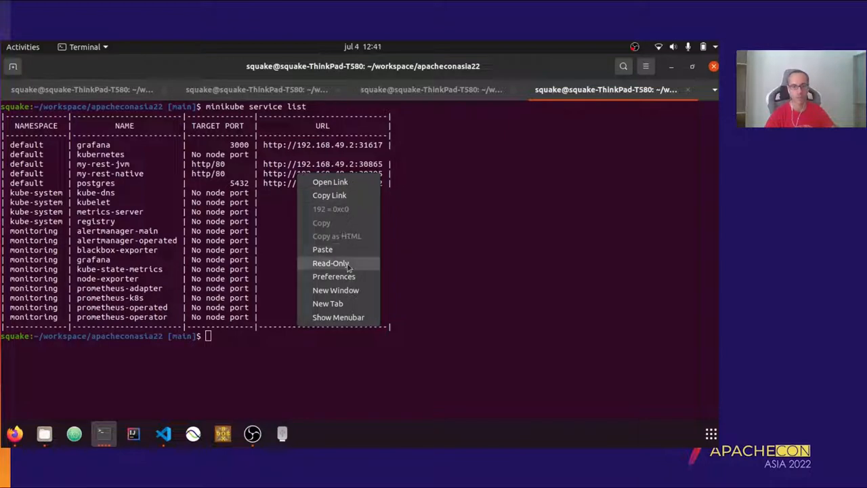
text(http http://192.168.49.2:30395)
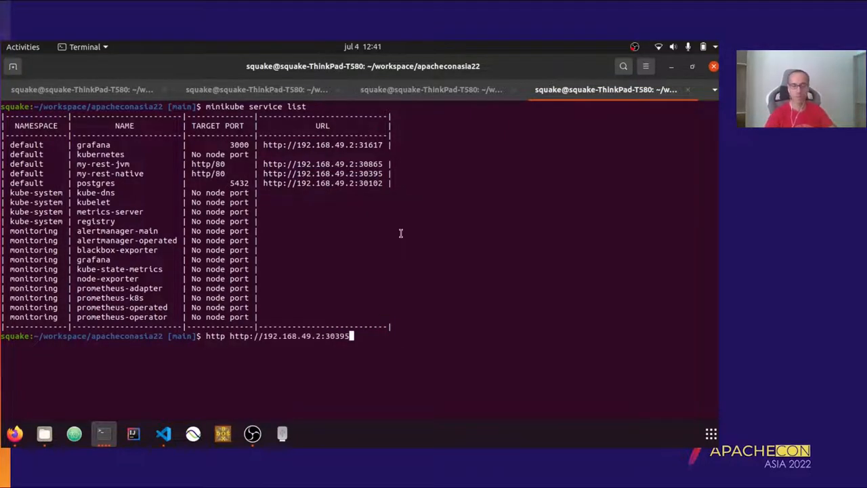
key(BackSpace)
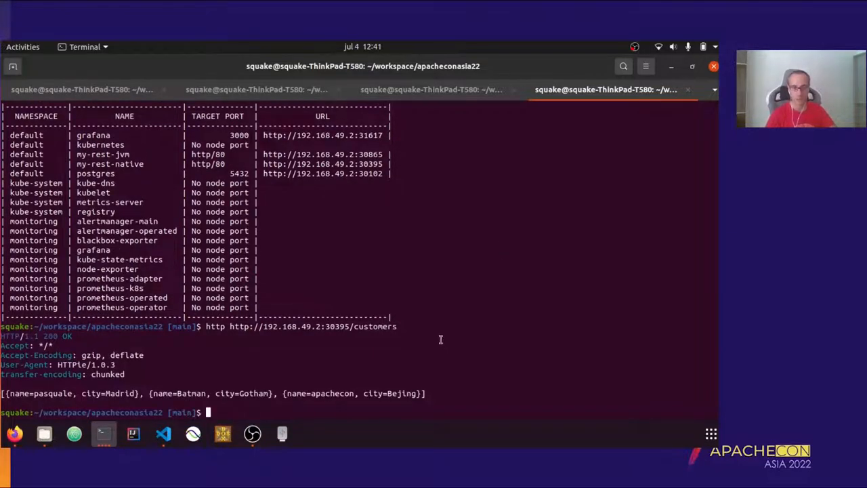
text(clear)
text(k top )
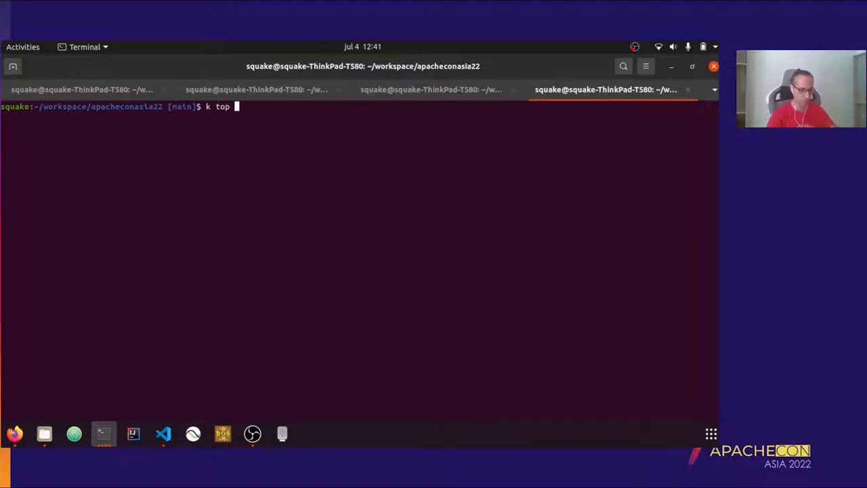
- Run `k top pods` showing my-rest-native at ~16Mi versus 134Mi for my-rest-jvm
text(pod)
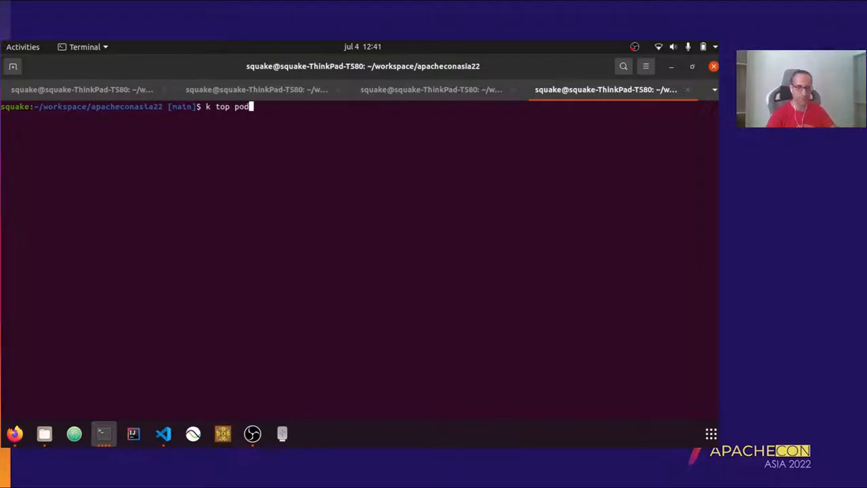
key(Return)
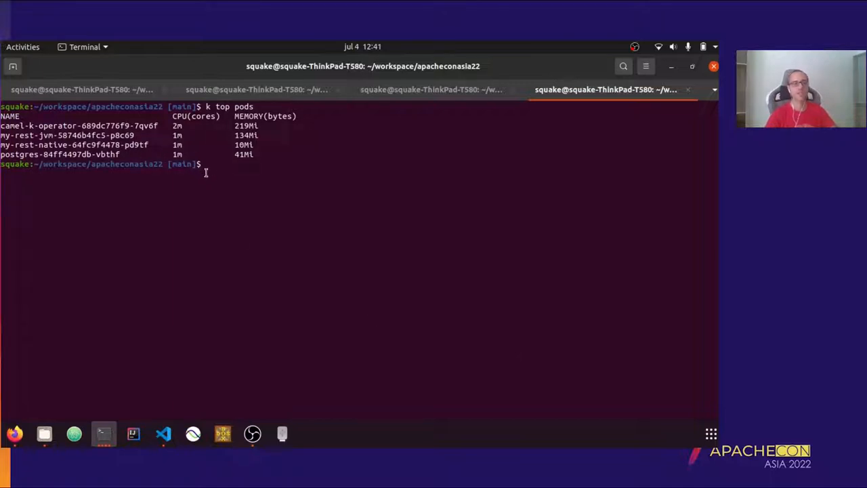
mouse_move(152, 149)
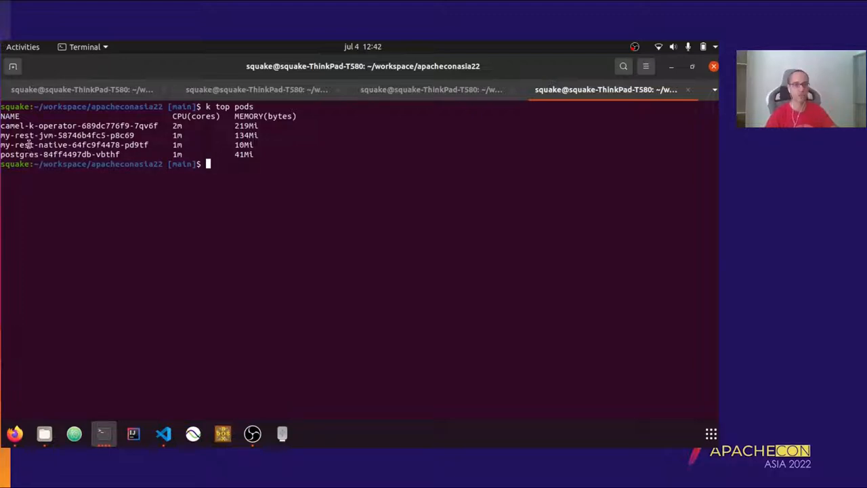
mouse_move(160, 139)
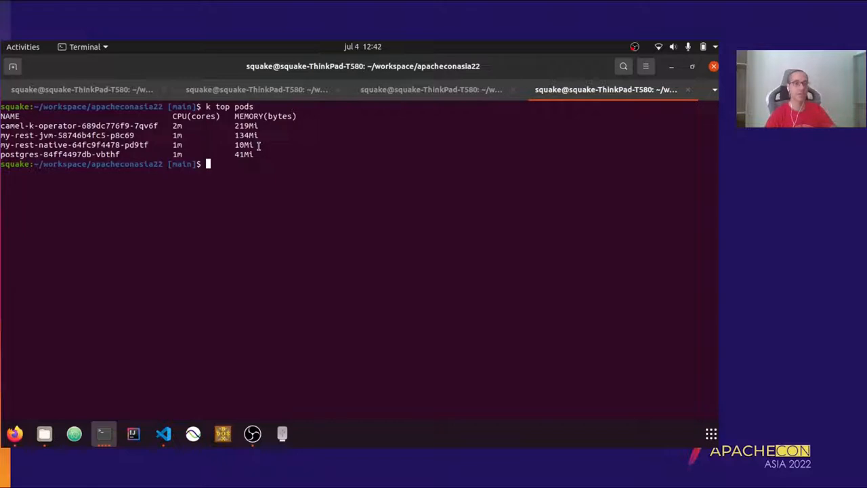
mouse_move(331, 190)
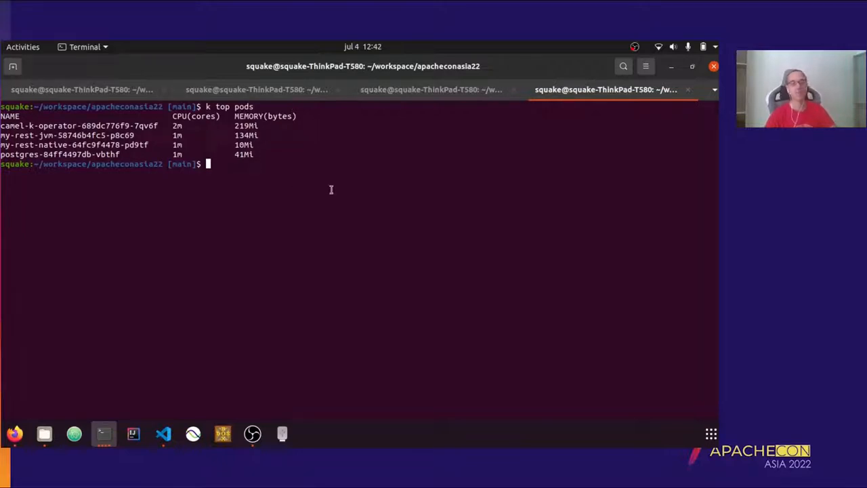
mouse_move(323, 211)
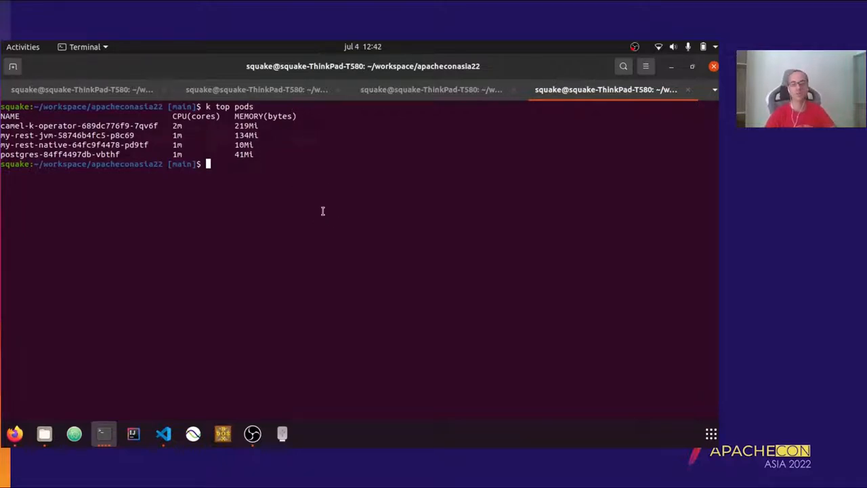
mouse_move(347, 222)
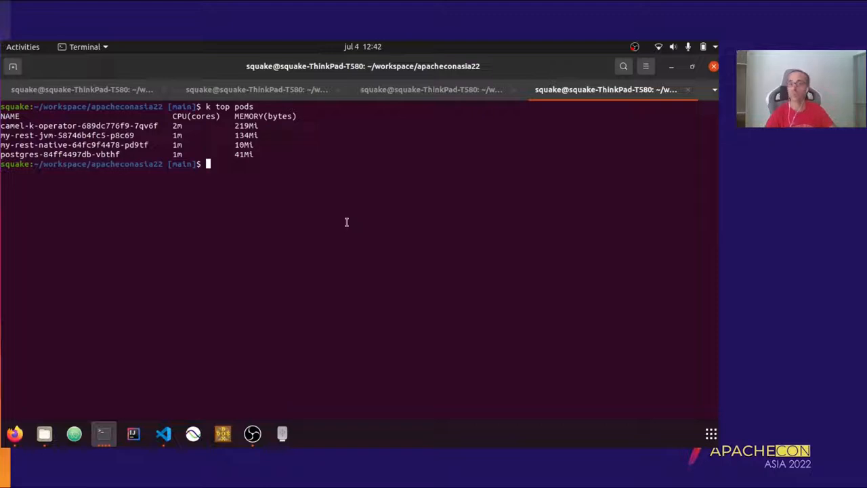
mouse_move(330, 223)
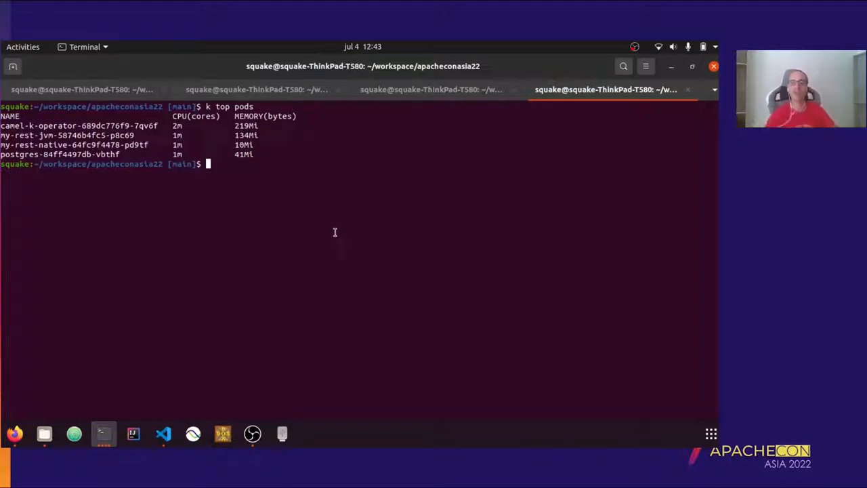
mouse_move(347, 247)
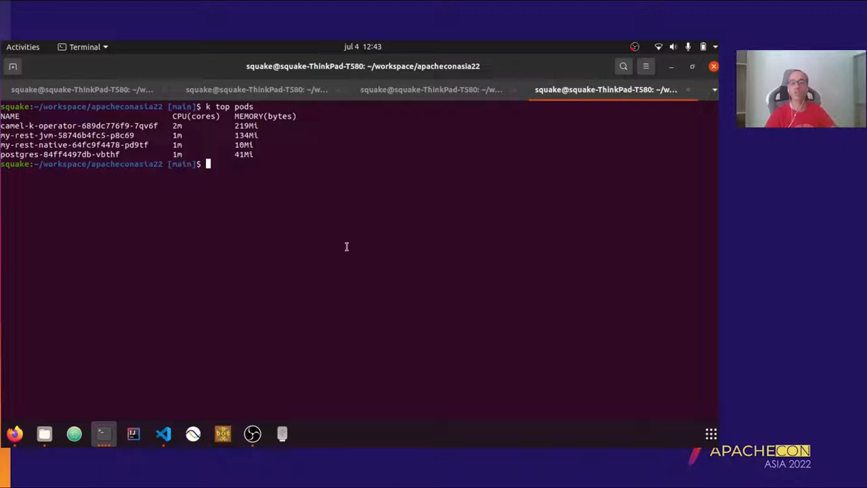
mouse_move(342, 241)
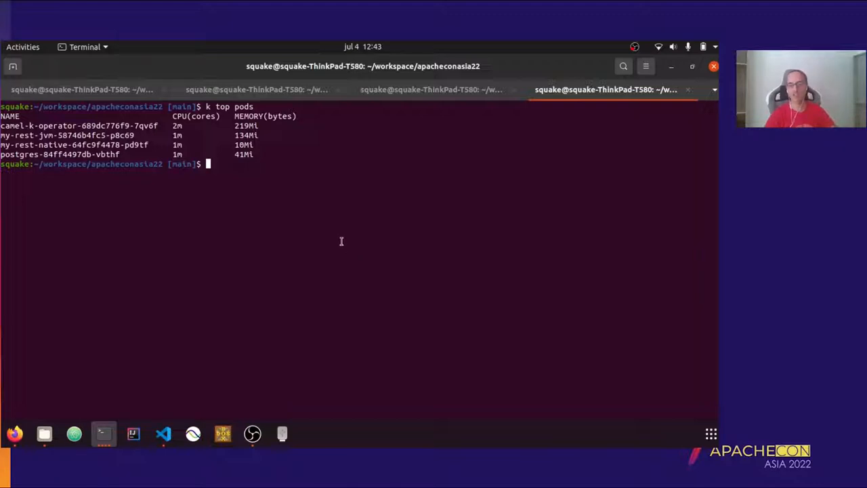
mouse_move(338, 236)
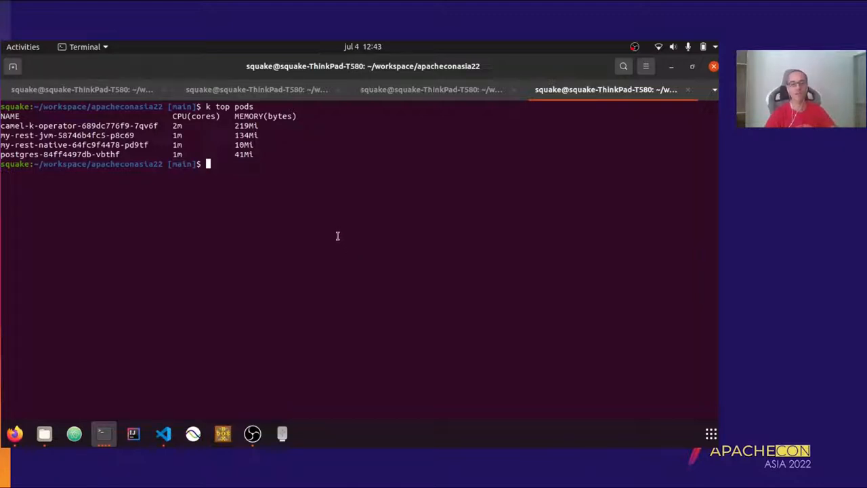
mouse_move(341, 241)
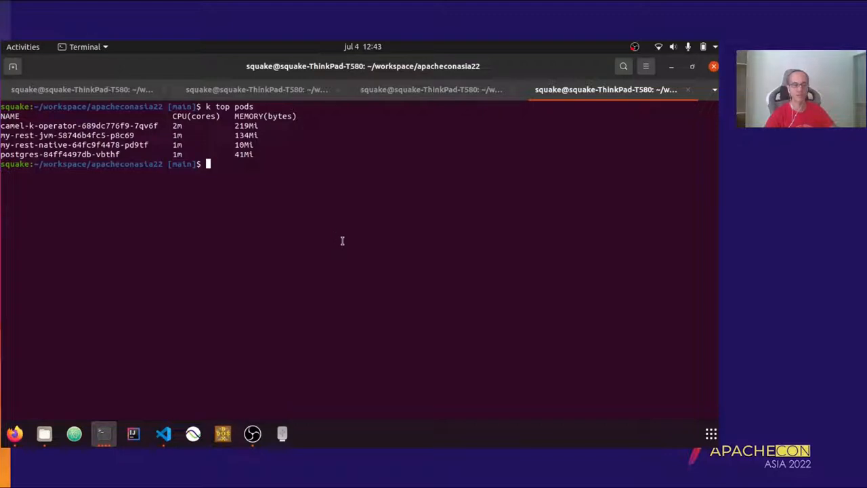
mouse_move(379, 286)
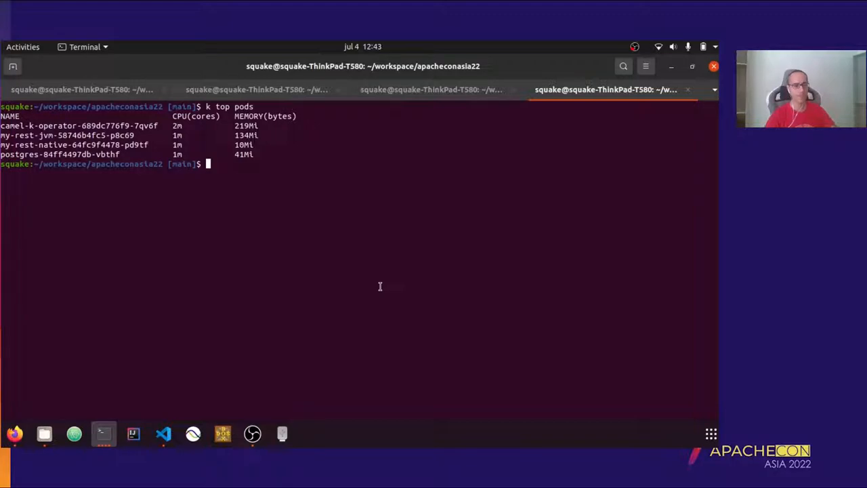
mouse_move(439, 295)
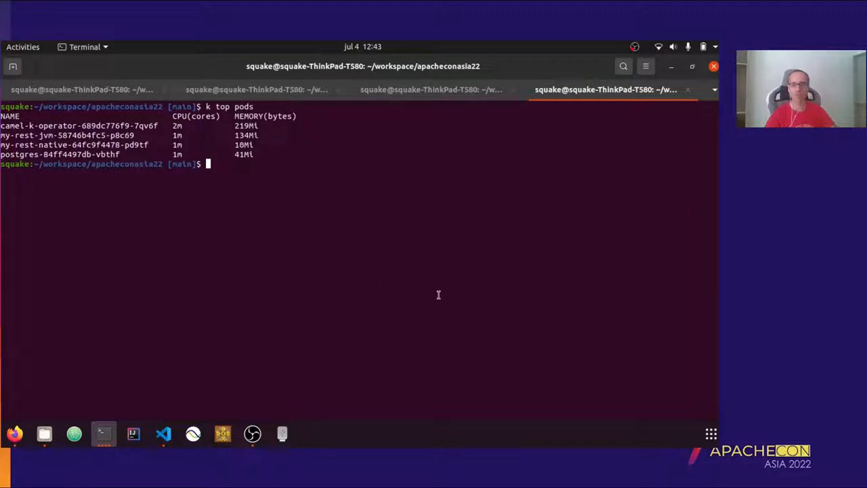
mouse_move(436, 293)
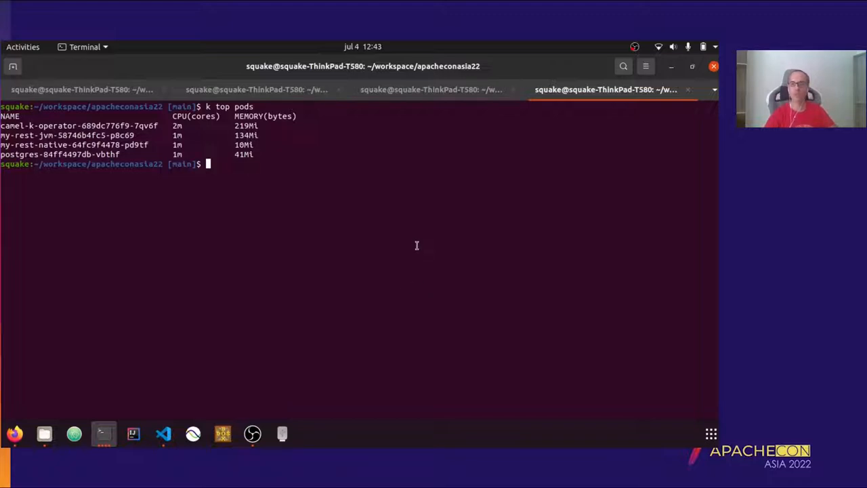
mouse_move(162, 433)
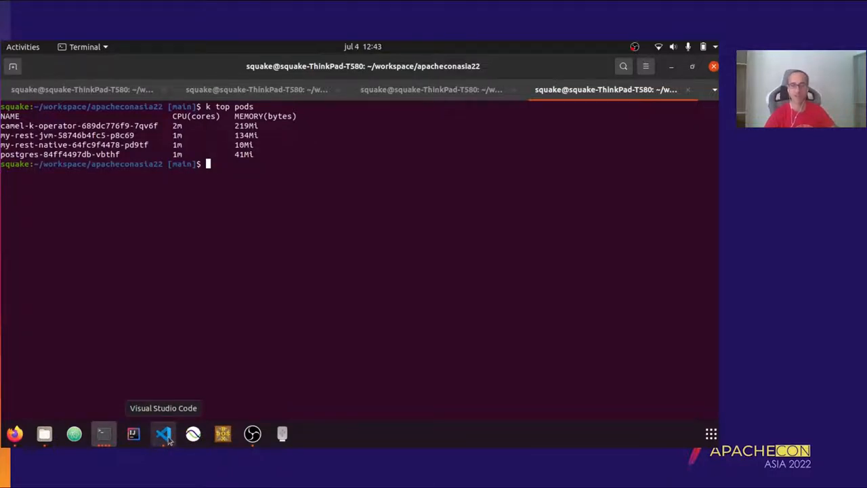
- Copy `# camel-k: trait=prometheus.enabled=true` from my-rest-jvm.yaml into my-rest-native.yaml
click(163, 433)
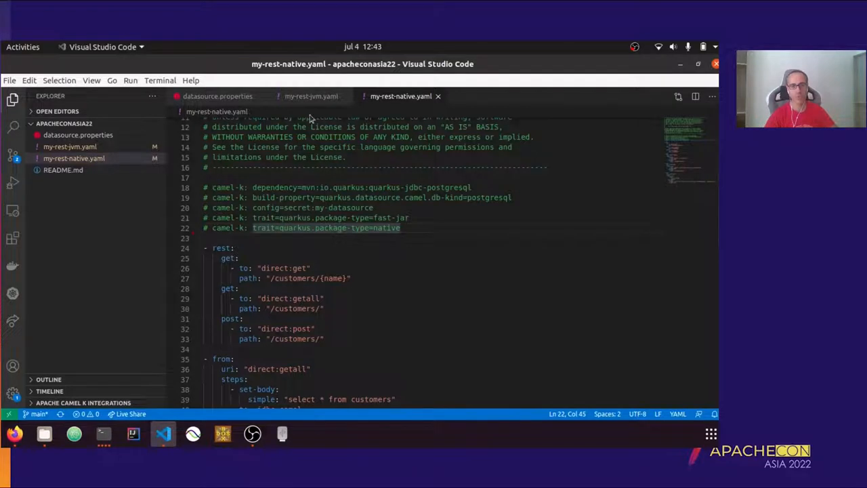
click(311, 95)
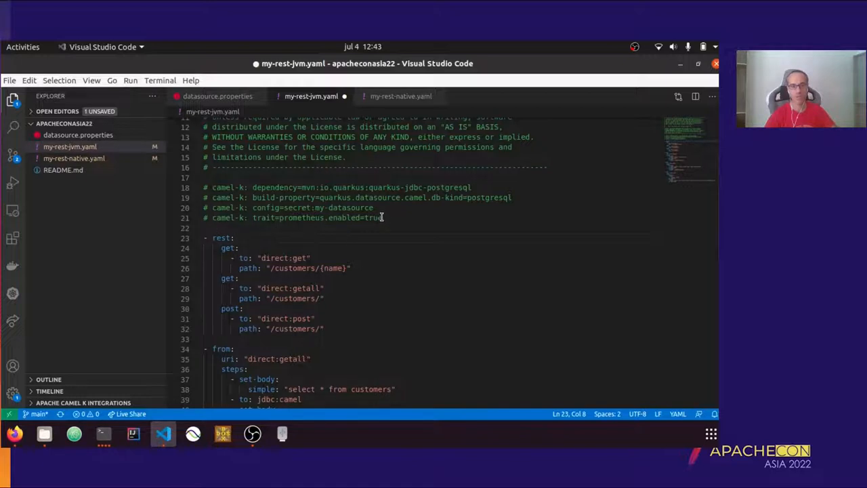
triple_click(296, 217)
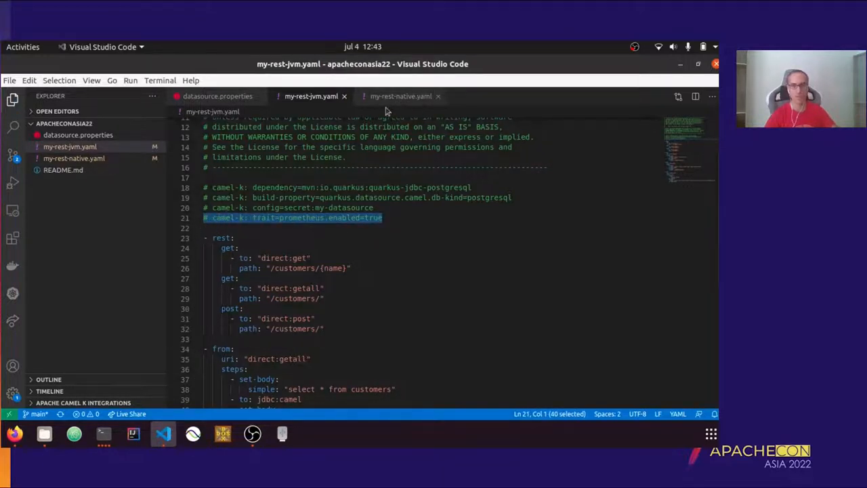
click(401, 95)
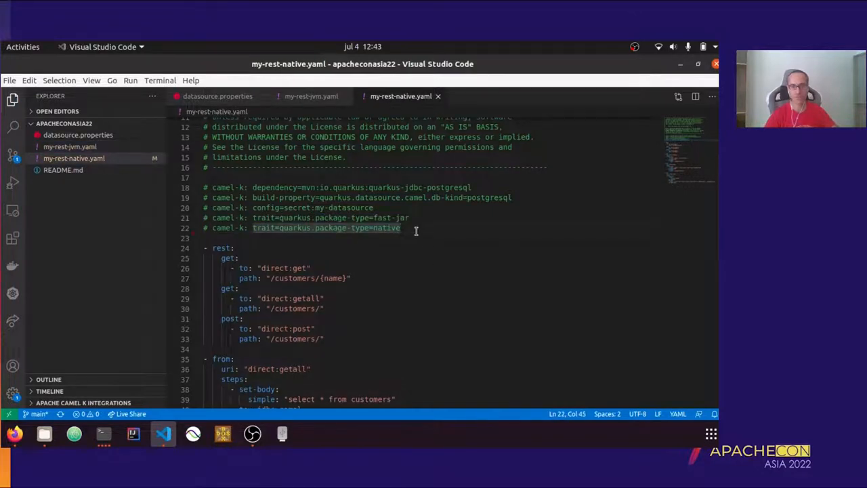
text(# camel-k: trait=prometheus.enabled=true)
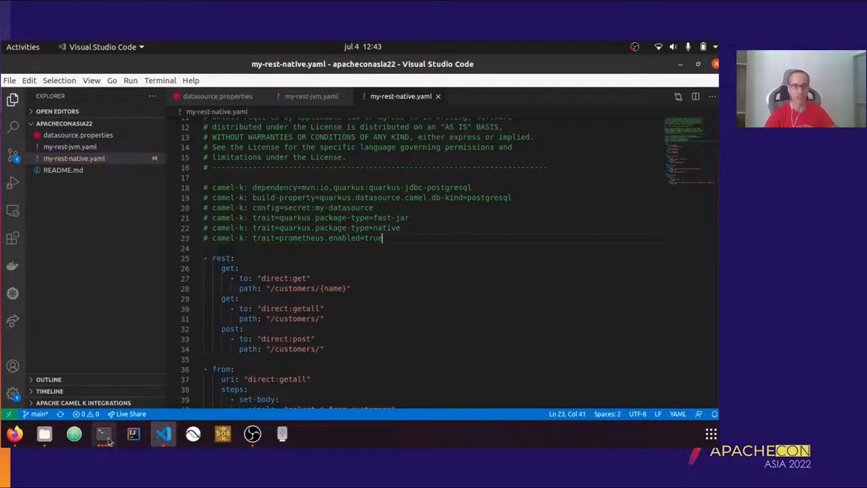
click(103, 434)
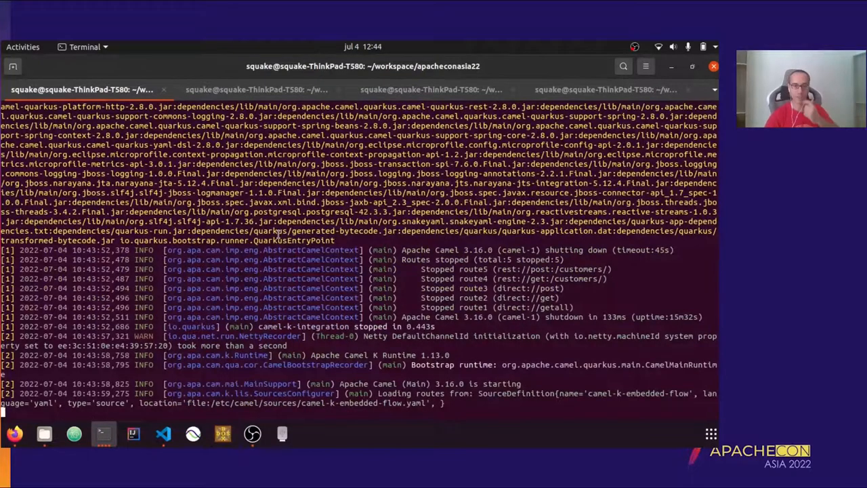
scroll(down, 3)
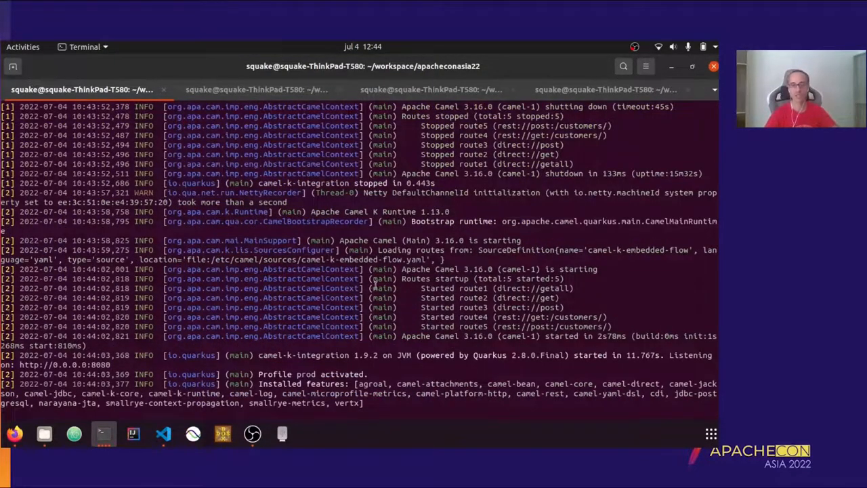
click(260, 89)
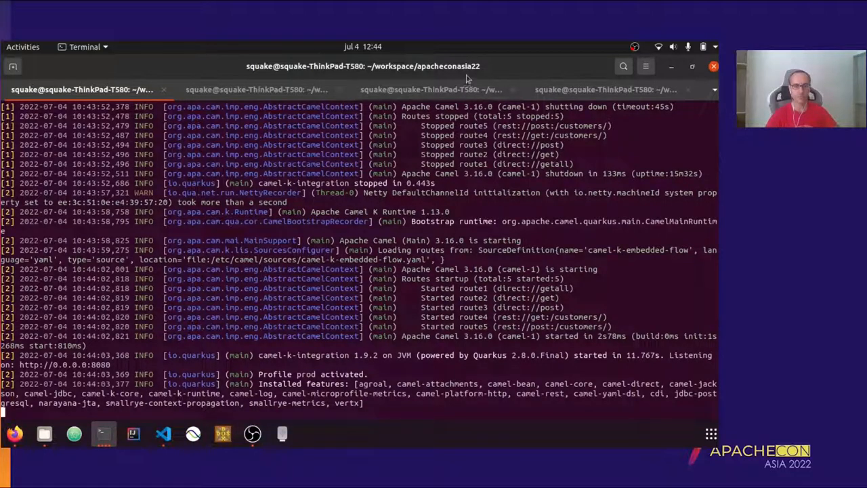
- Run the minikube service list in a free terminal tab and grab the my-rest-jvm URL
click(603, 89)
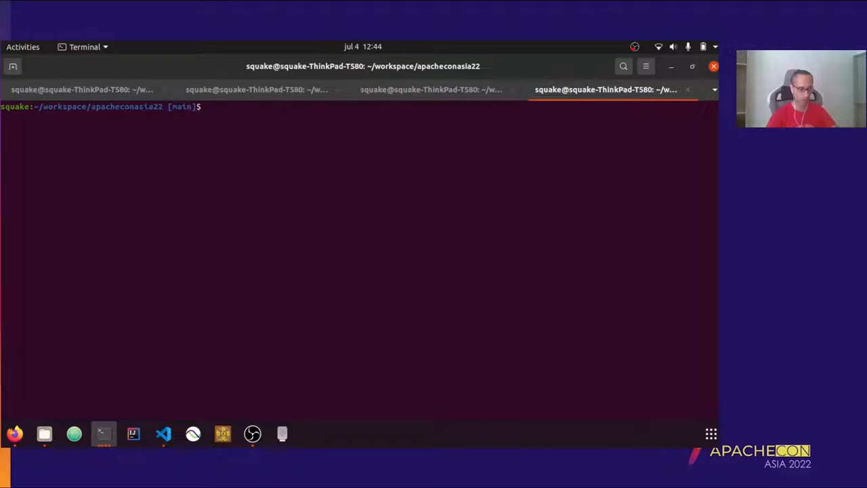
text(http http://192.168.49.2:30395/customers)
text(minikube service list)
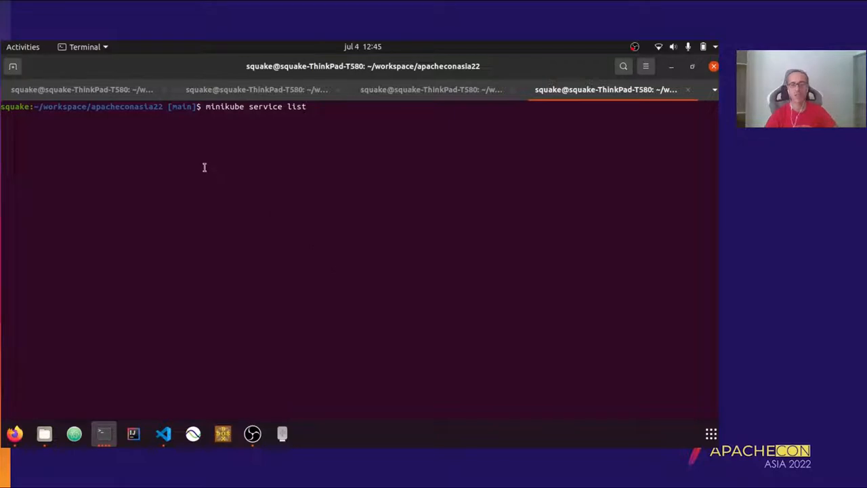
mouse_move(266, 171)
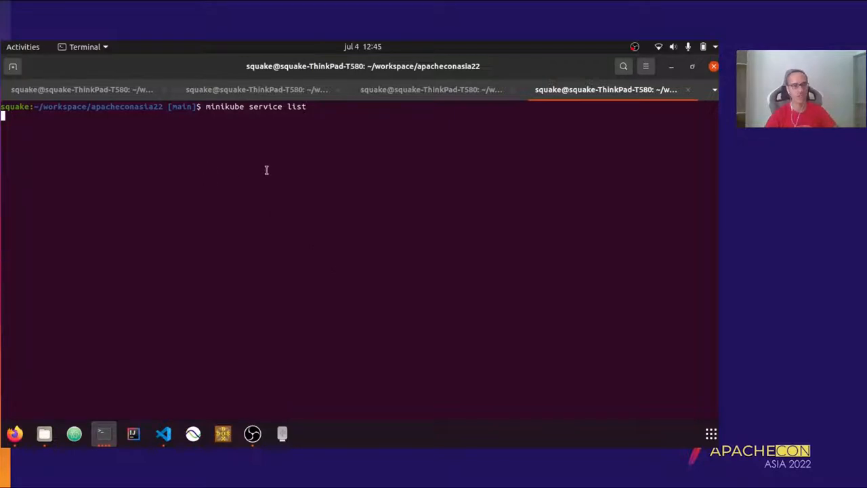
key(Return)
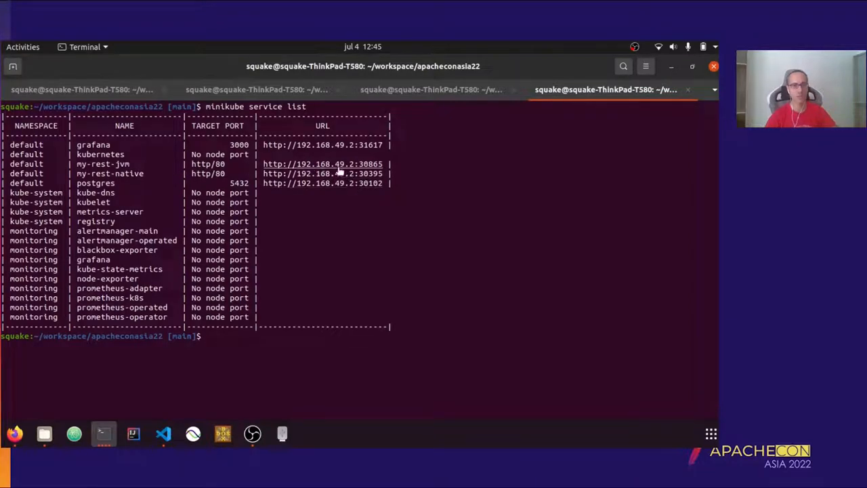
right_click(339, 173)
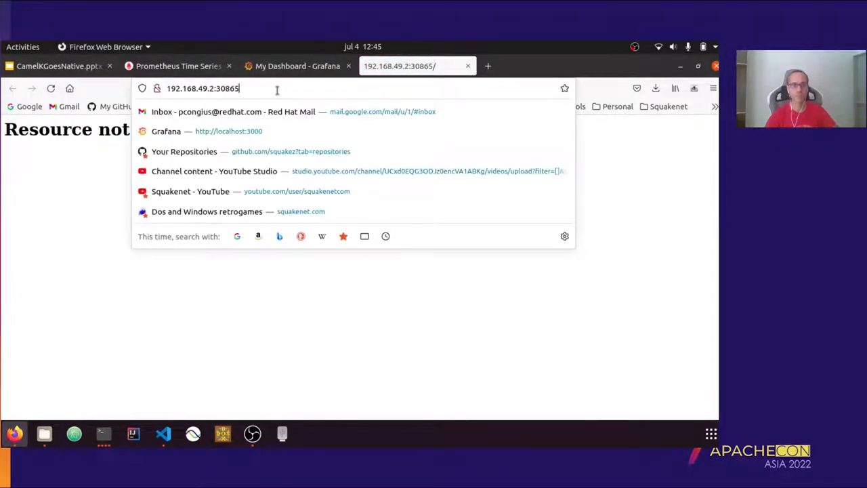
- Load 192.168.49.2:30865/q/metrics and scroll through the Camel exchange counters
text(/q/)
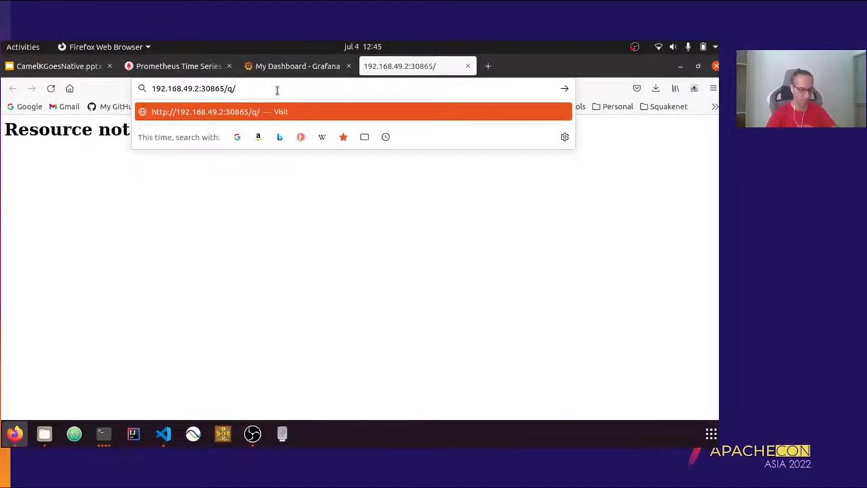
text(metrics)
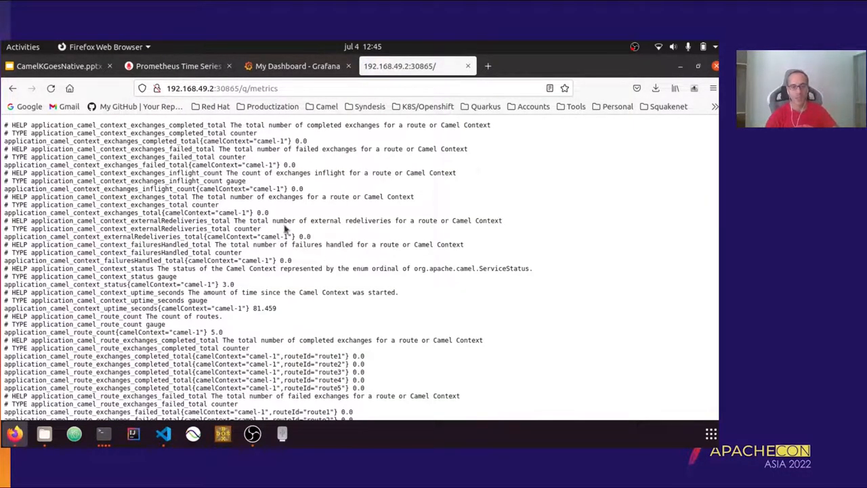
scroll(down, 3)
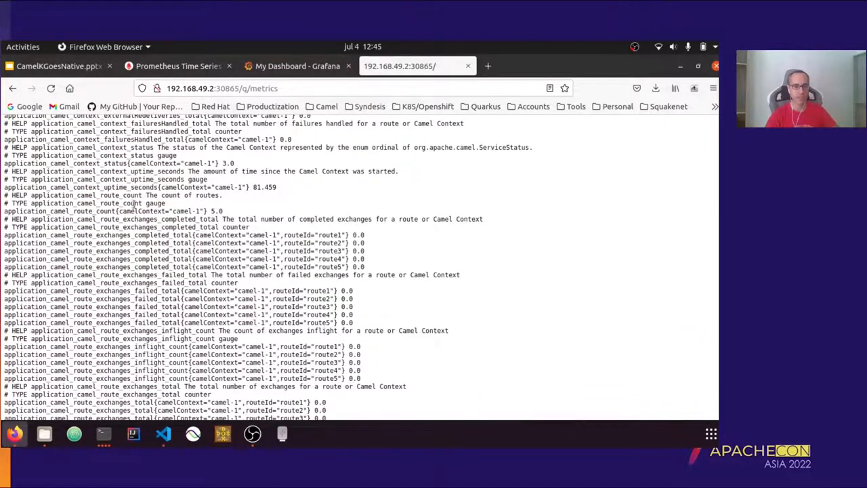
scroll(down, 3)
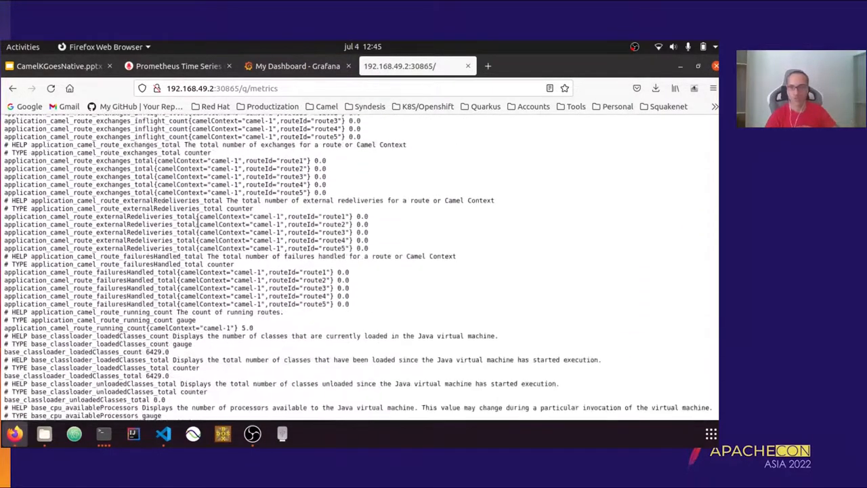
scroll(down, 3)
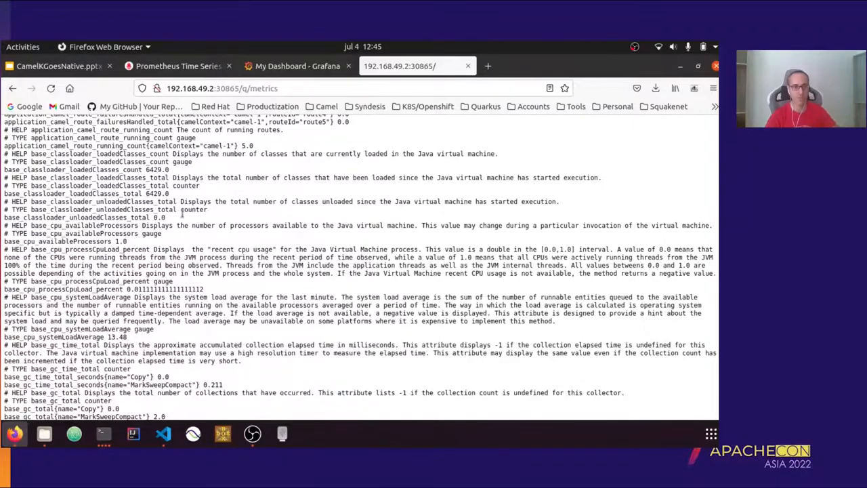
scroll(down, 3)
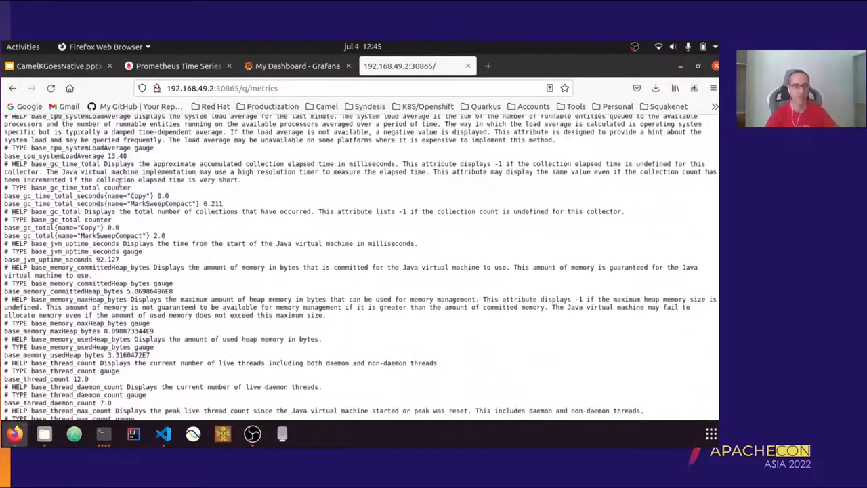
scroll(down, 3)
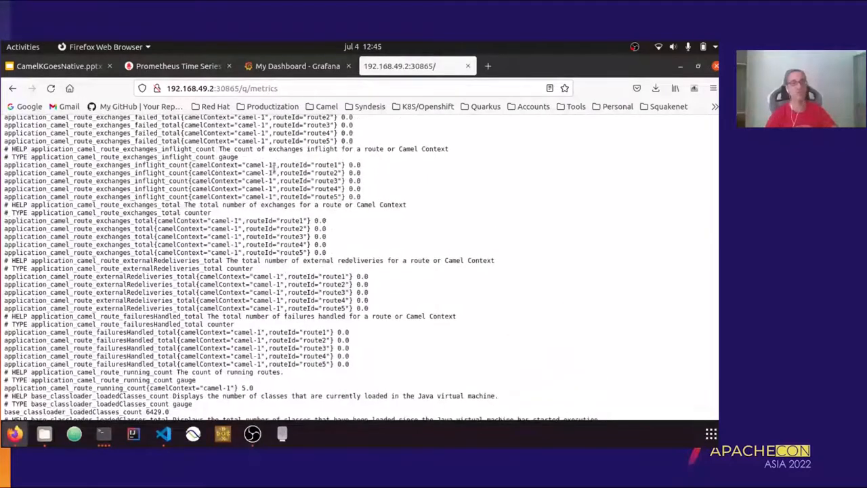
mouse_move(512, 325)
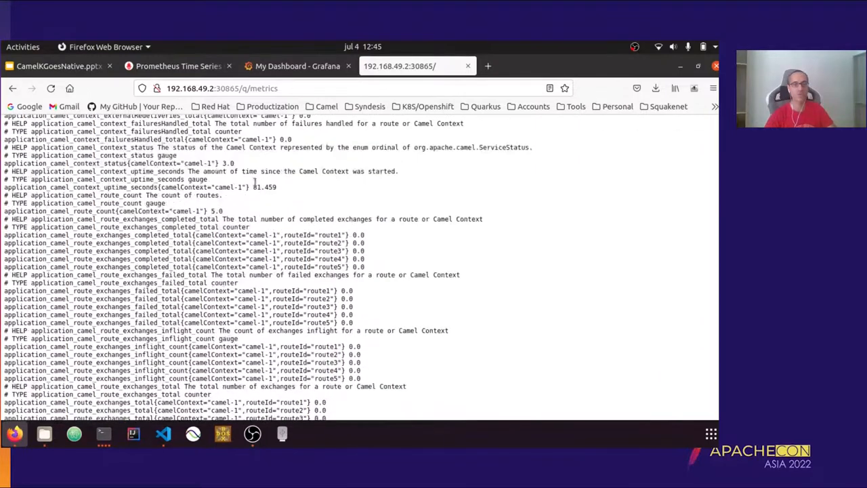
- Show the Prometheus Status > Targets page listing the my-rest-jvm and my-rest-native pod monitors
click(179, 65)
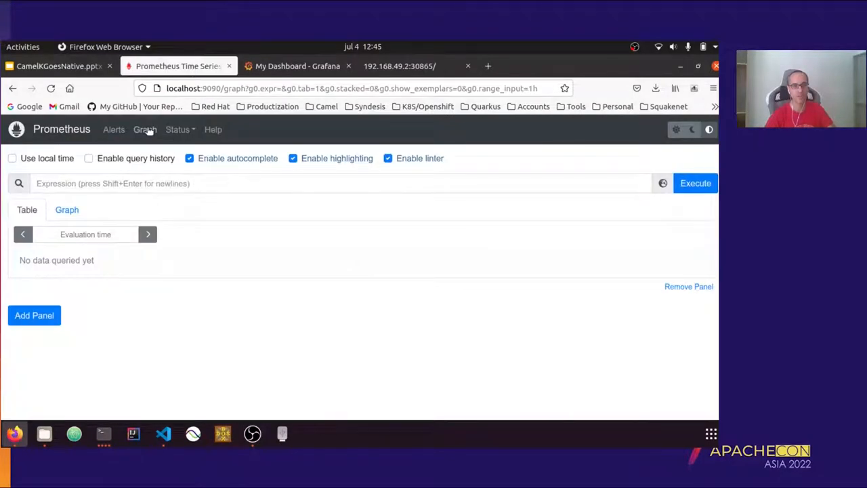
click(178, 130)
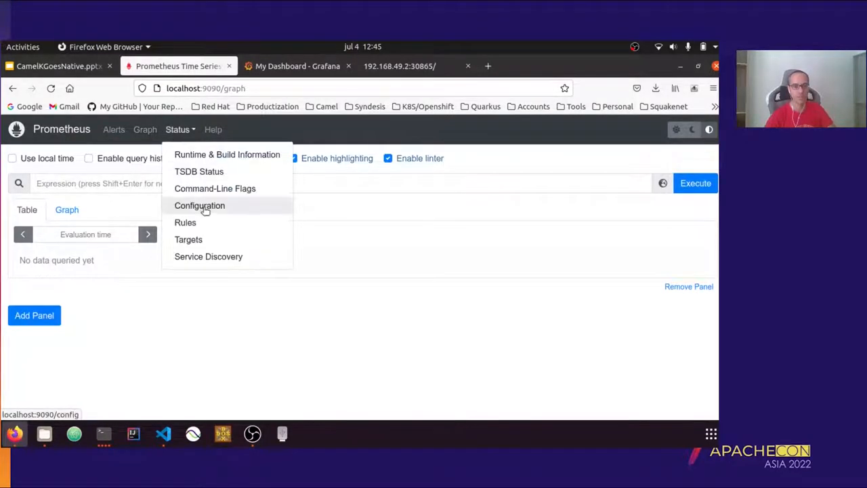
click(188, 238)
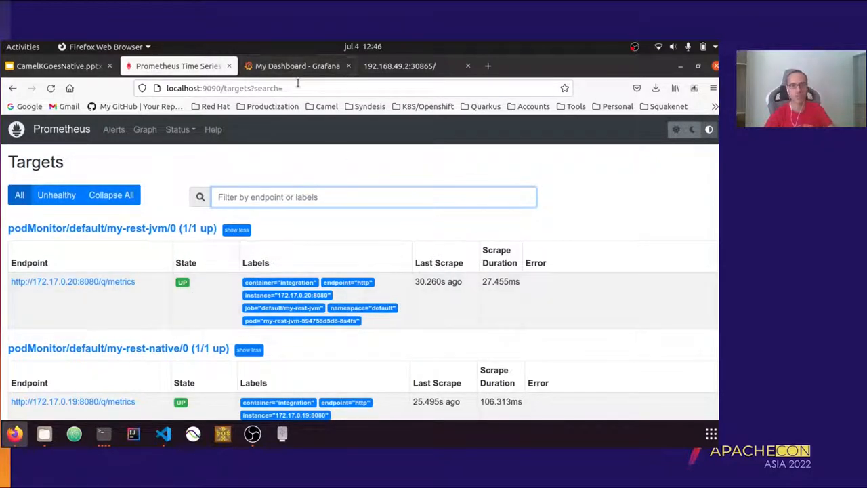
- Refresh the Grafana dashboard and remove the base_memory_usedHeap_bytes panel, confirming the removal
click(298, 65)
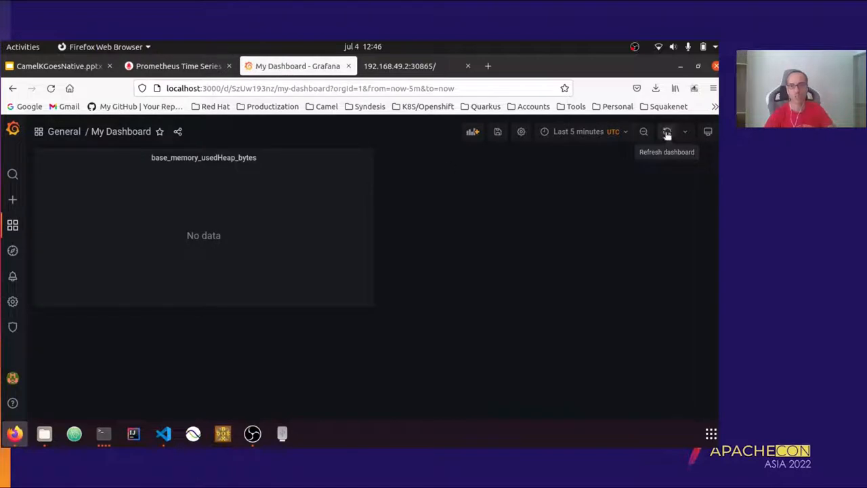
click(667, 131)
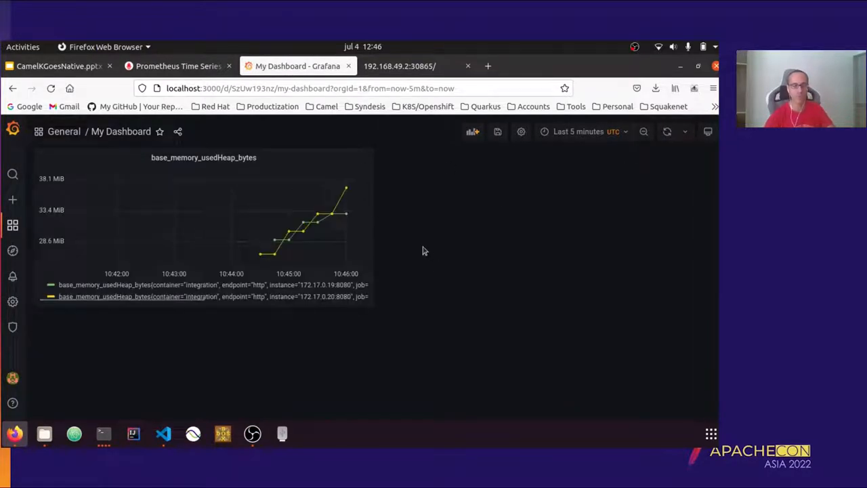
mouse_move(415, 239)
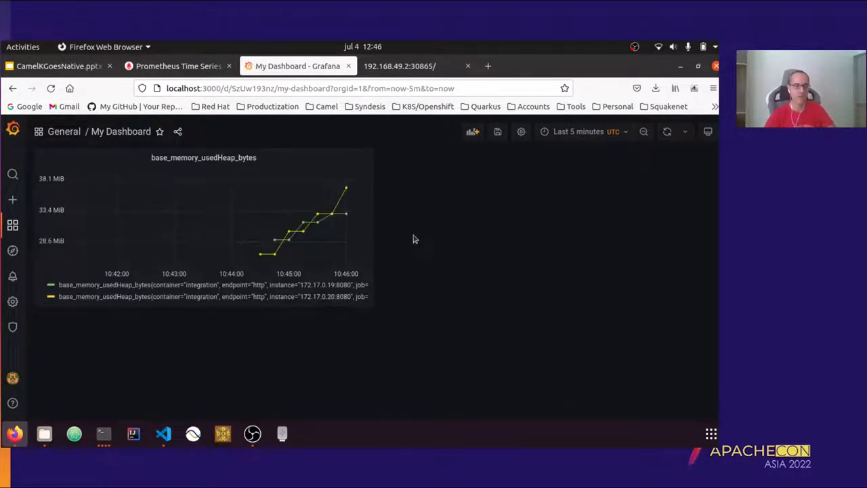
mouse_move(247, 233)
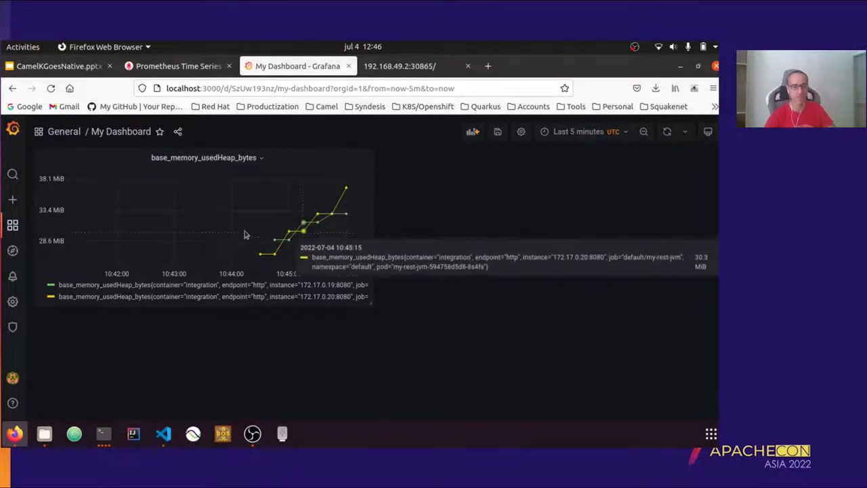
mouse_move(386, 250)
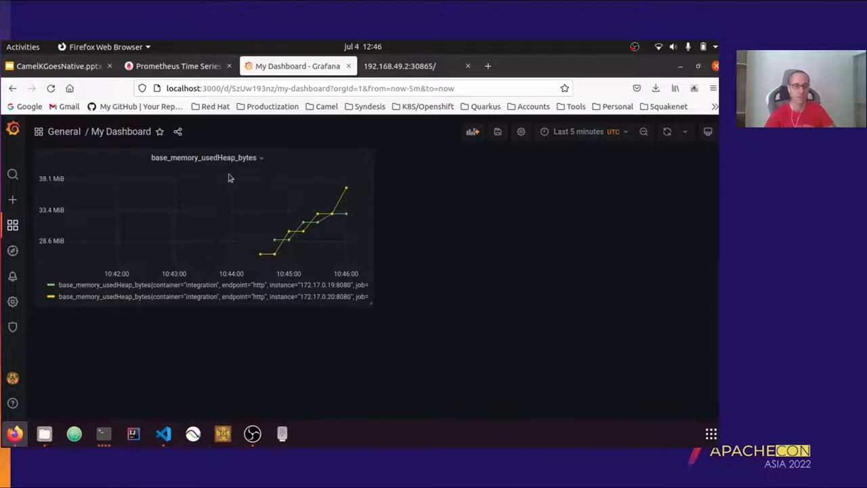
mouse_move(290, 233)
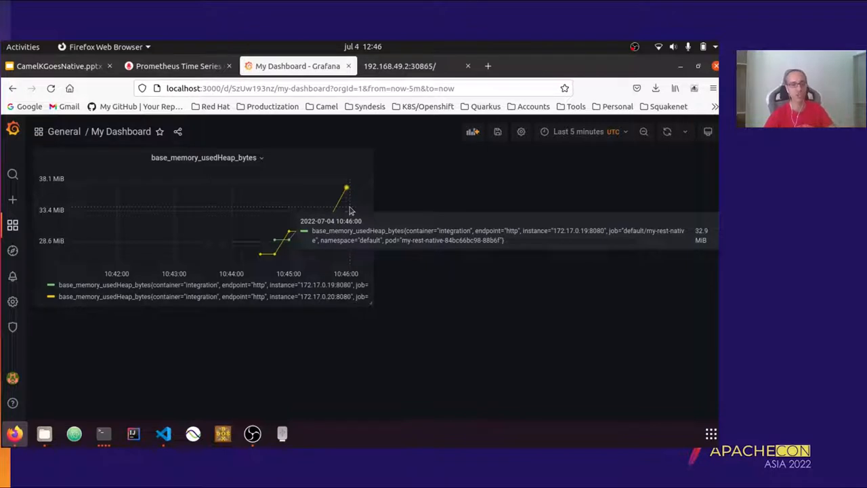
mouse_move(399, 176)
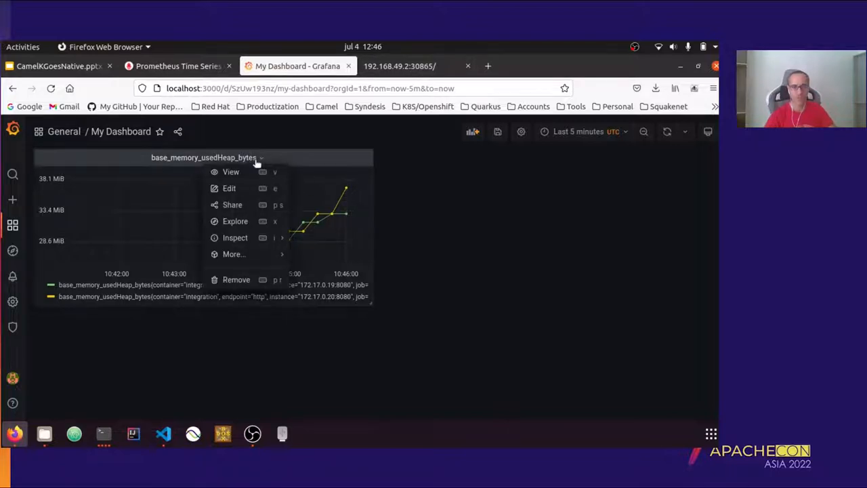
click(236, 279)
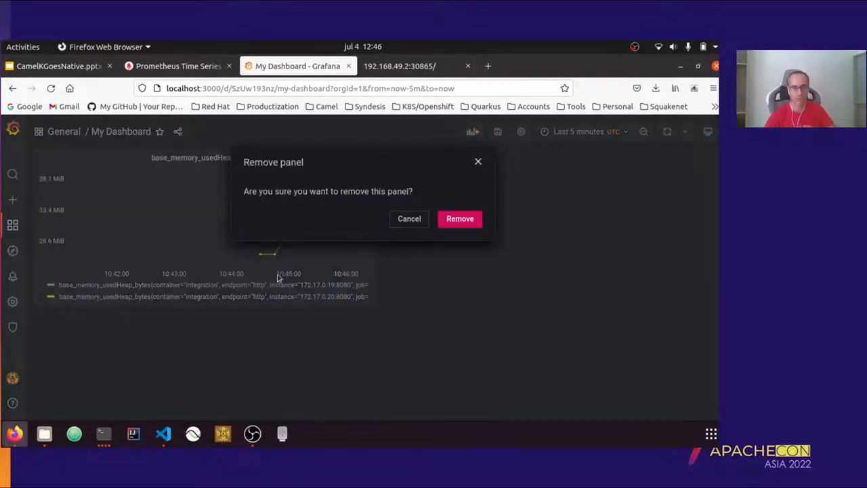
click(461, 218)
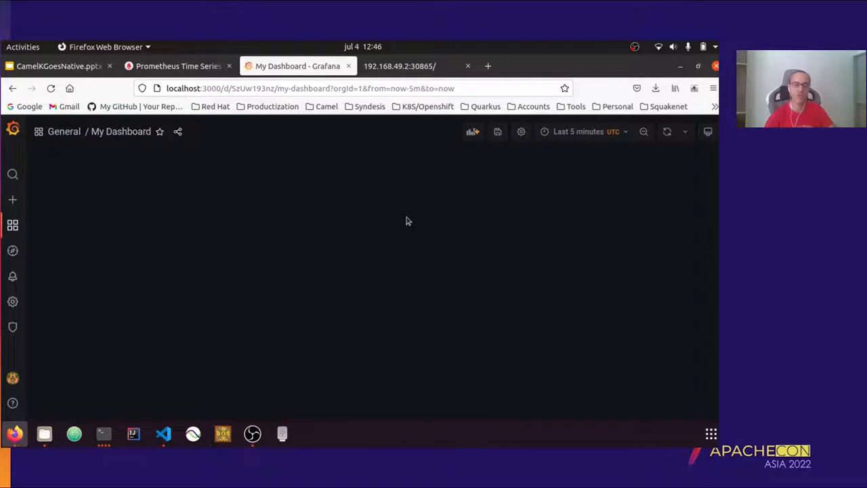
mouse_move(392, 243)
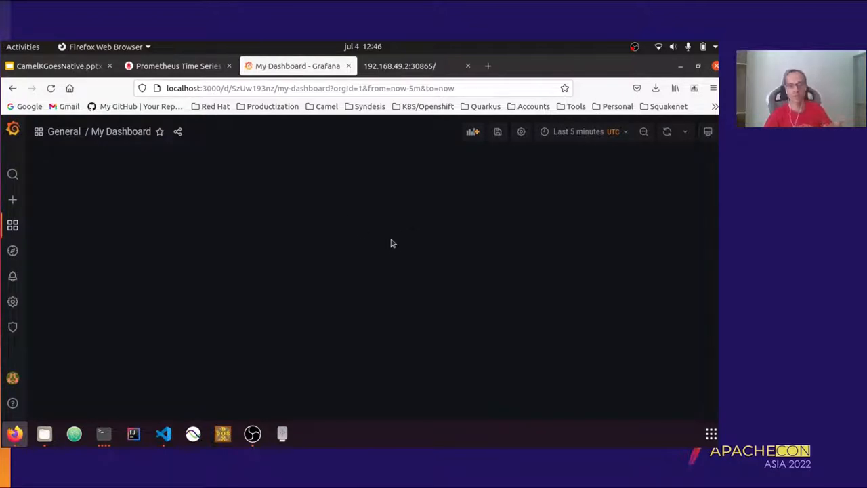
mouse_move(193, 328)
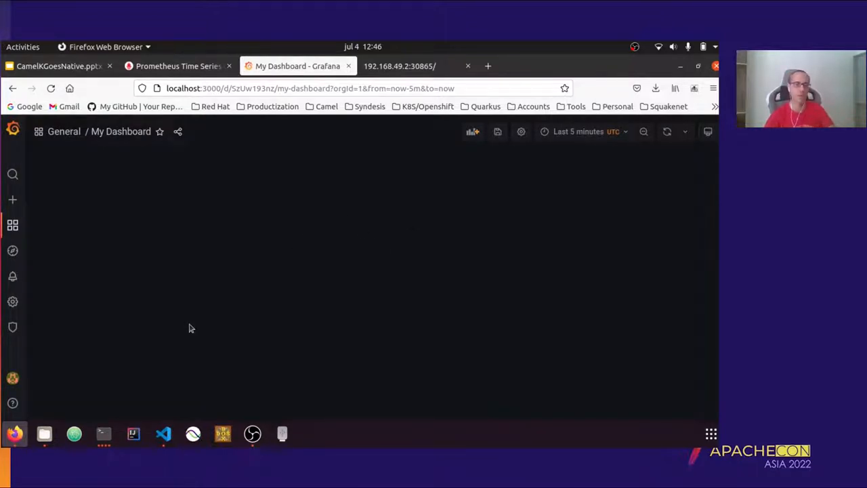
mouse_move(263, 260)
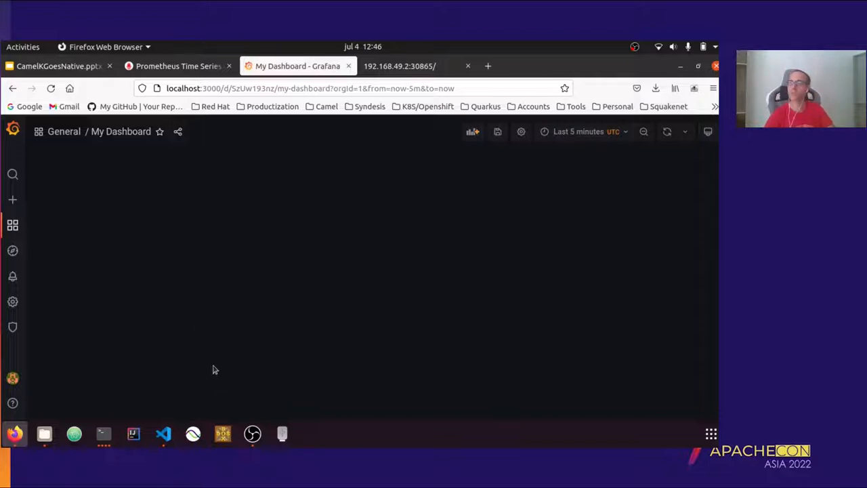
mouse_move(193, 337)
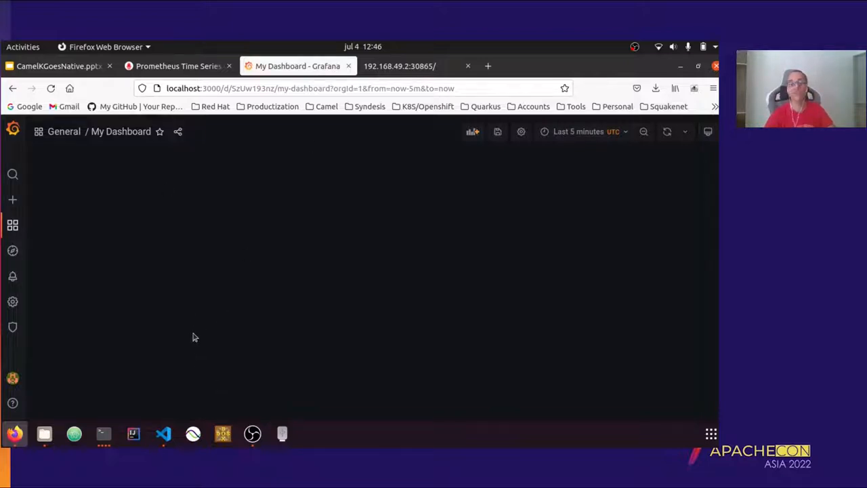
mouse_move(200, 336)
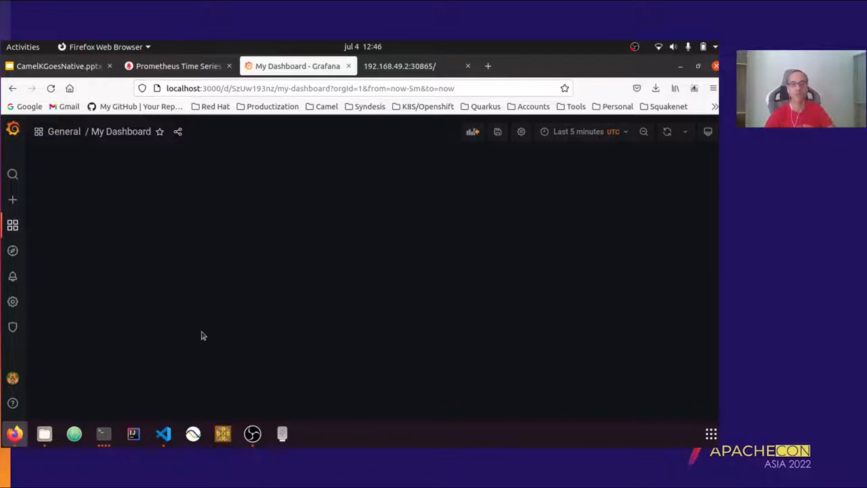
mouse_move(237, 322)
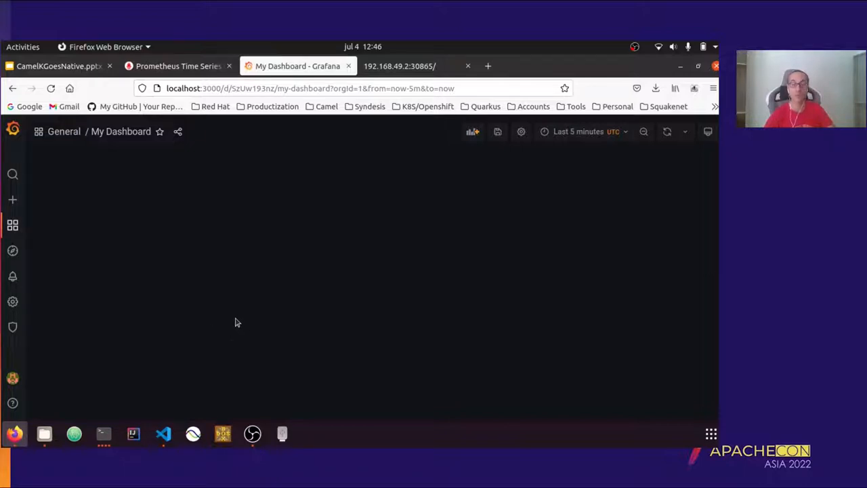
mouse_move(103, 433)
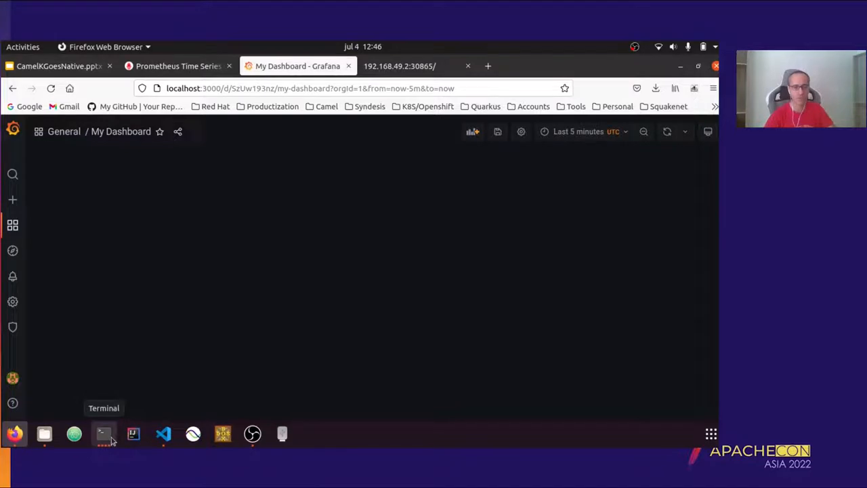
- Send an http request to the pasted my-rest-jvm URL with /customers appended
click(103, 433)
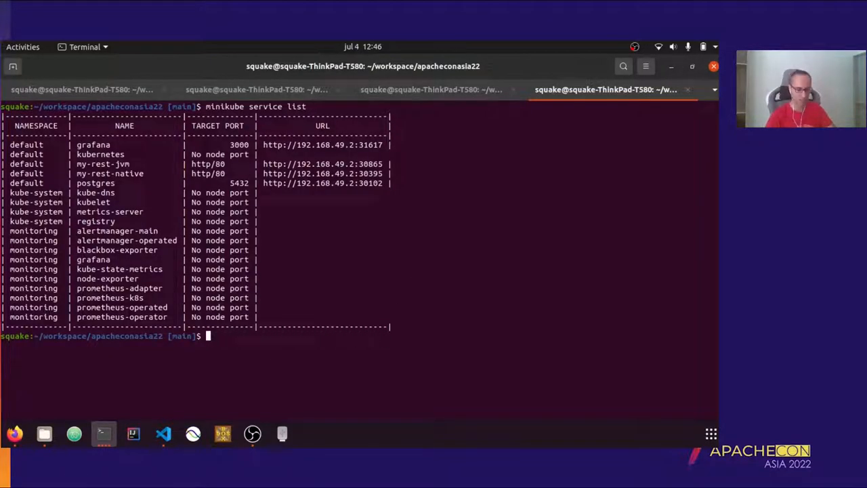
text(http)
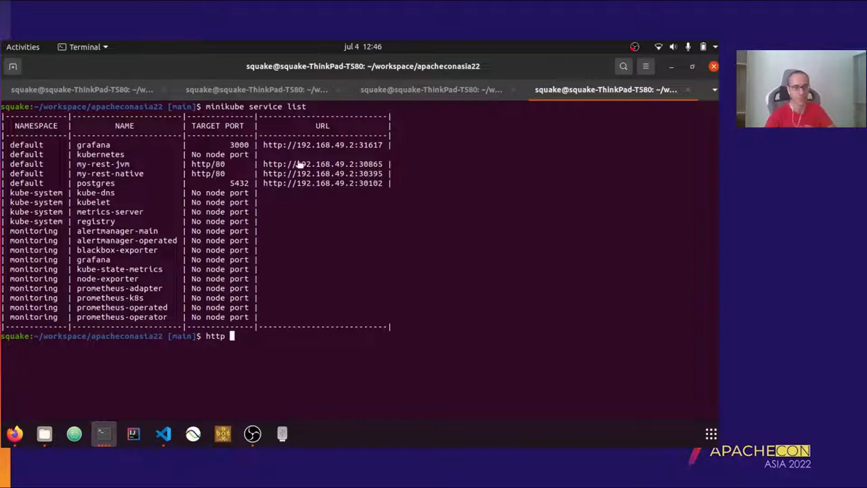
right_click(298, 162)
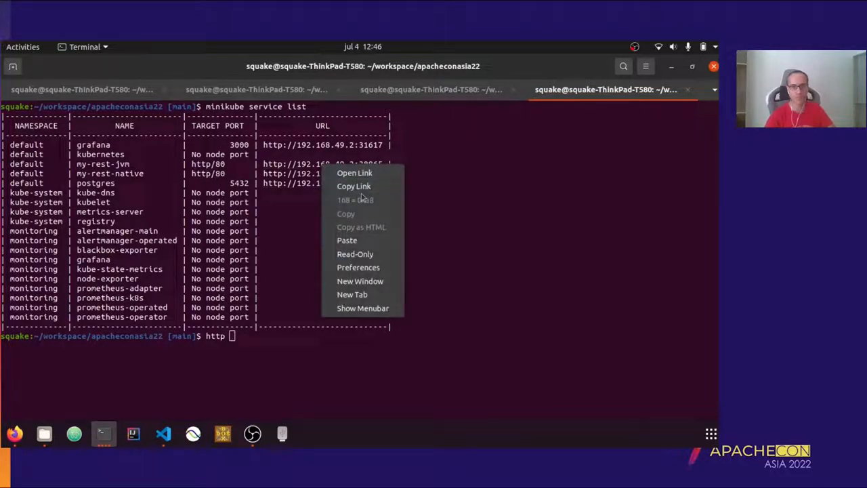
click(347, 240)
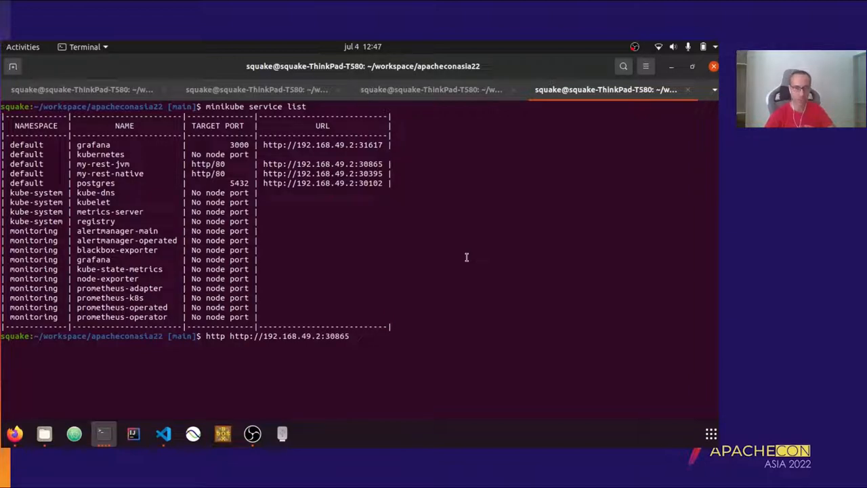
text(/customers)
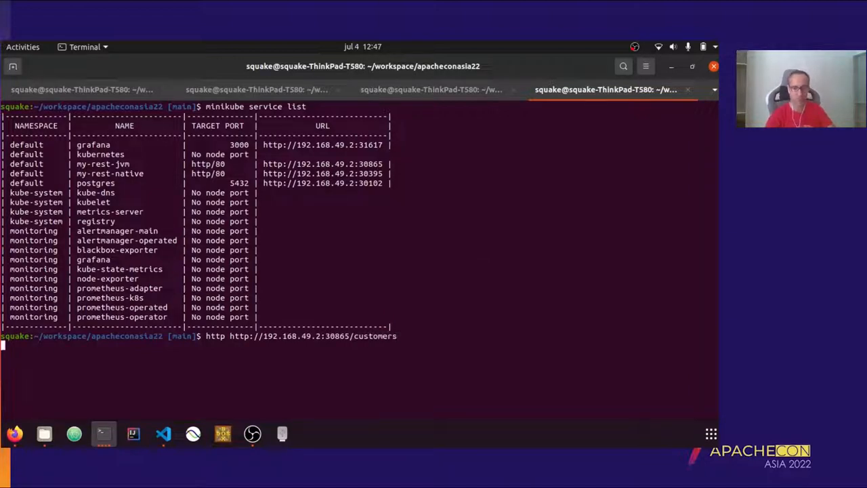
key(Return)
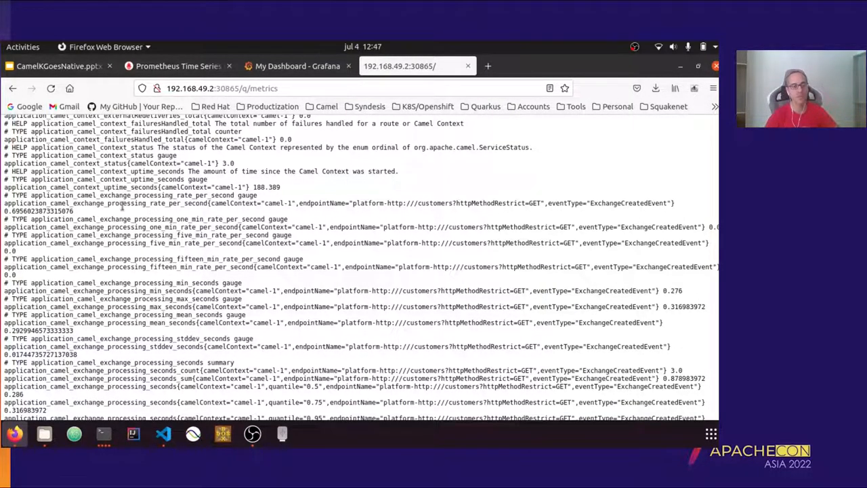
- Copy the metric name and create a Grafana panel querying application_camel_exchange_processing_rate_per_second from prometheus
right_click(122, 203)
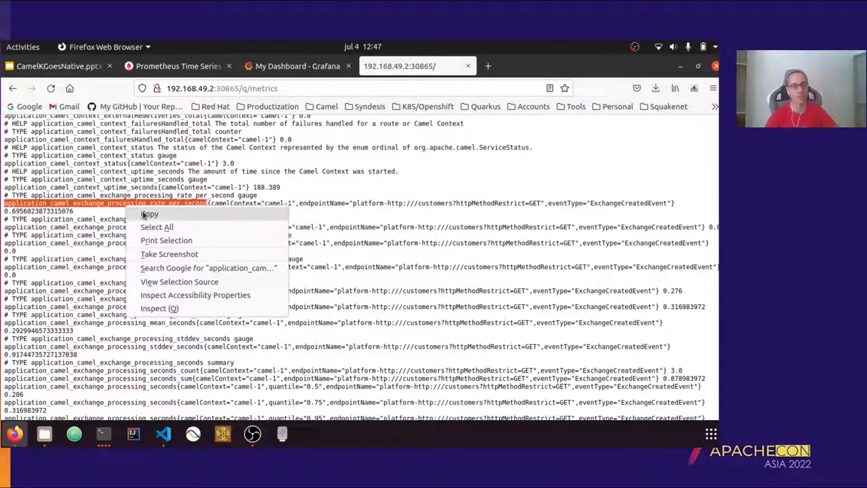
click(298, 65)
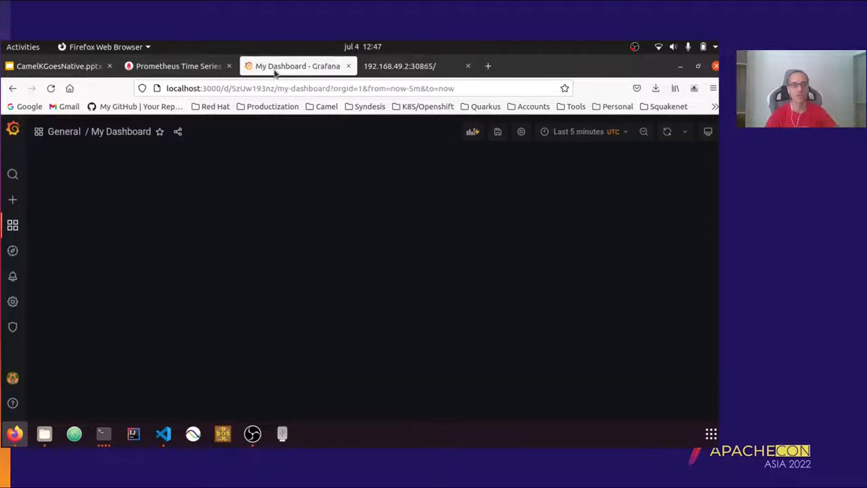
click(473, 131)
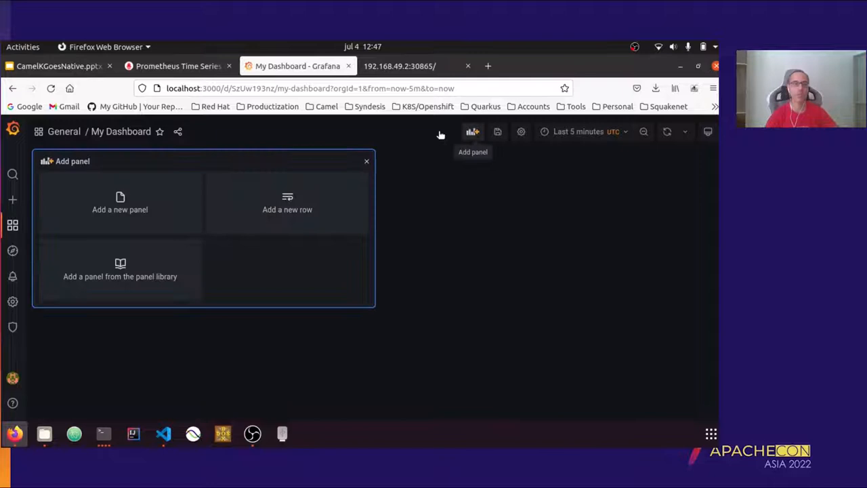
click(119, 203)
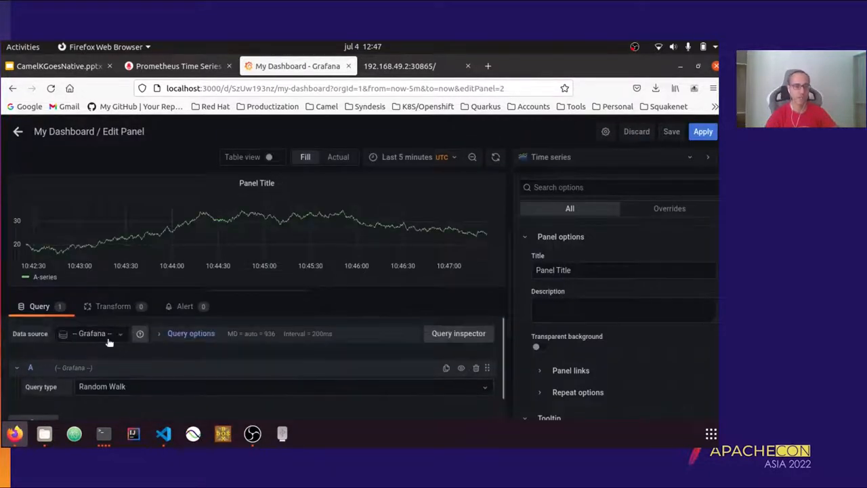
click(92, 333)
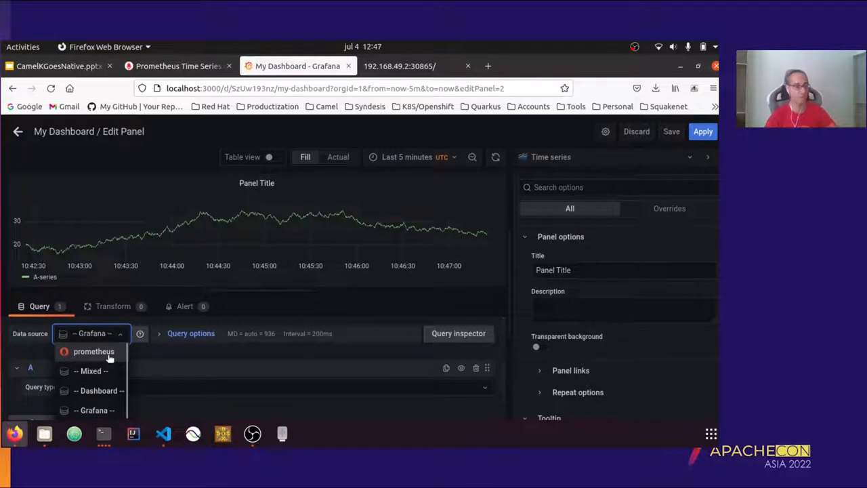
click(93, 351)
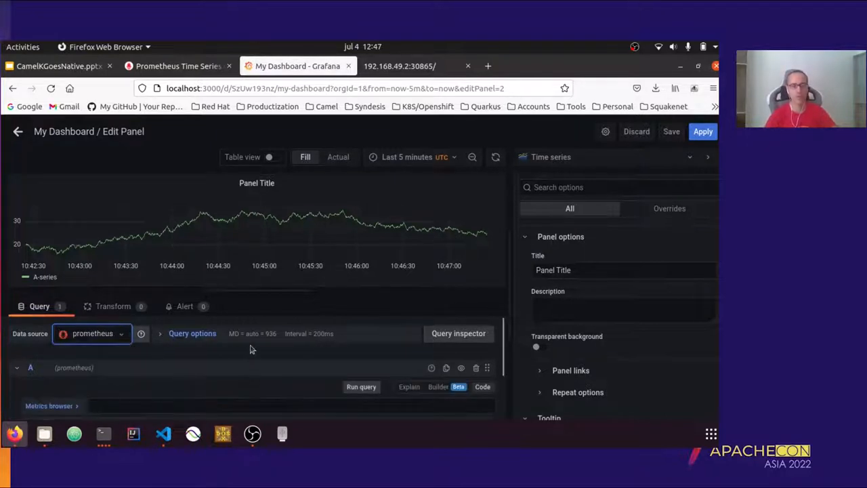
text(application_camel_exchange_processing_rate_per_second)
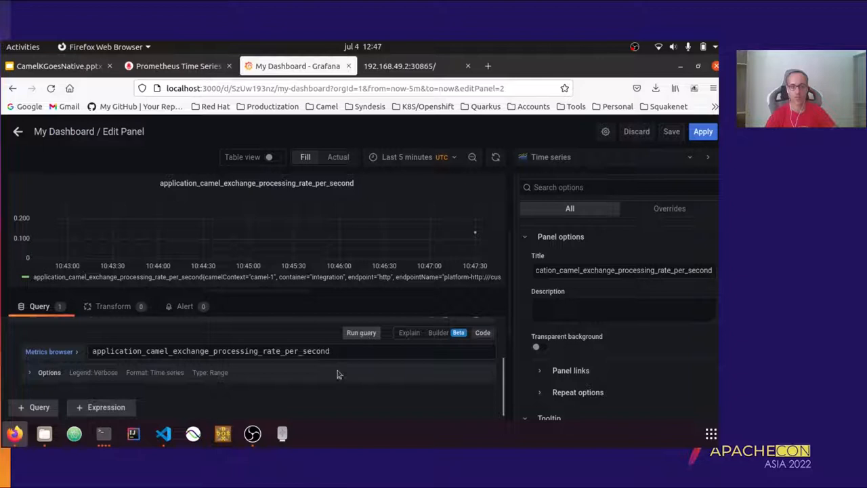
mouse_move(363, 378)
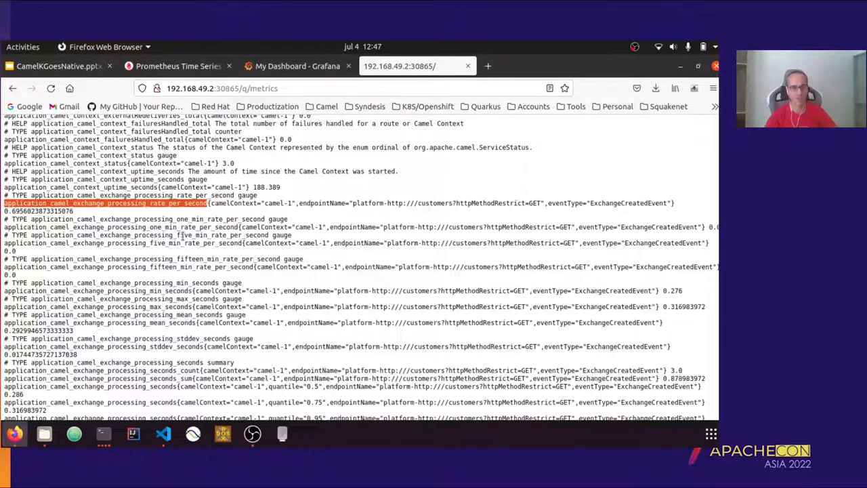
- Search the raw metrics page for 'heap' and then 'fail'
text(heap)
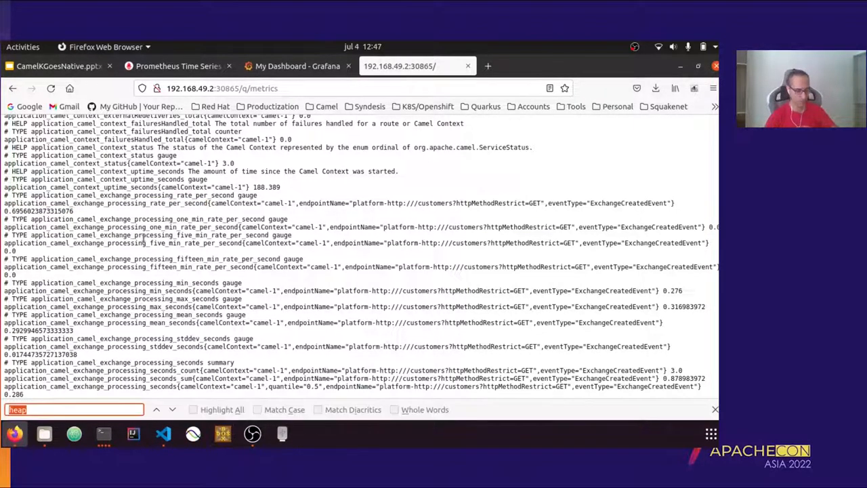
text(fail)
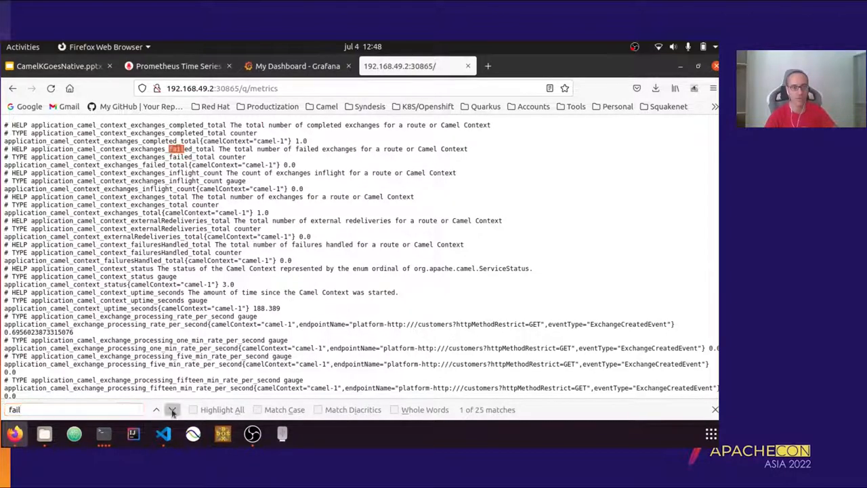
- Step through the 'fail' matches to find the failed-exchanges counters in the metrics page
click(172, 409)
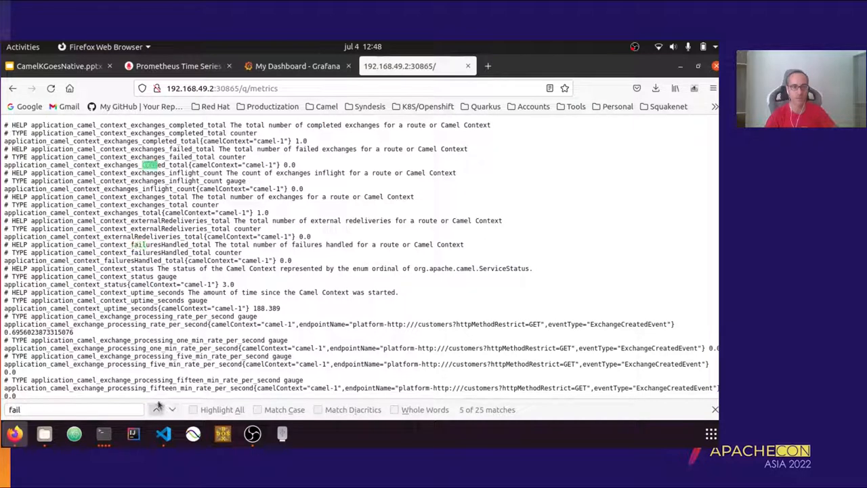
click(157, 409)
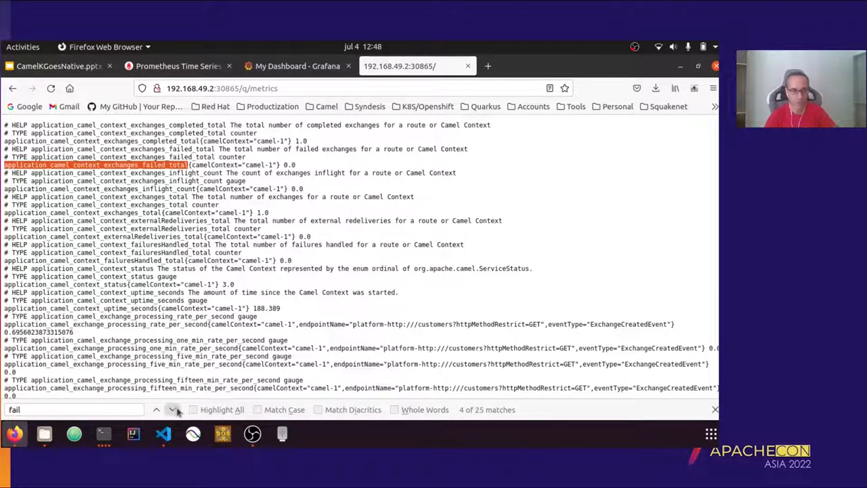
click(173, 409)
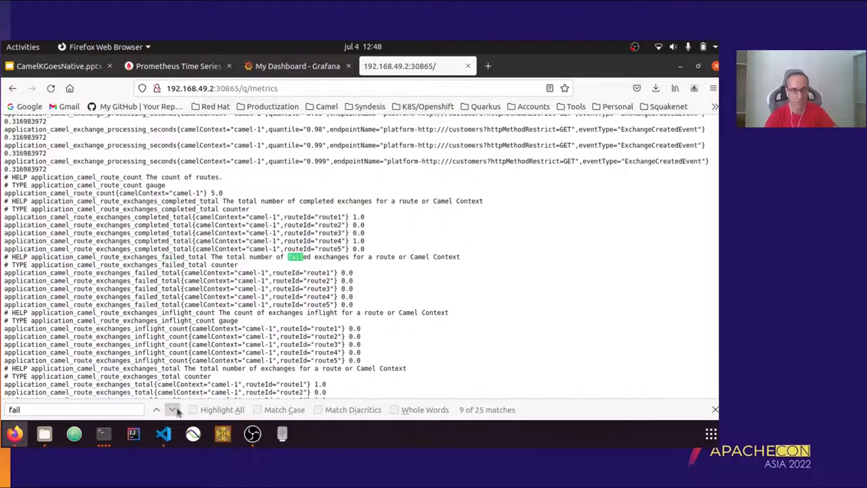
click(173, 409)
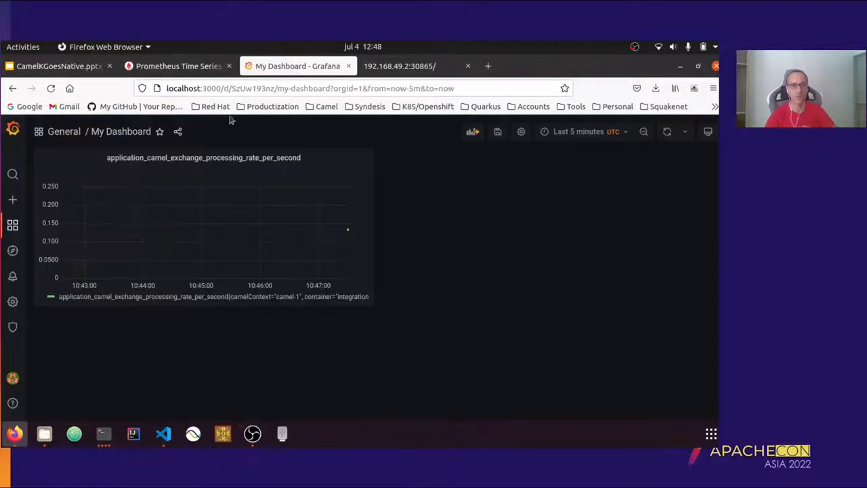
- Add a second panel querying application_camel_route_exchanges_failed_total from the Prometheus data source
click(472, 131)
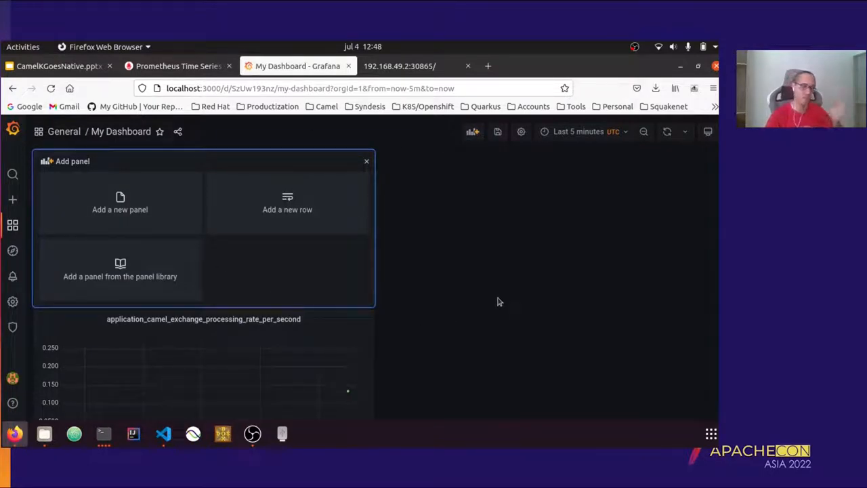
mouse_move(148, 209)
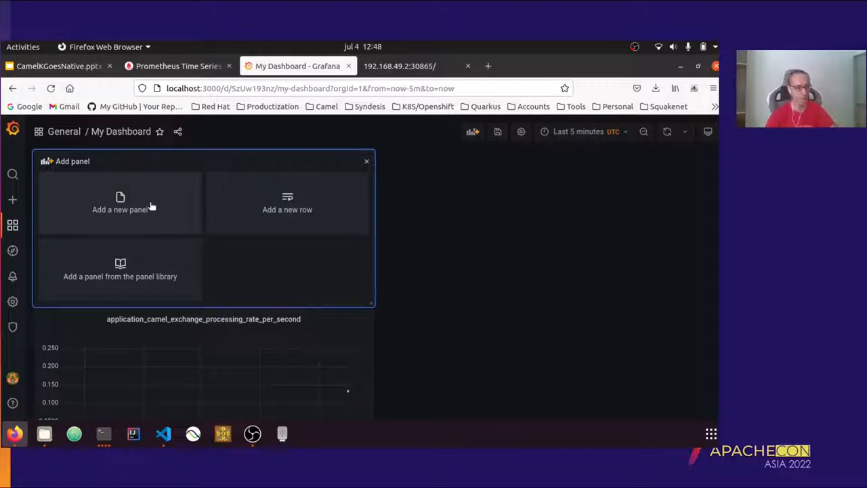
click(119, 204)
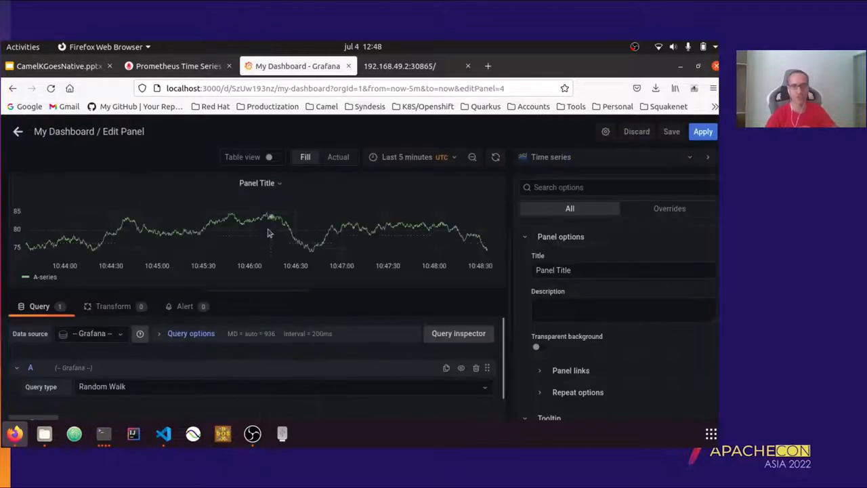
click(92, 333)
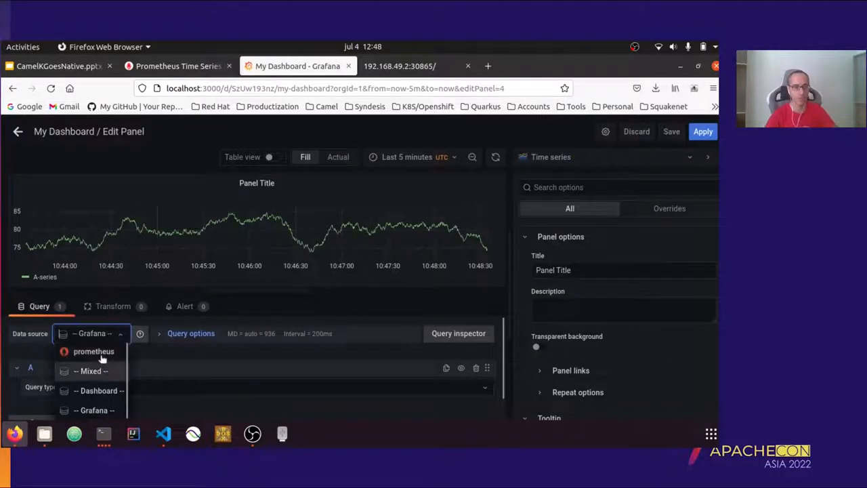
click(94, 351)
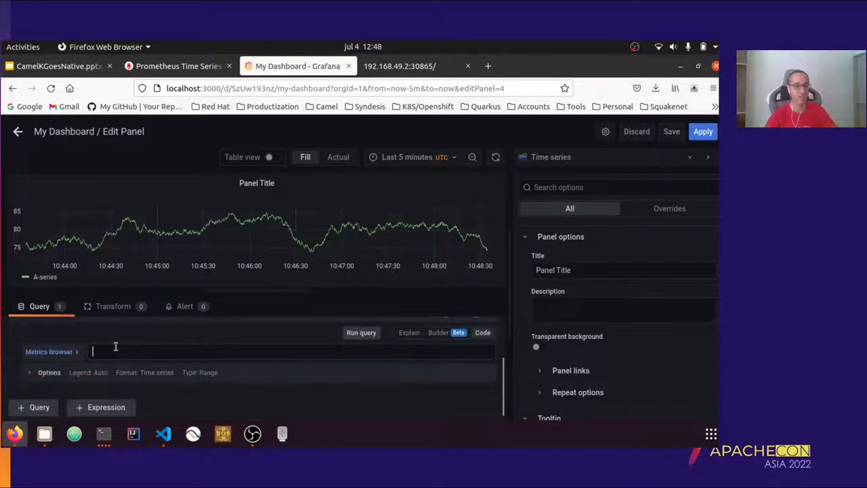
text(application_camel_route_exchanges_failed_total)
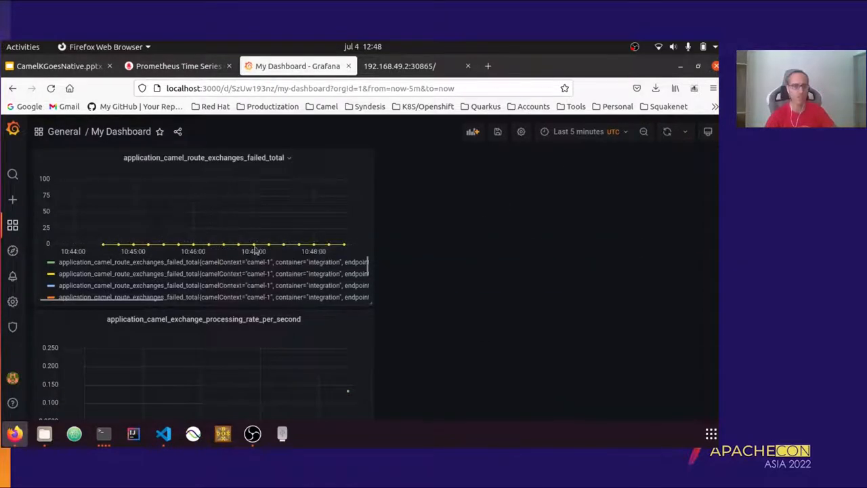
scroll(down, 3)
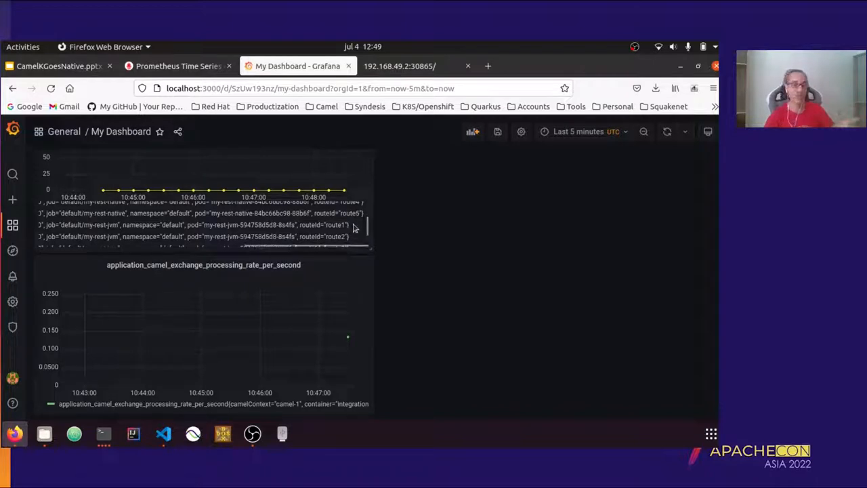
- Scroll through the REST routes in my-rest-native.yaml, then send the /customers request from the terminal
click(162, 434)
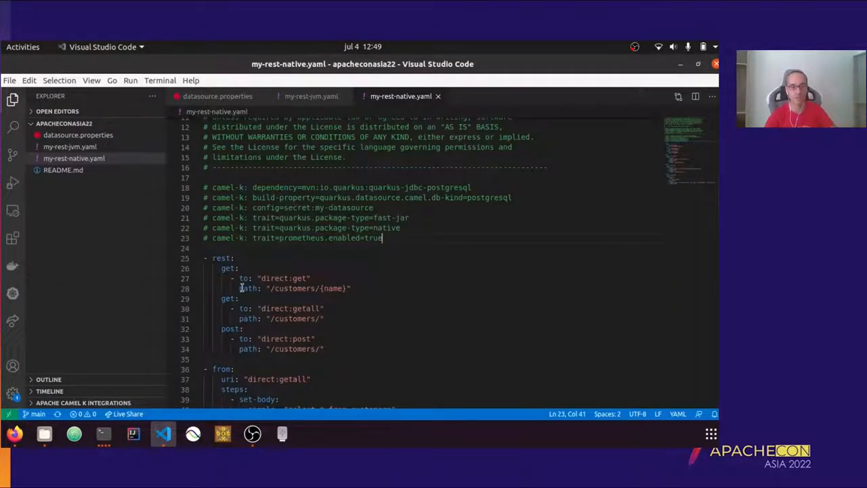
scroll(down, 3)
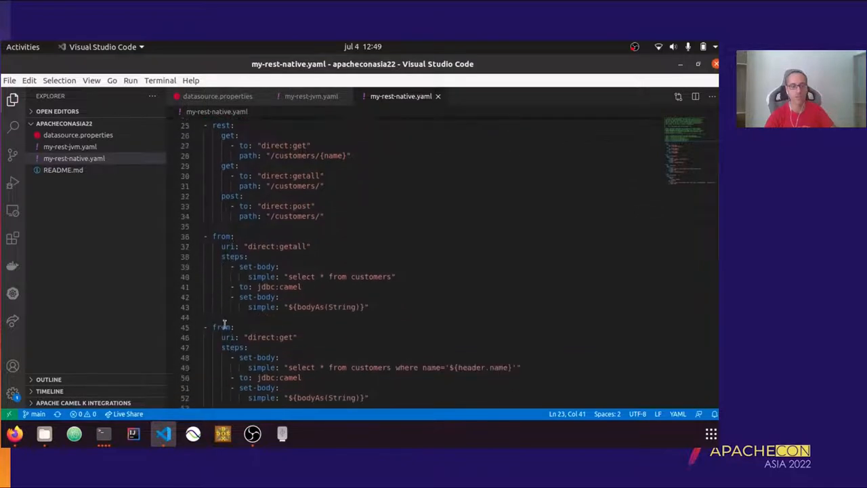
scroll(down, 3)
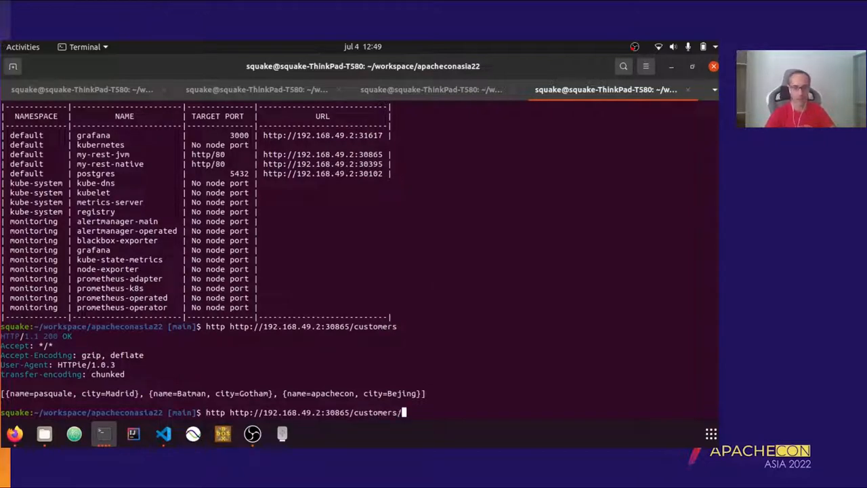
key(BackSpace)
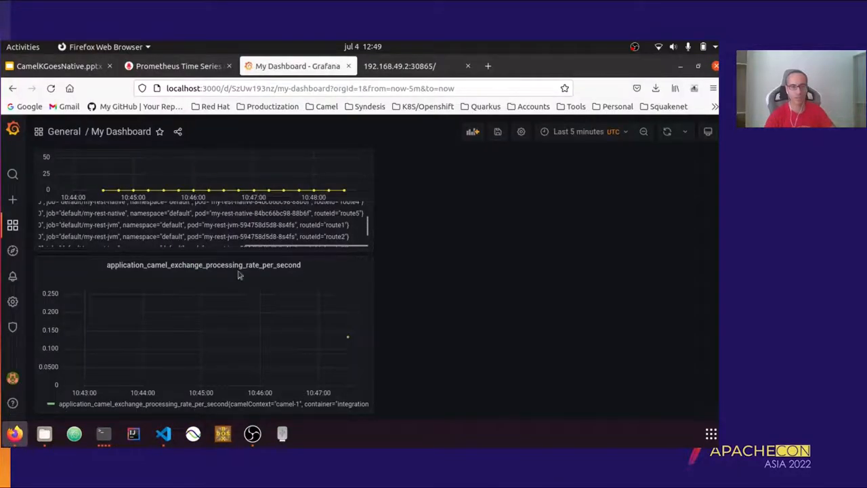
- Refresh the dashboard so both panels plot the recent requests, then return to the terminal
click(667, 131)
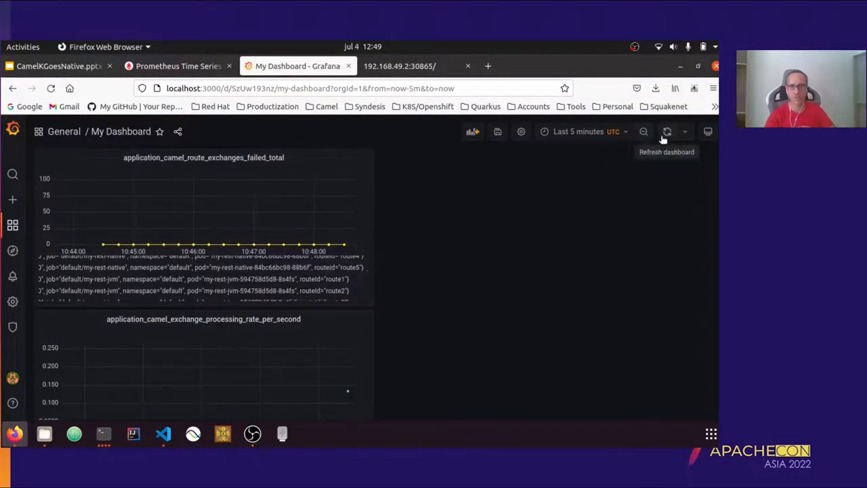
click(666, 132)
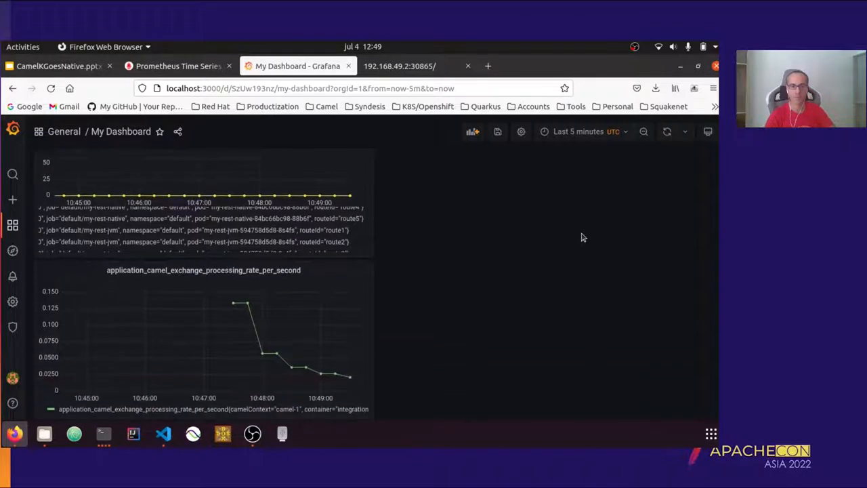
click(667, 131)
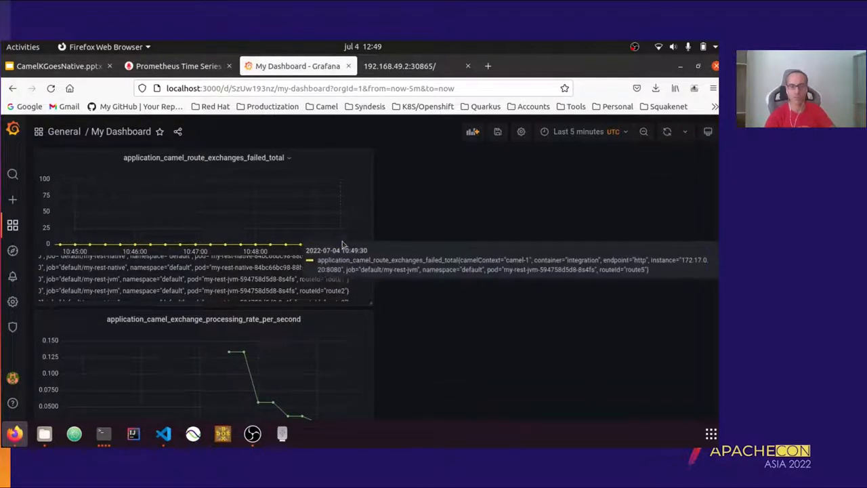
mouse_move(434, 254)
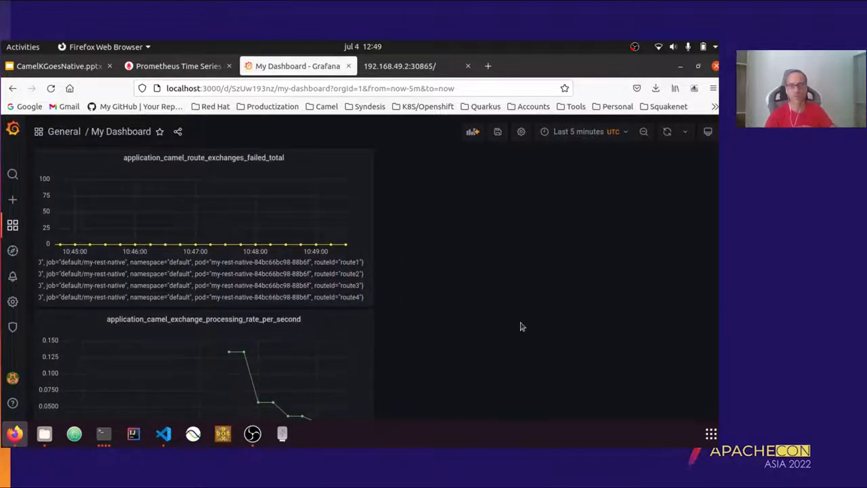
mouse_move(520, 322)
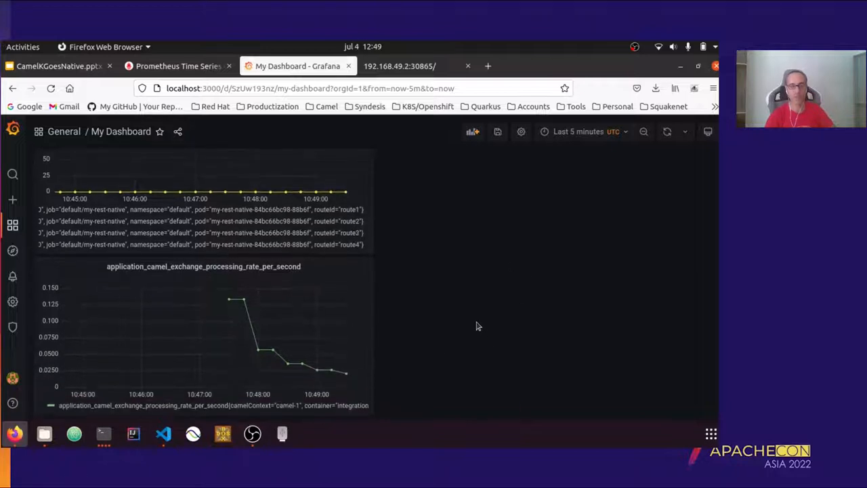
click(103, 433)
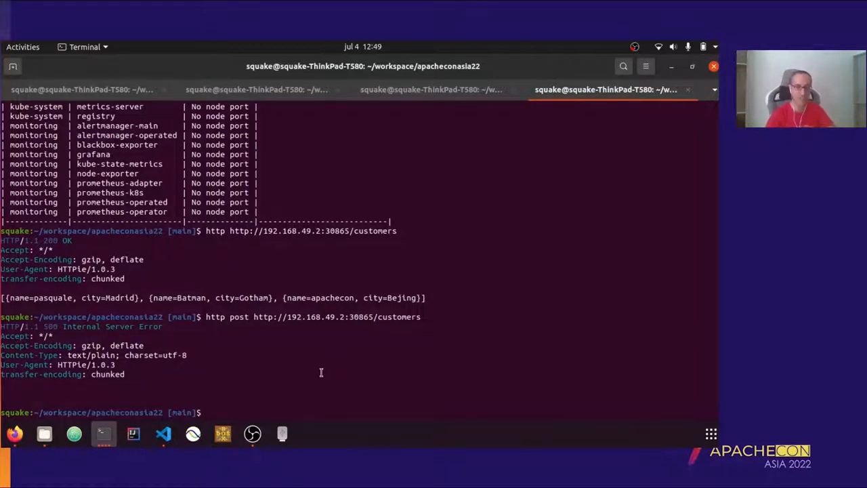
- Compose an ab -n 1000 load test against the copied customers endpoint URL and run it
text(ab)
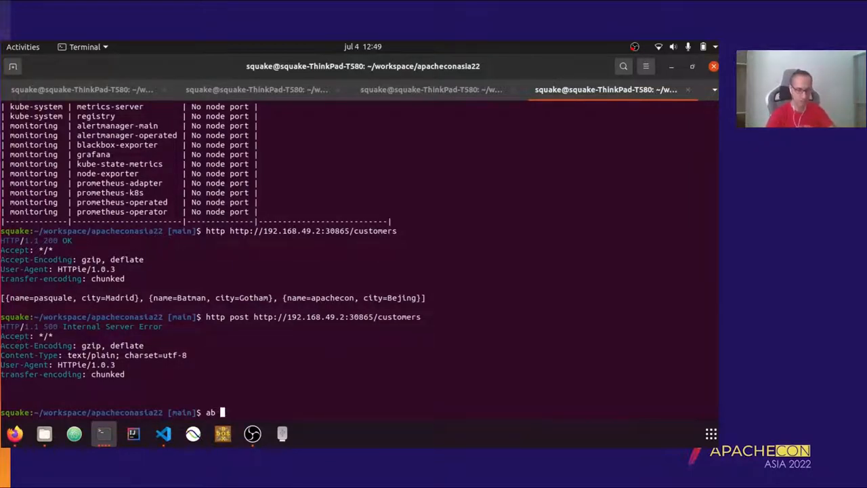
text(-n 1000)
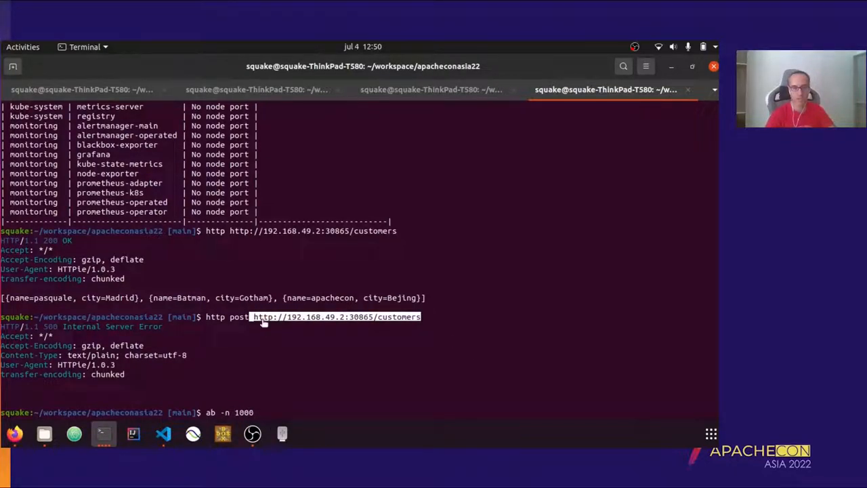
right_click(549, 349)
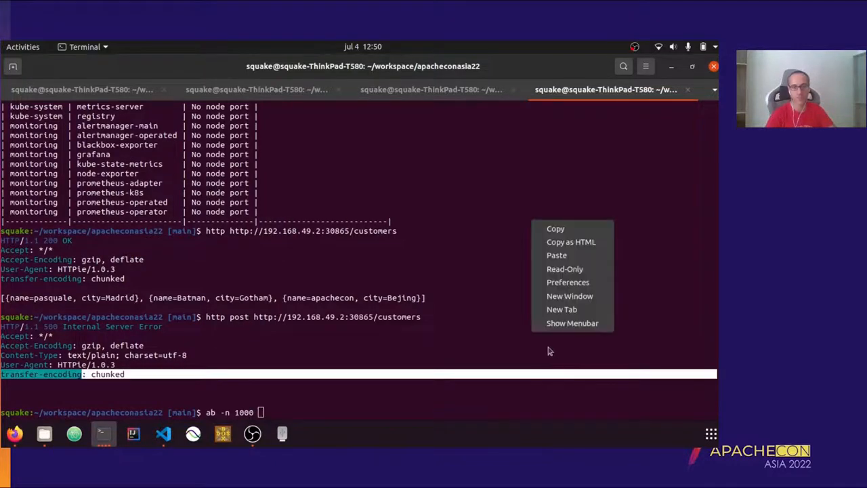
click(339, 317)
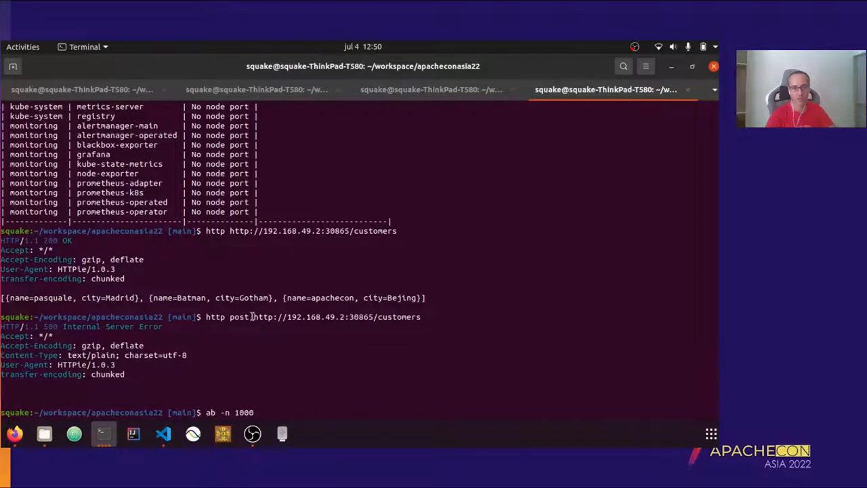
double_click(336, 317)
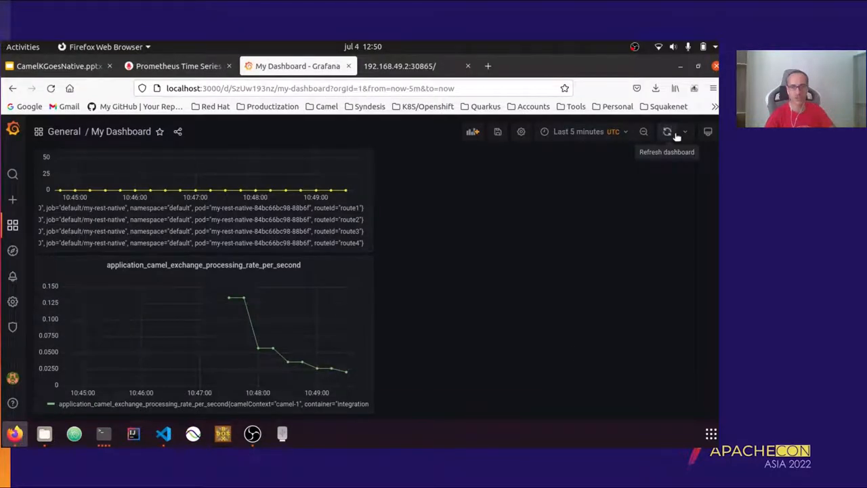
- Refresh the Grafana dashboard to see the ~15/s rate spike and the failed-exchange count
click(666, 131)
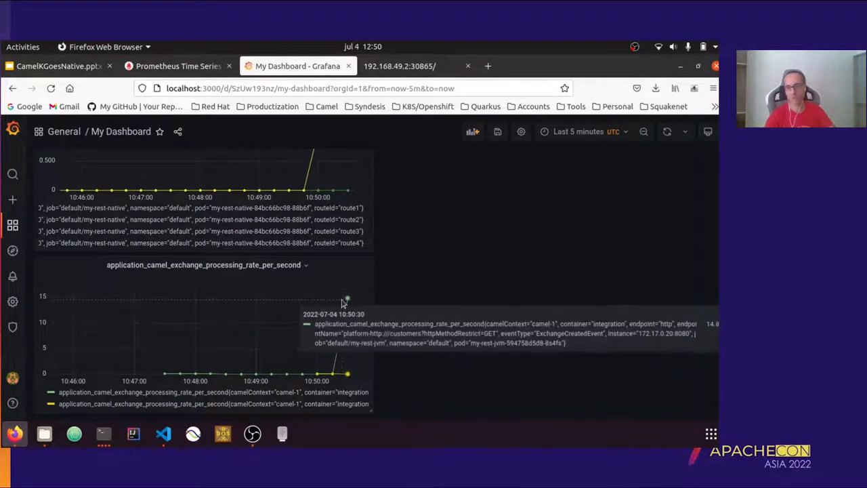
mouse_move(406, 317)
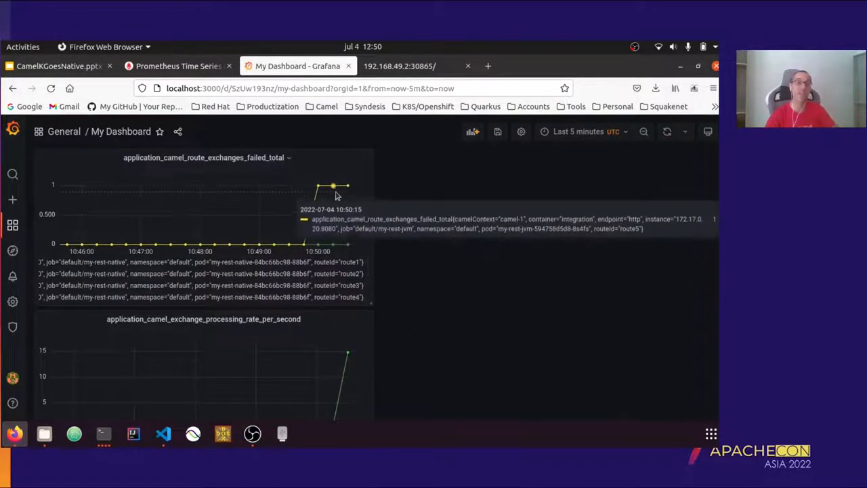
mouse_move(325, 189)
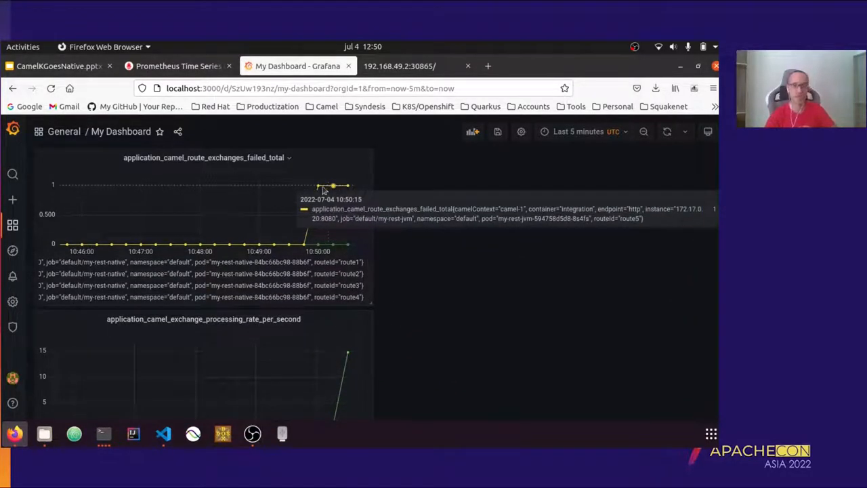
scroll(down, 3)
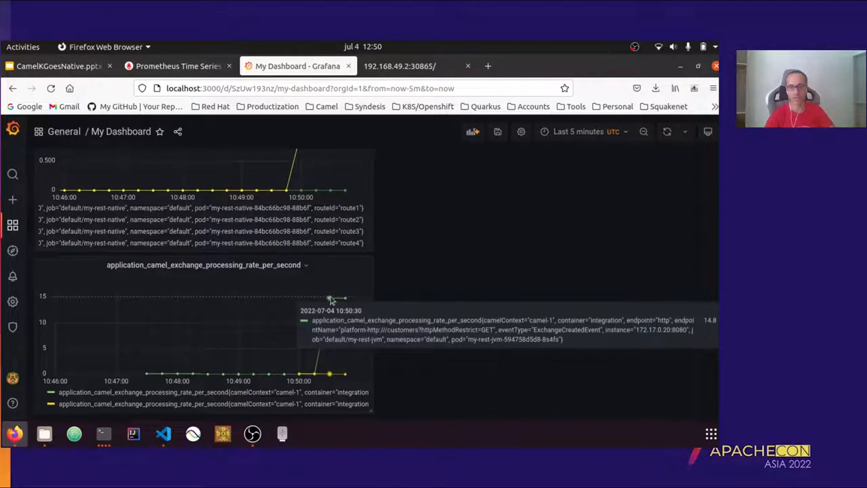
mouse_move(339, 300)
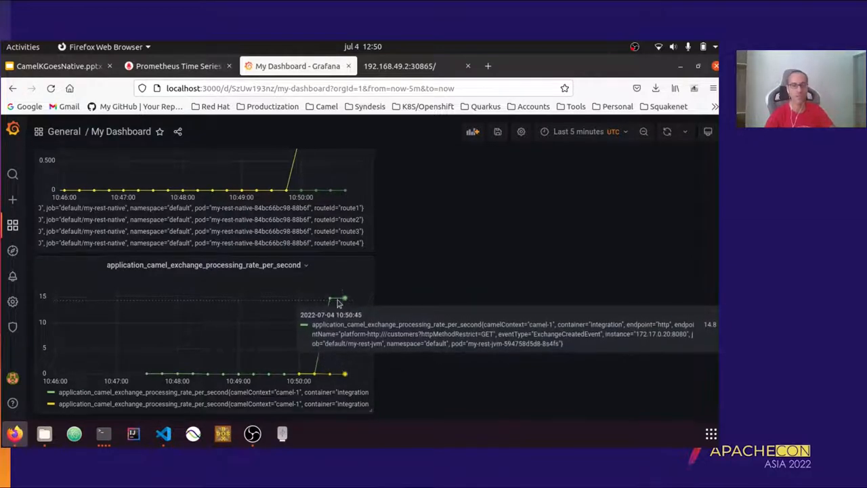
mouse_move(477, 333)
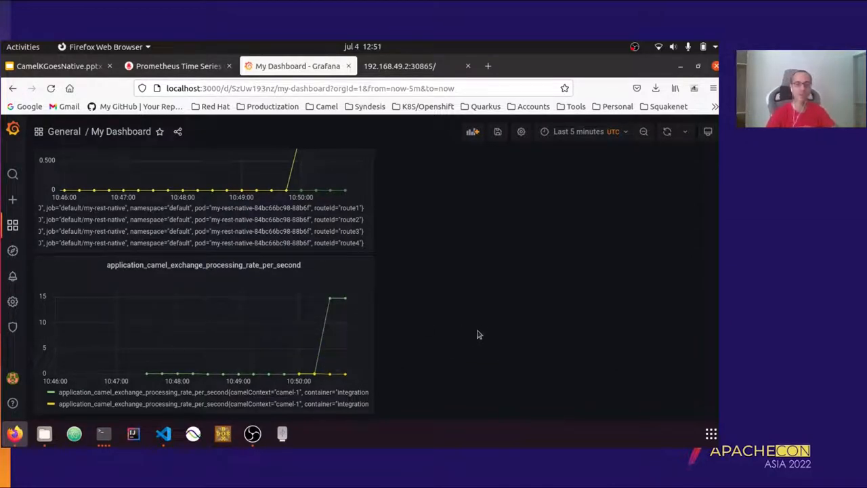
mouse_move(446, 265)
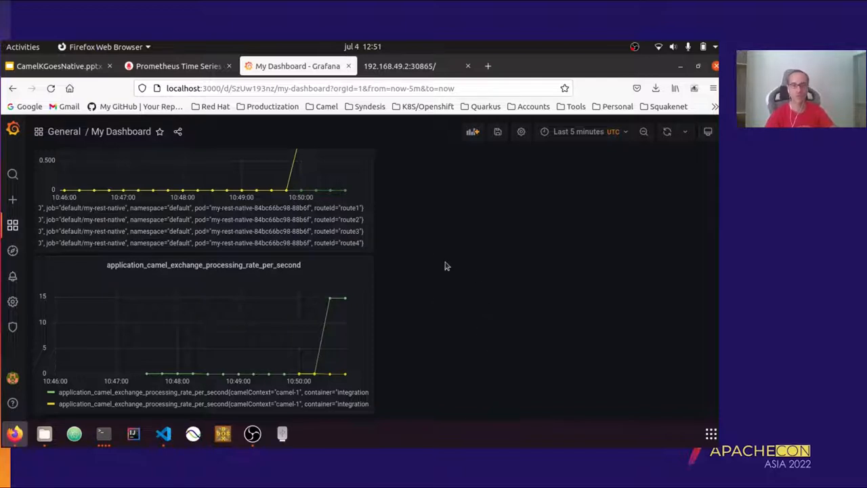
mouse_move(474, 179)
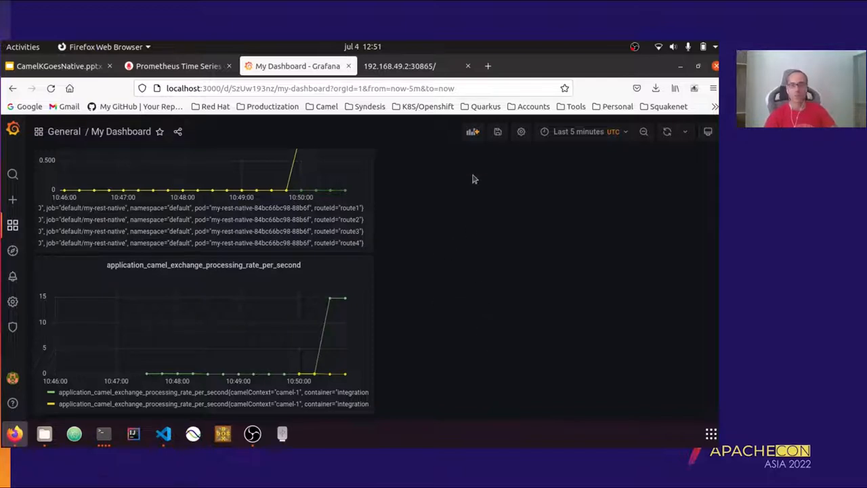
- Switch to the Google Slides deck and present the closing Thanks slide full screen
click(57, 65)
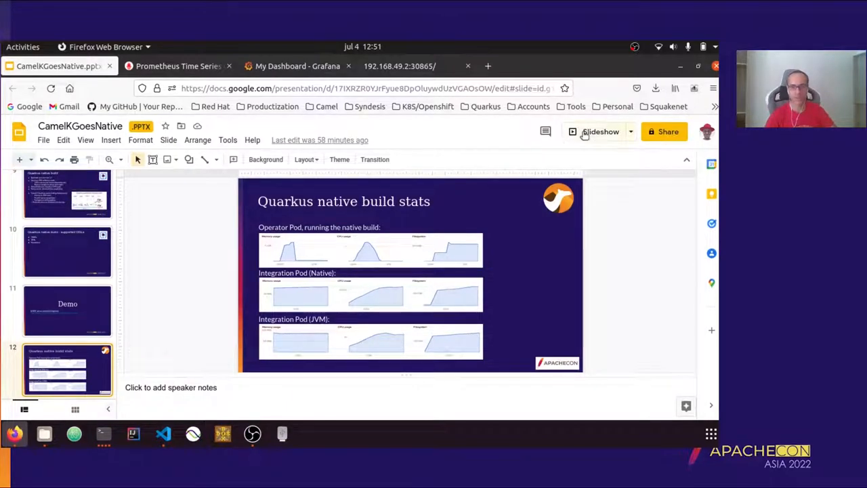
click(600, 132)
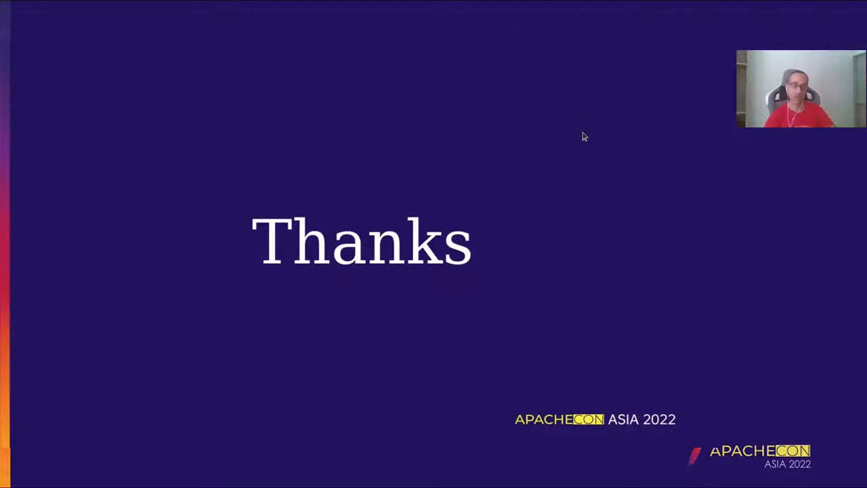